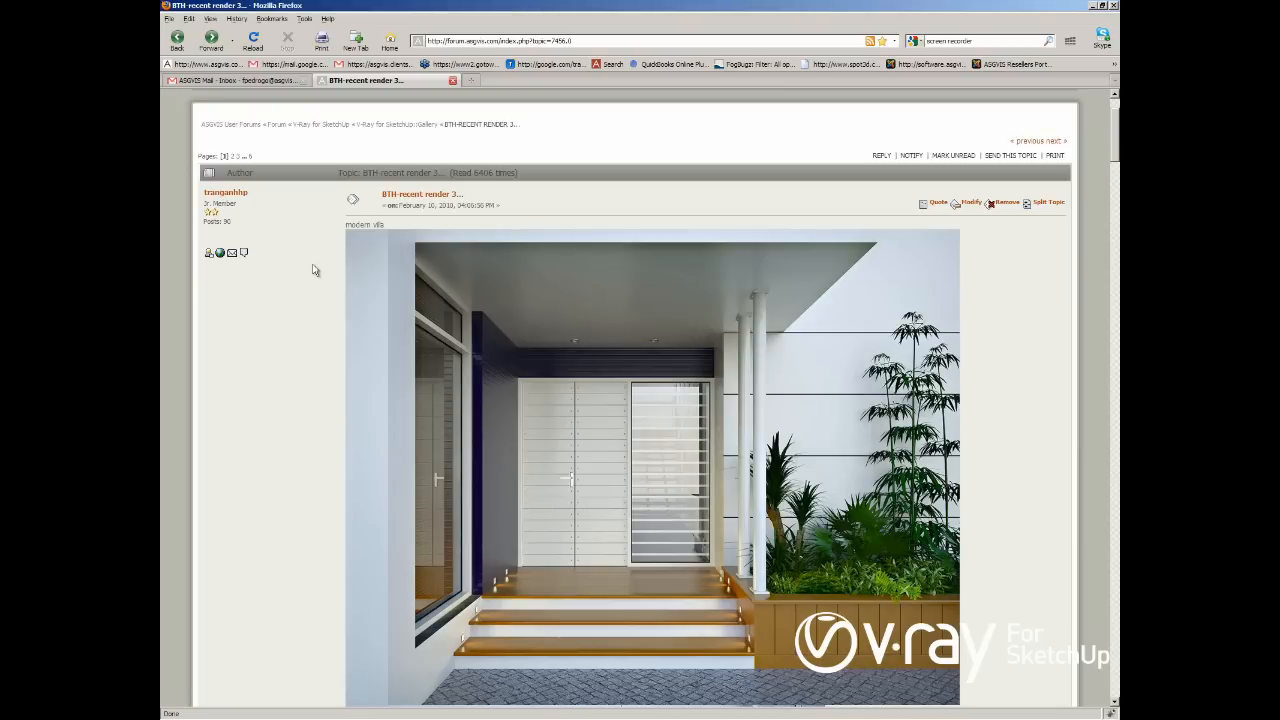
{"action": "mouse_move", "coordinate": [808, 408]}
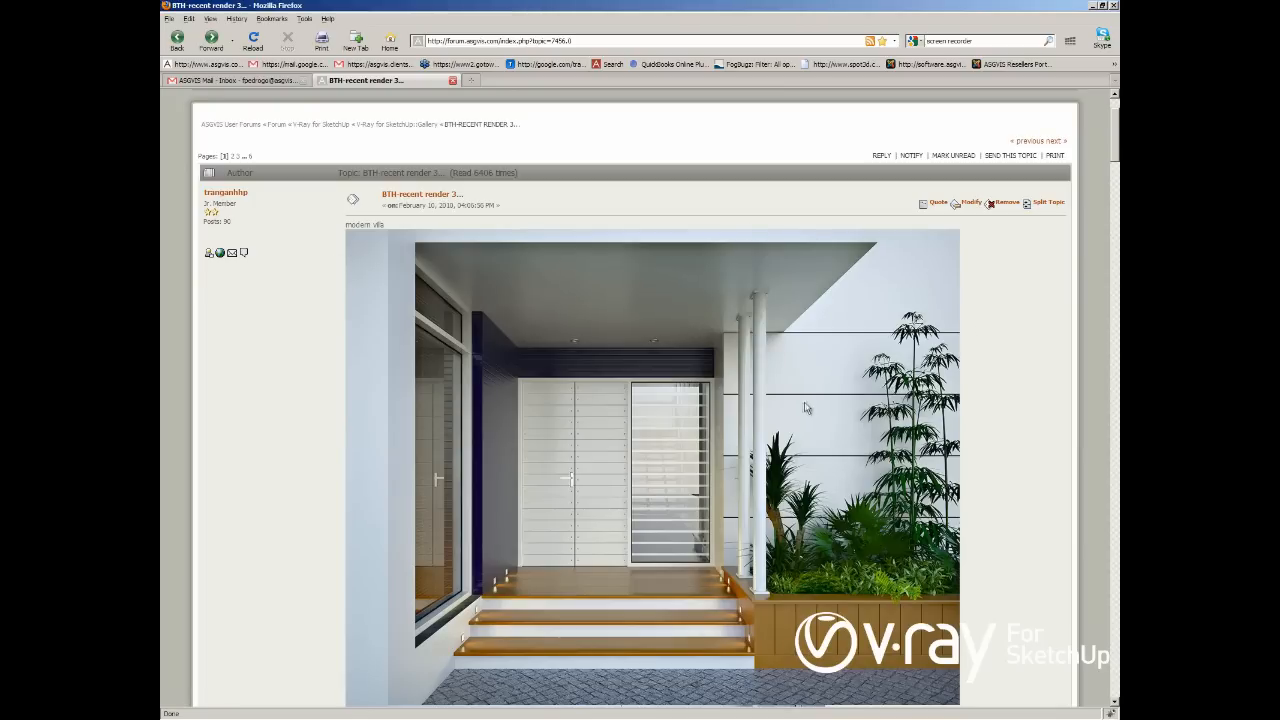
Review the V-Ray Global Switches and Image Sampler rollouts in the options panel
{"action": "scroll", "scroll_direction": "down", "scroll_amount": 3}
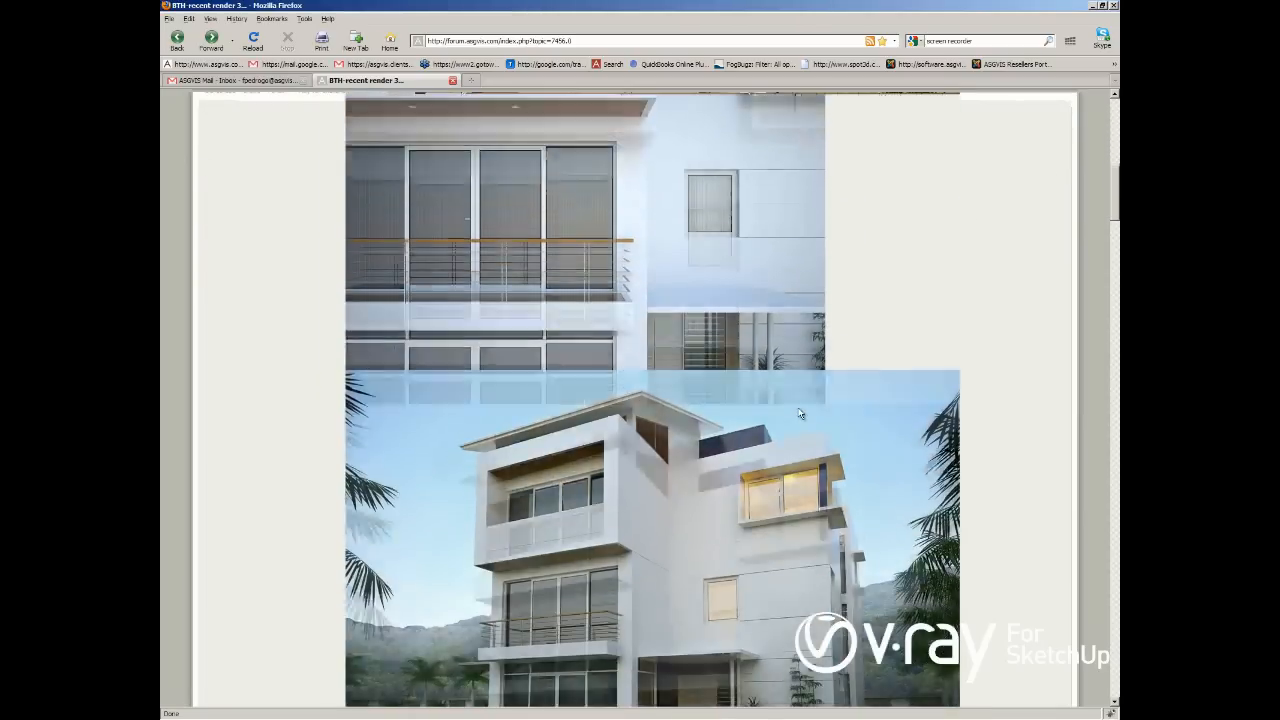
{"action": "scroll", "scroll_direction": "down", "scroll_amount": 3}
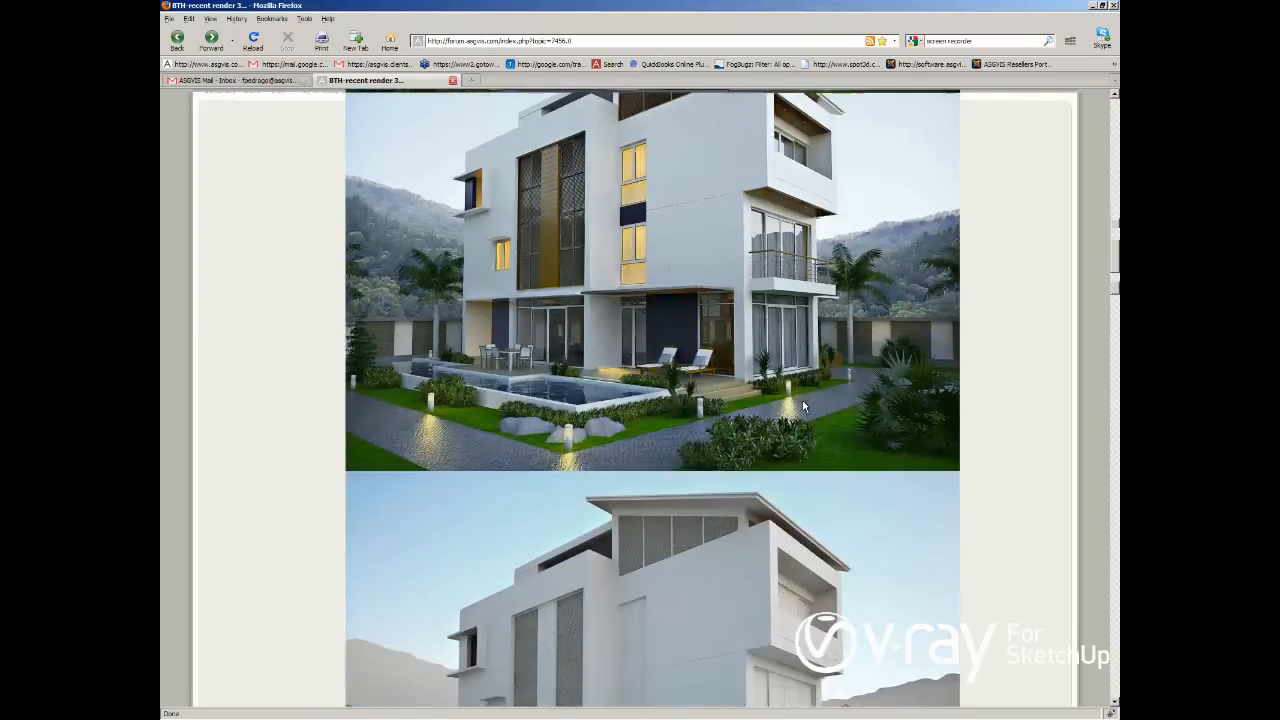
{"action": "scroll", "scroll_direction": "down", "scroll_amount": 3}
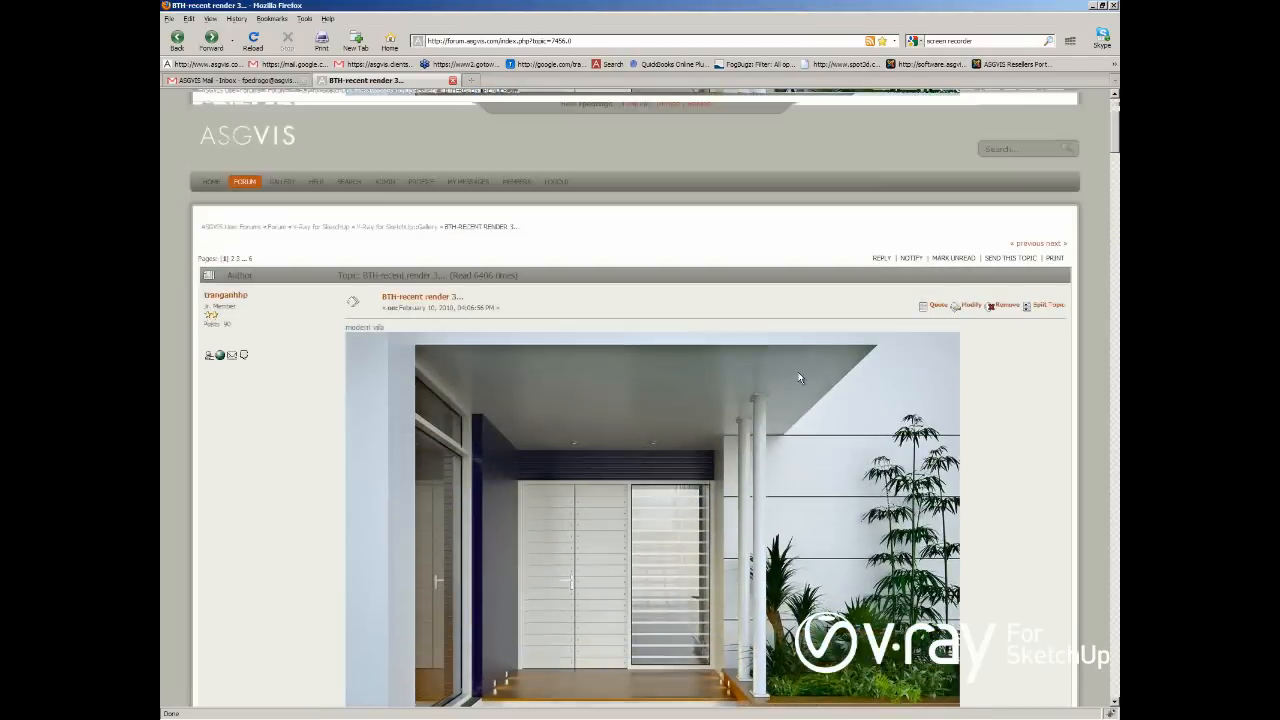
{"action": "scroll", "scroll_direction": "down", "scroll_amount": 3}
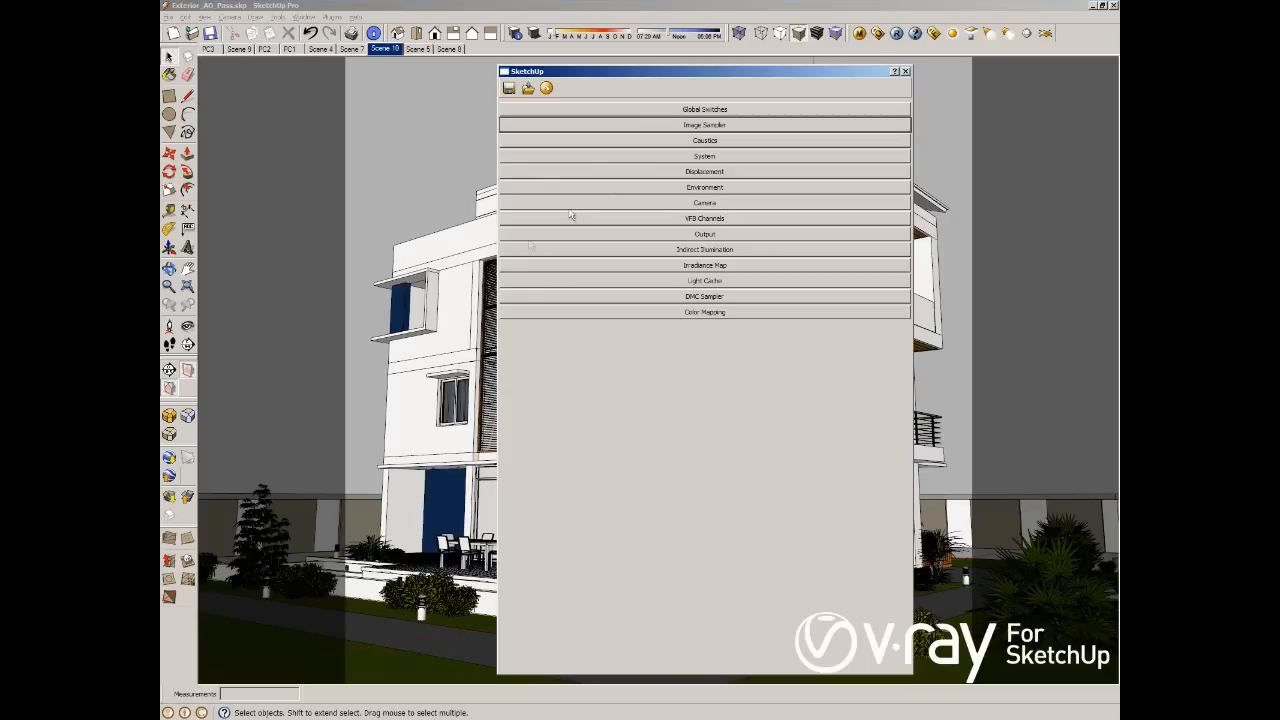
{"action": "left_click", "coordinate": [704, 108]}
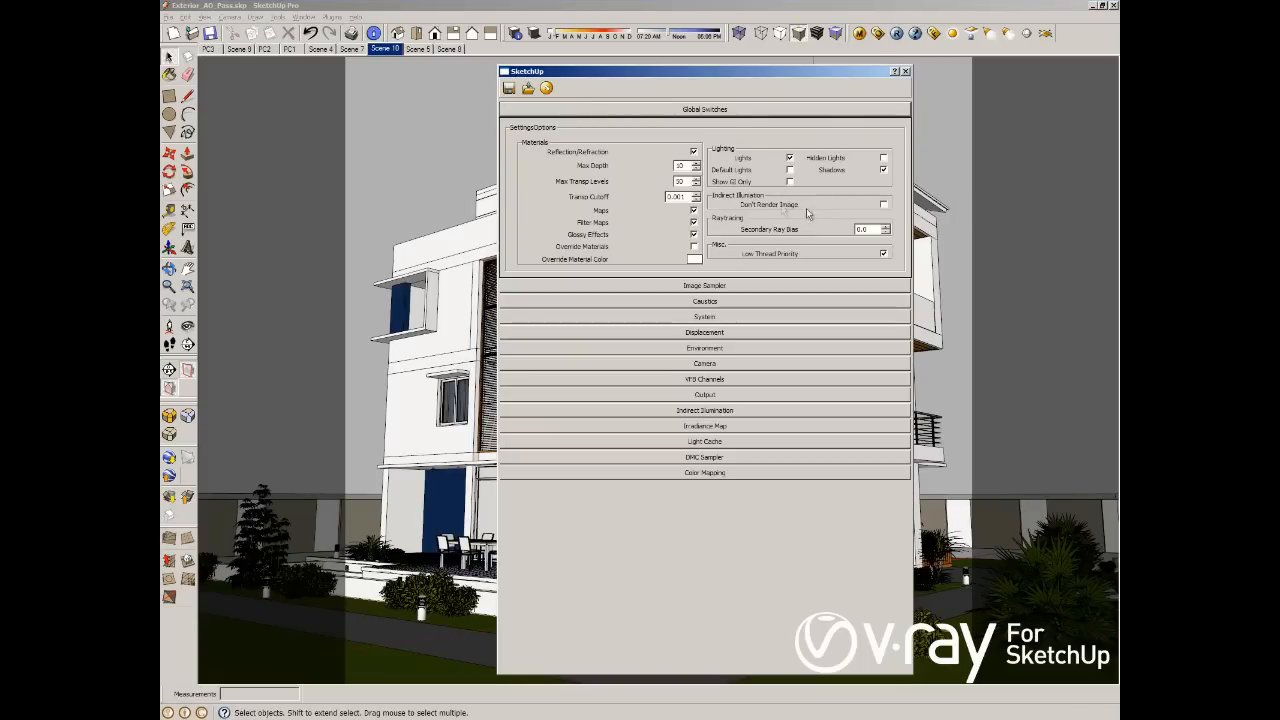
{"action": "mouse_move", "coordinate": [812, 188]}
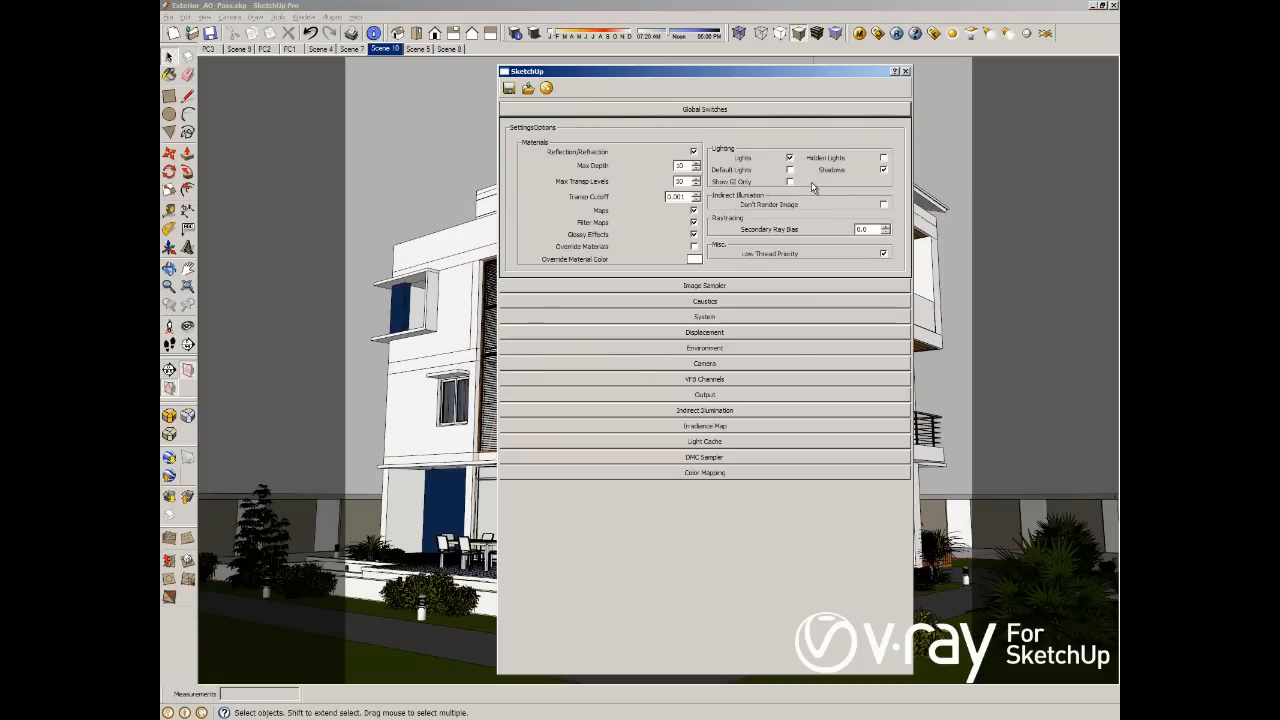
{"action": "left_click", "coordinate": [704, 284]}
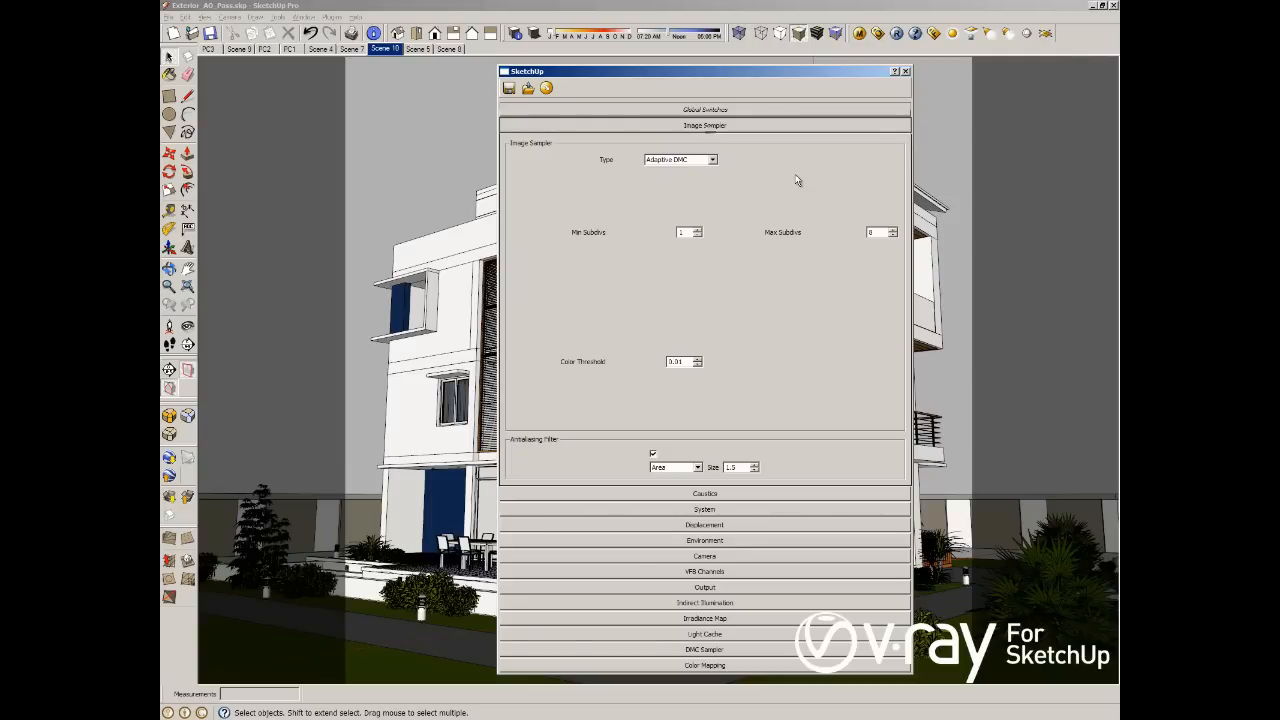
{"action": "mouse_move", "coordinate": [812, 212]}
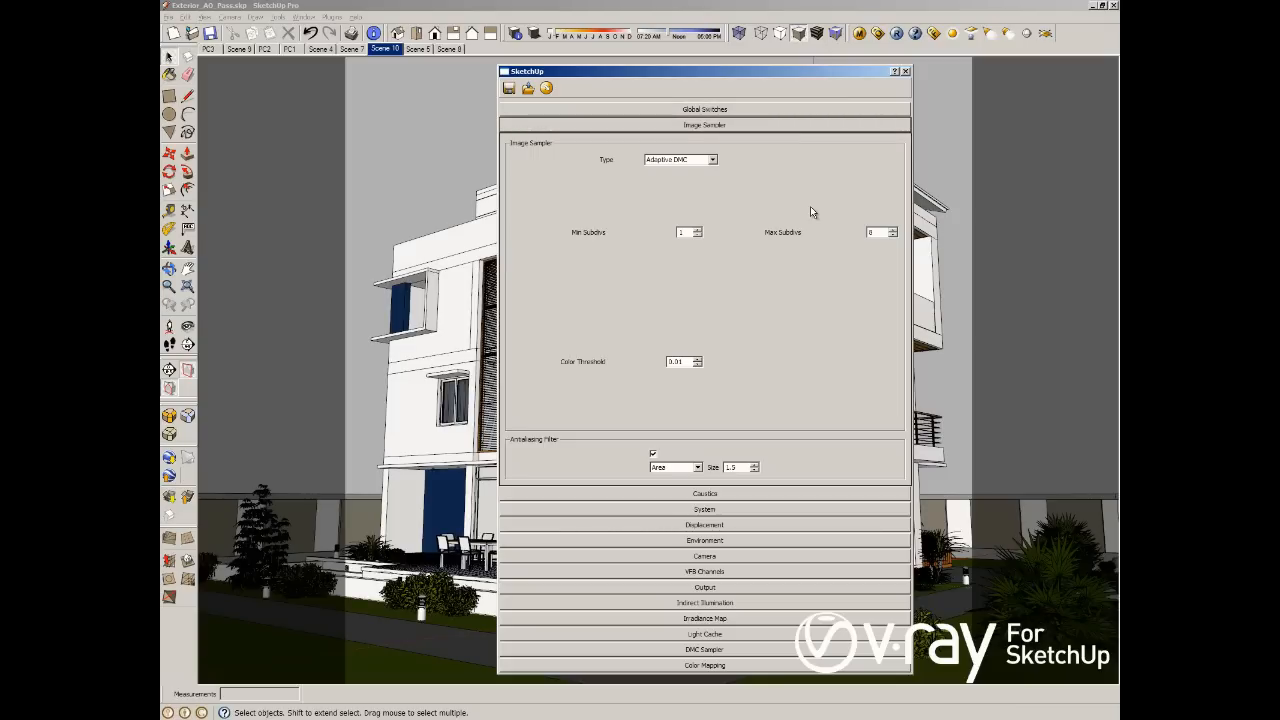
{"action": "mouse_move", "coordinate": [728, 154]}
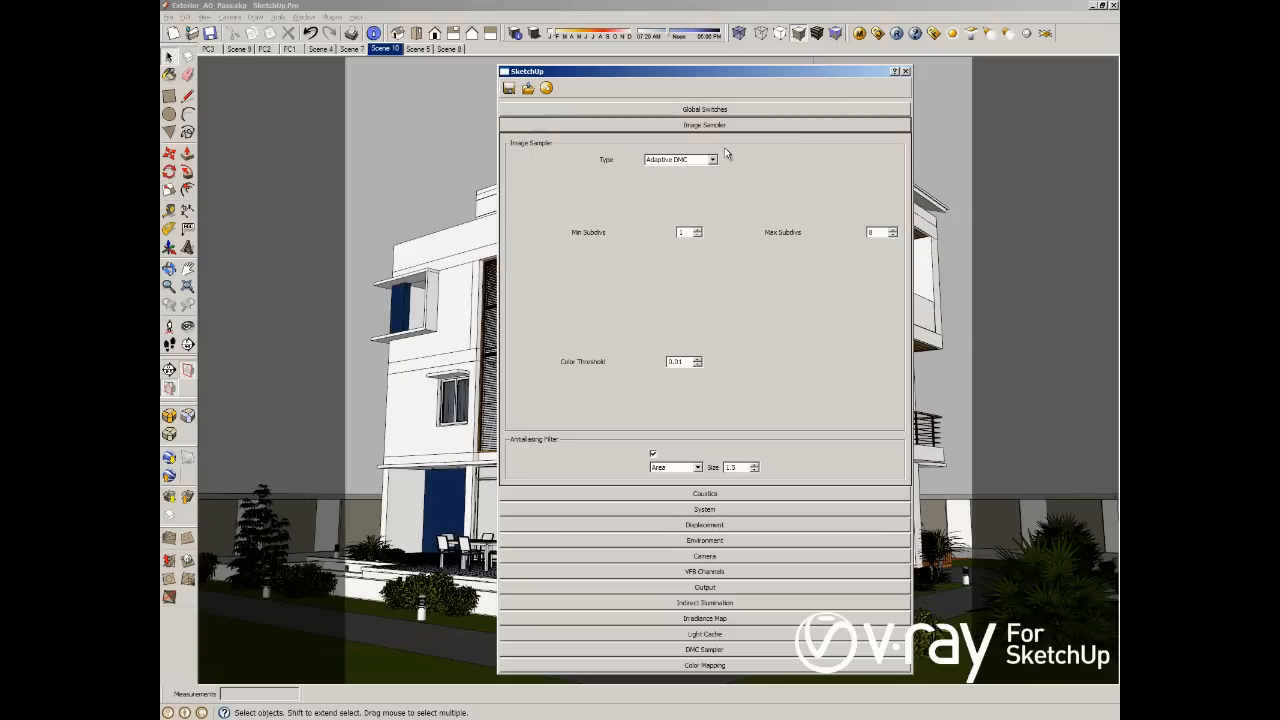
{"action": "mouse_move", "coordinate": [724, 130]}
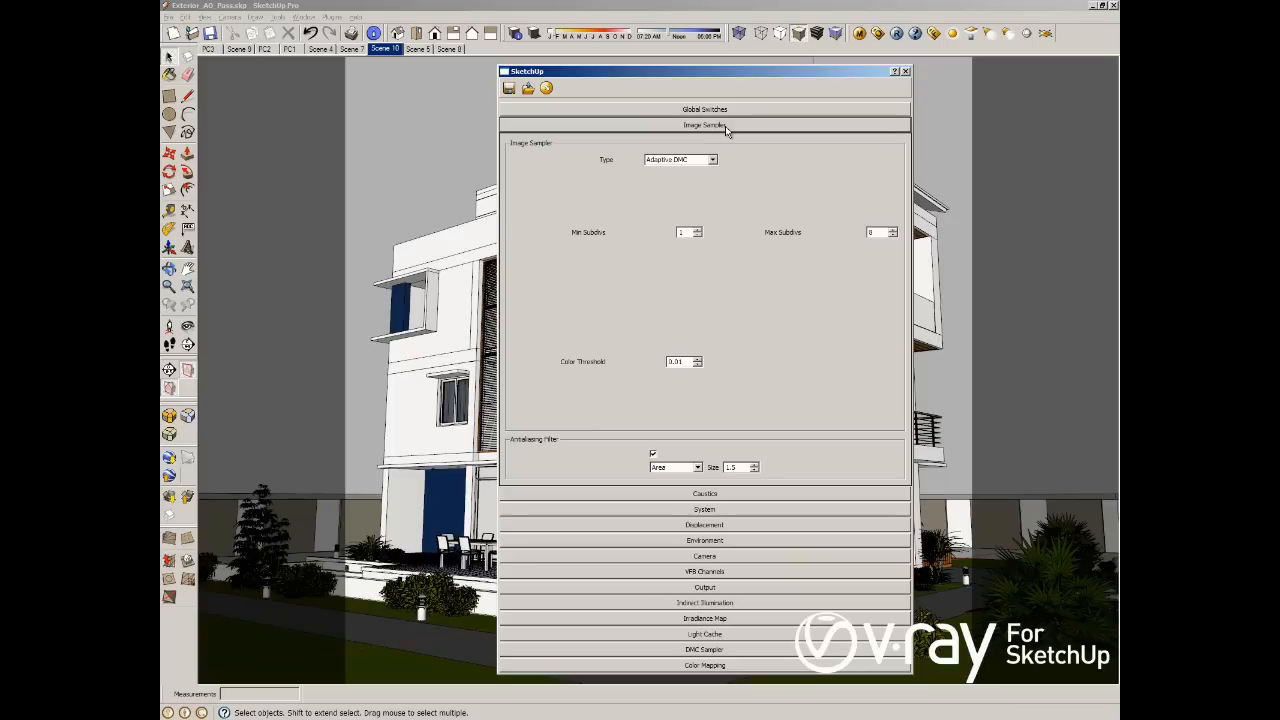
{"action": "left_click", "coordinate": [704, 124]}
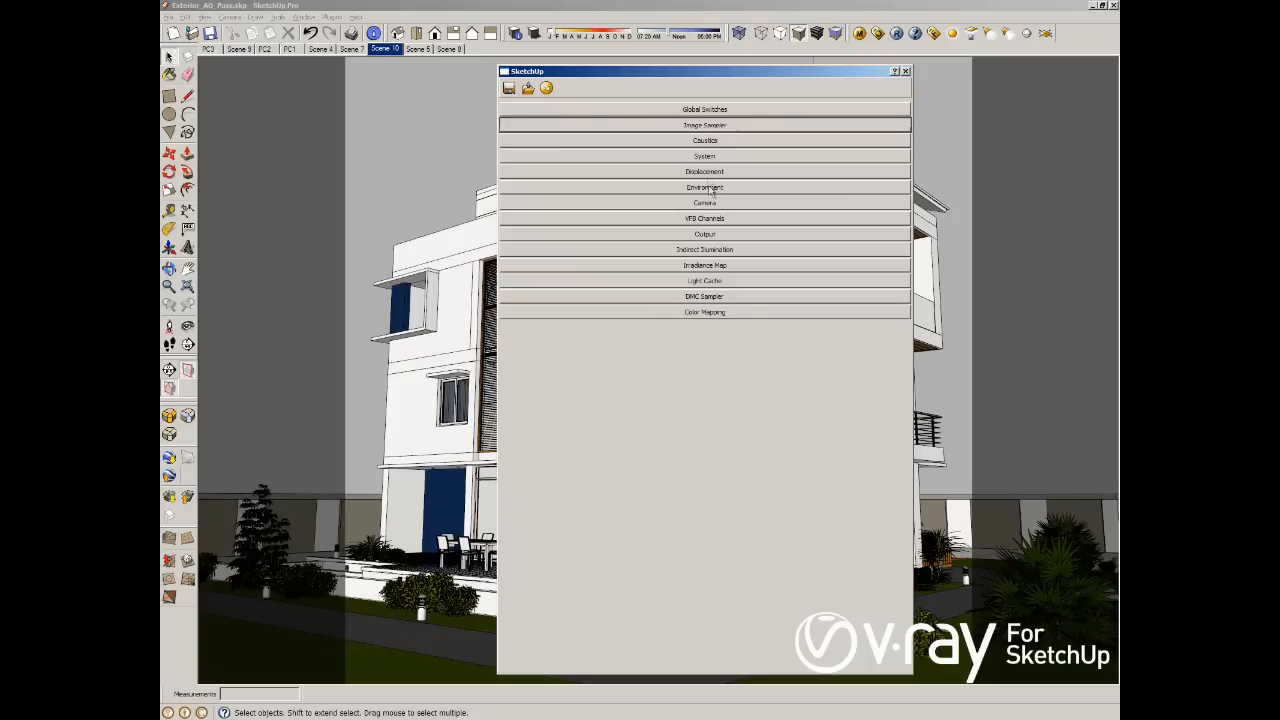
Review the Environment and Indirect Illumination rollouts, then collapse them again
{"action": "left_click", "coordinate": [704, 188]}
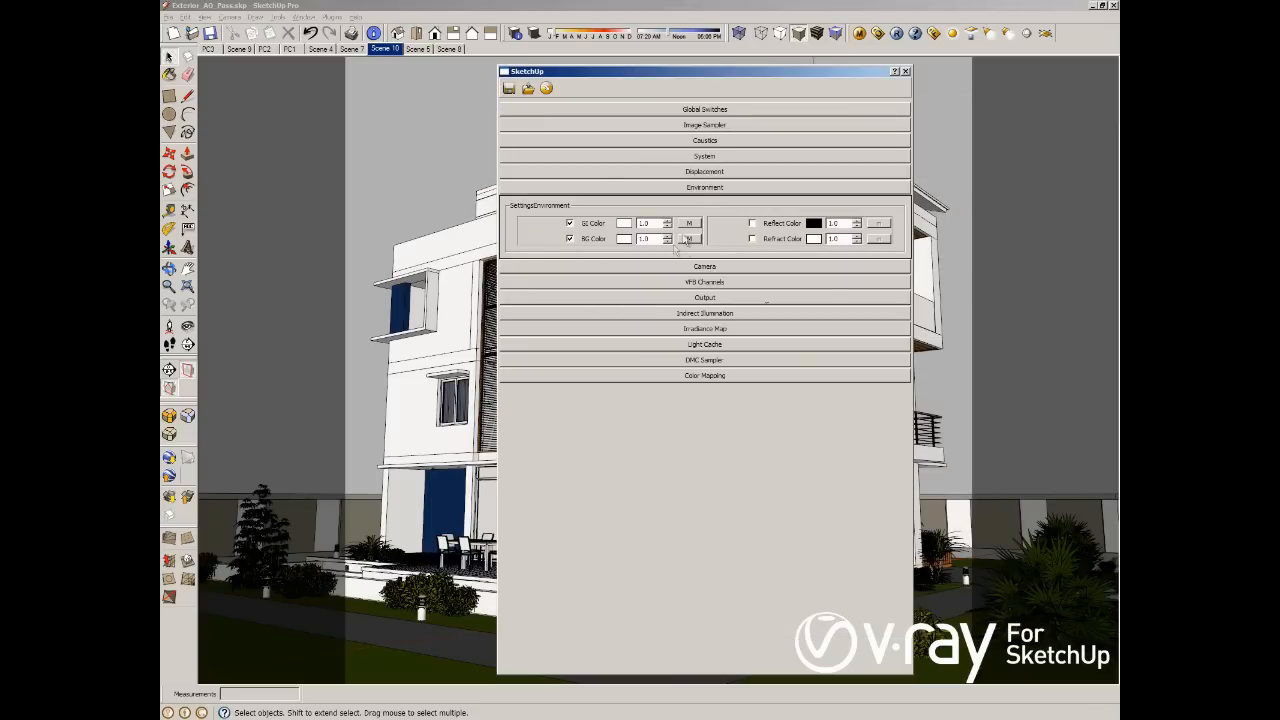
{"action": "left_click", "coordinate": [704, 202]}
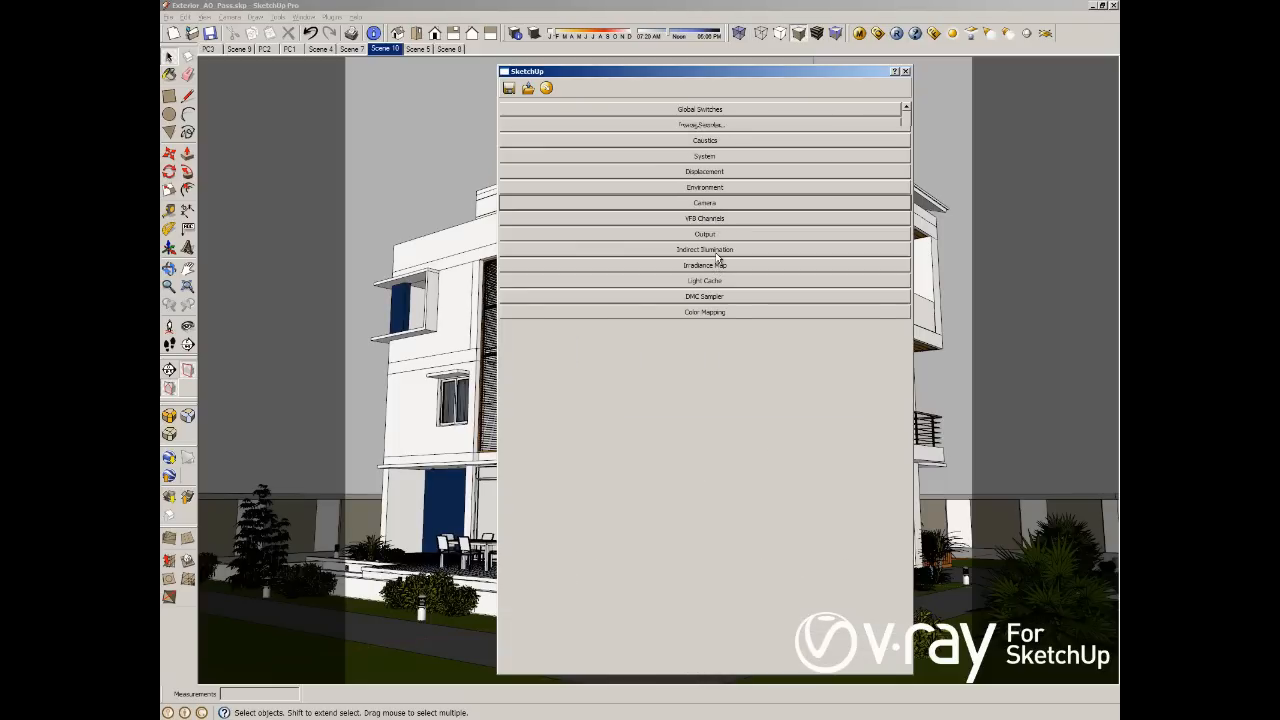
{"action": "left_click", "coordinate": [704, 248]}
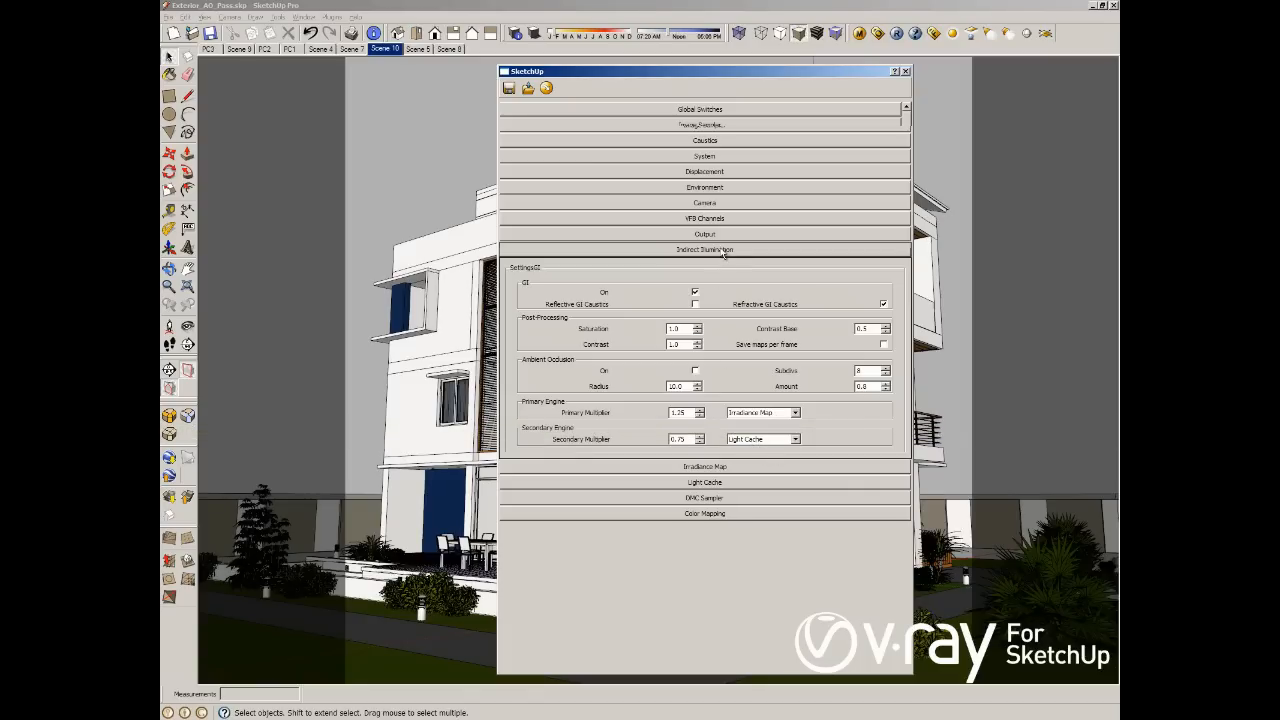
{"action": "left_click", "coordinate": [704, 248]}
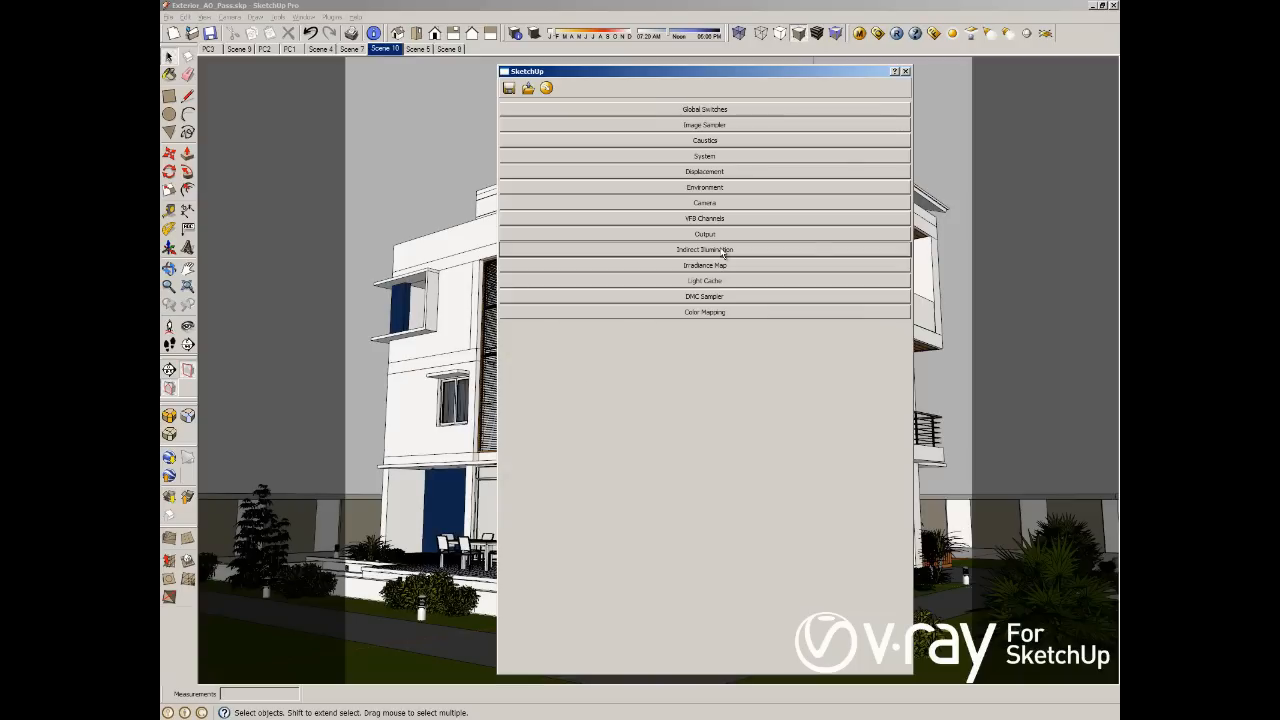
{"action": "mouse_move", "coordinate": [892, 56]}
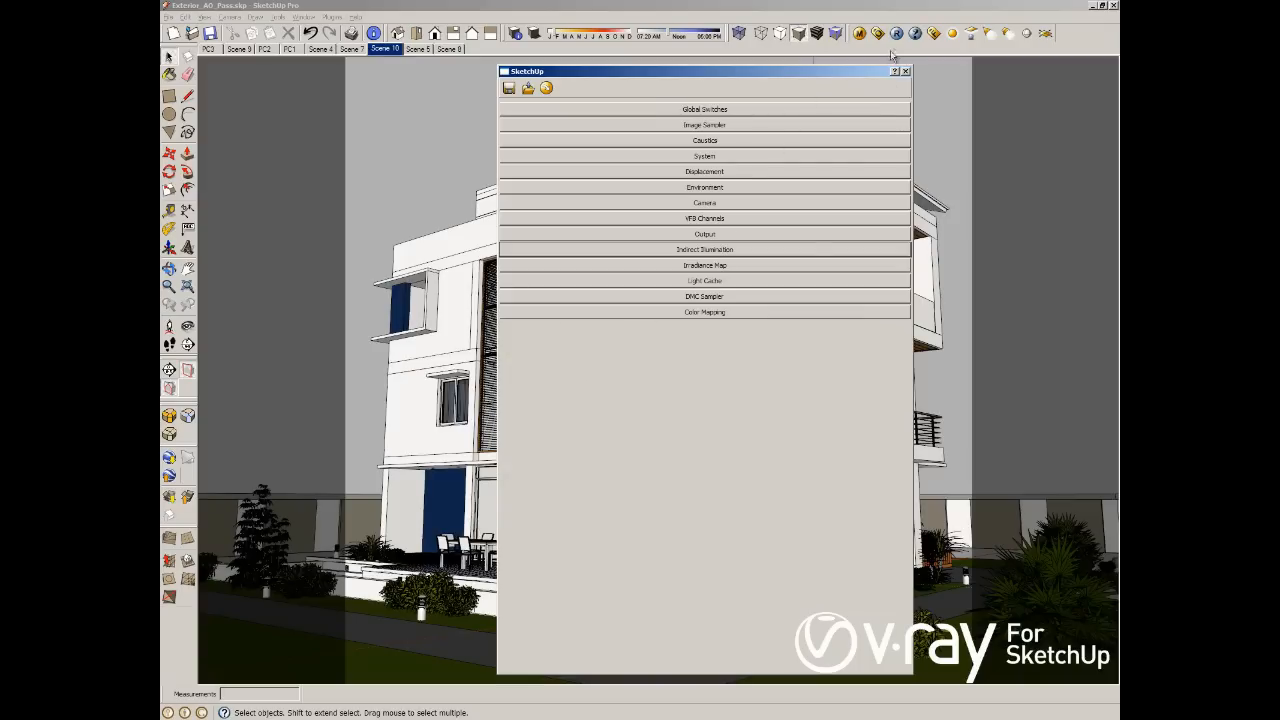
{"action": "mouse_move", "coordinate": [890, 60]}
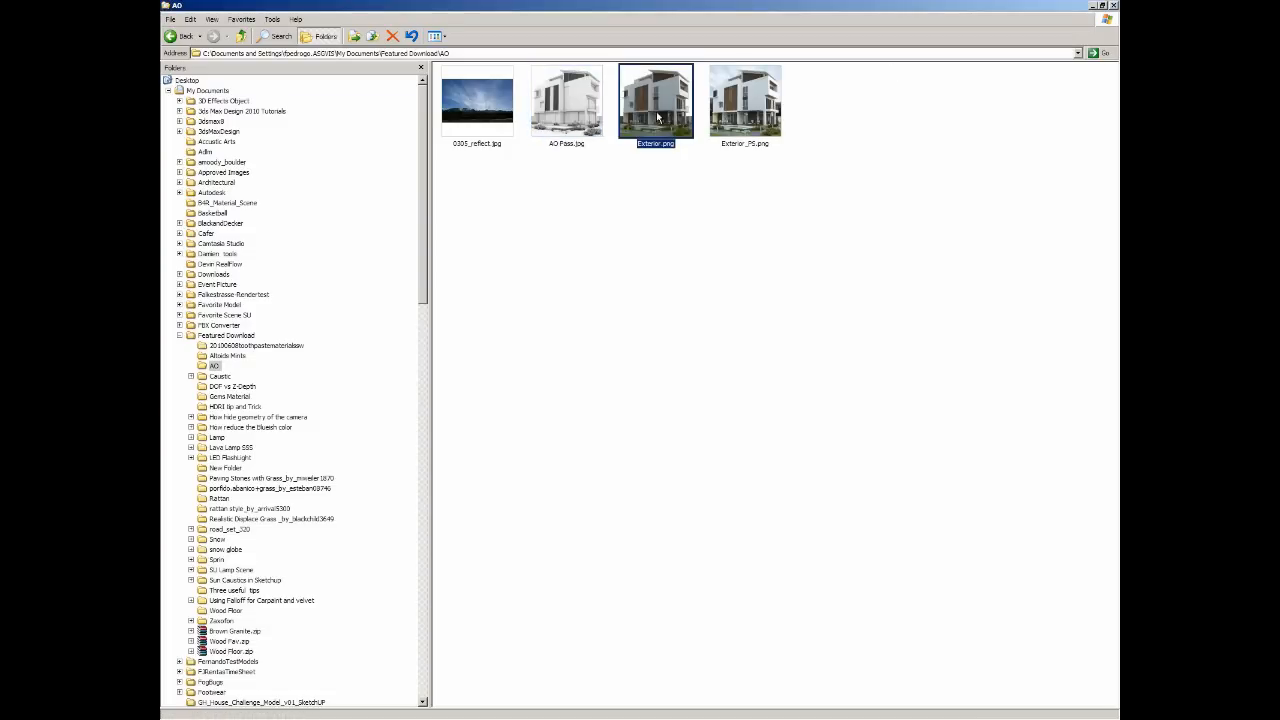
{"action": "double_click", "coordinate": [656, 100]}
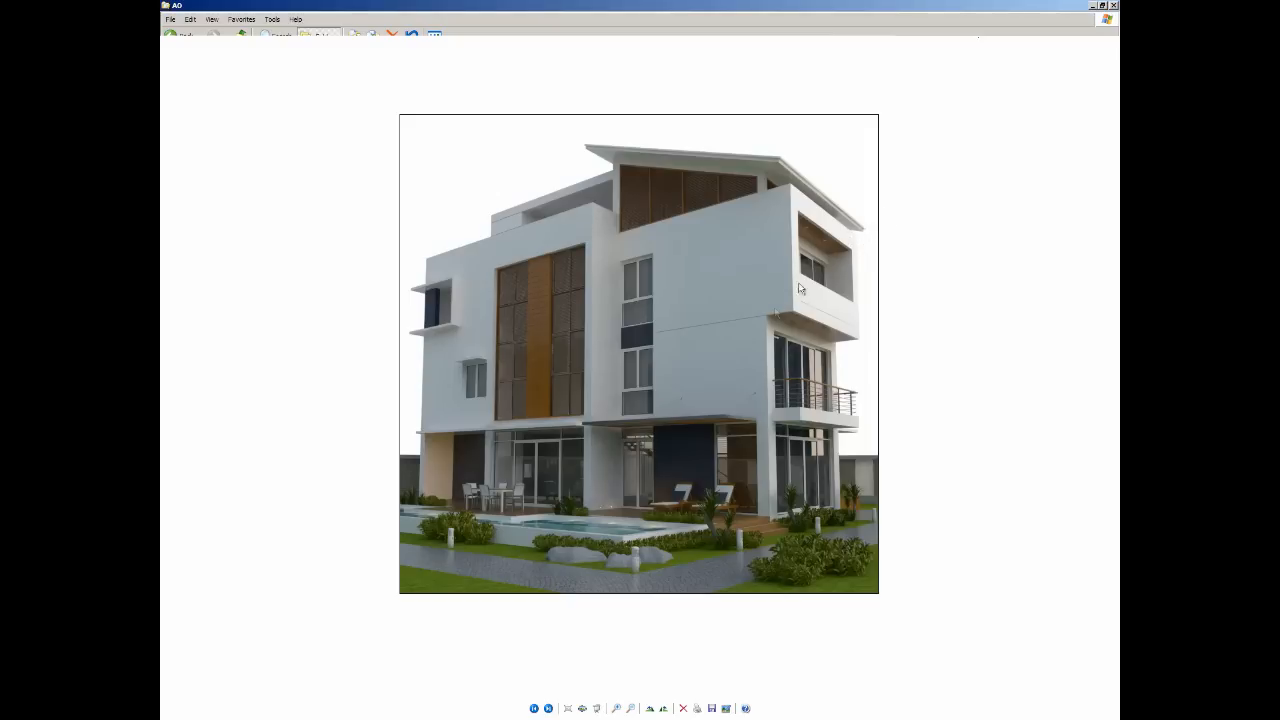
{"action": "mouse_move", "coordinate": [748, 332]}
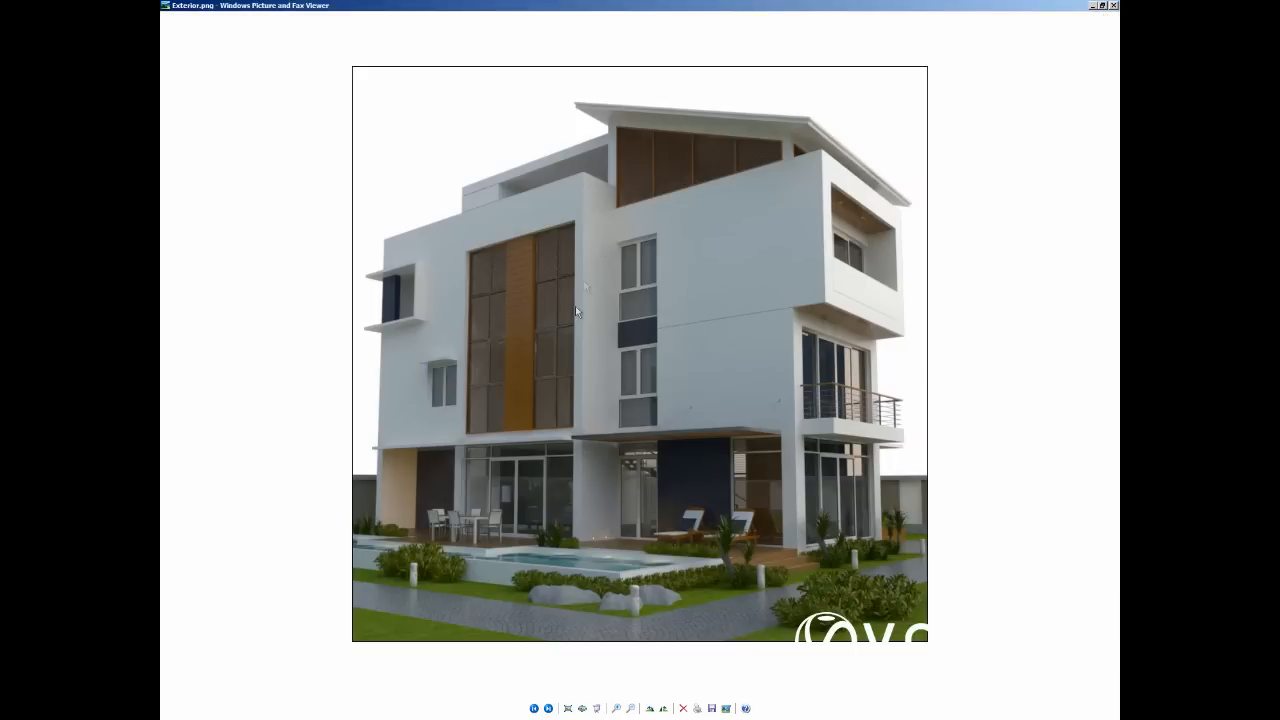
{"action": "mouse_move", "coordinate": [630, 204]}
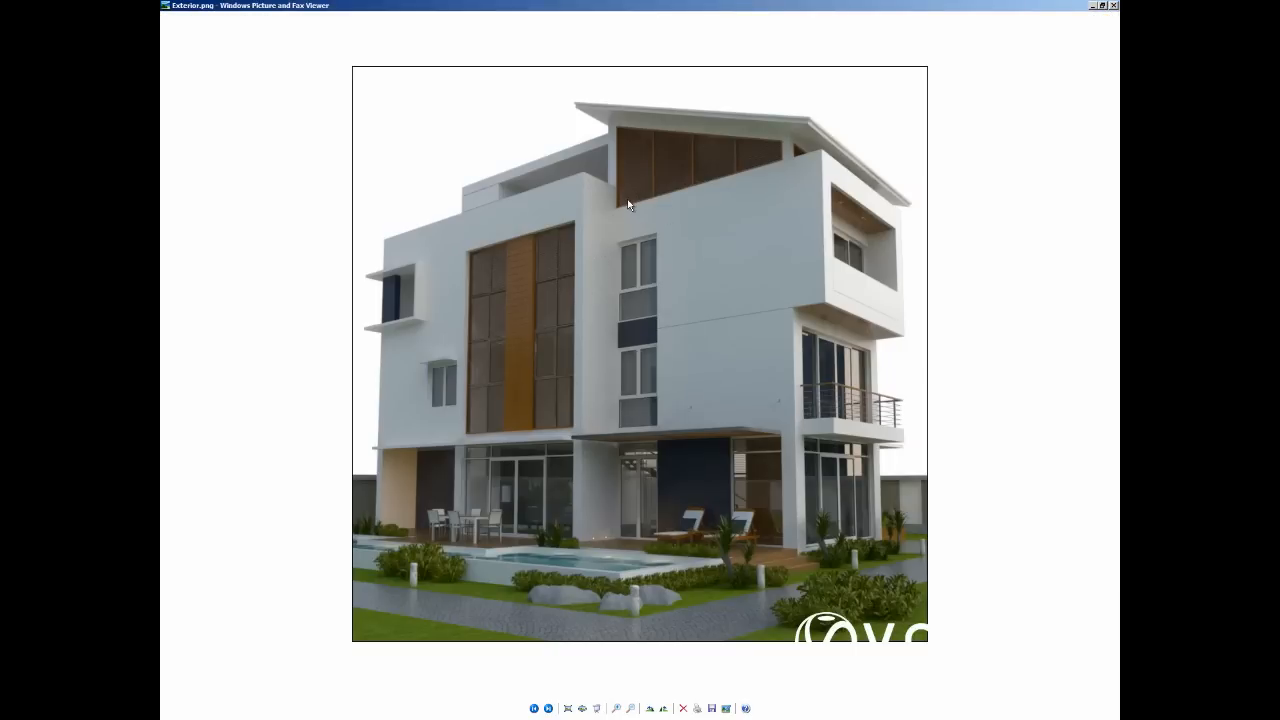
{"action": "mouse_move", "coordinate": [608, 432]}
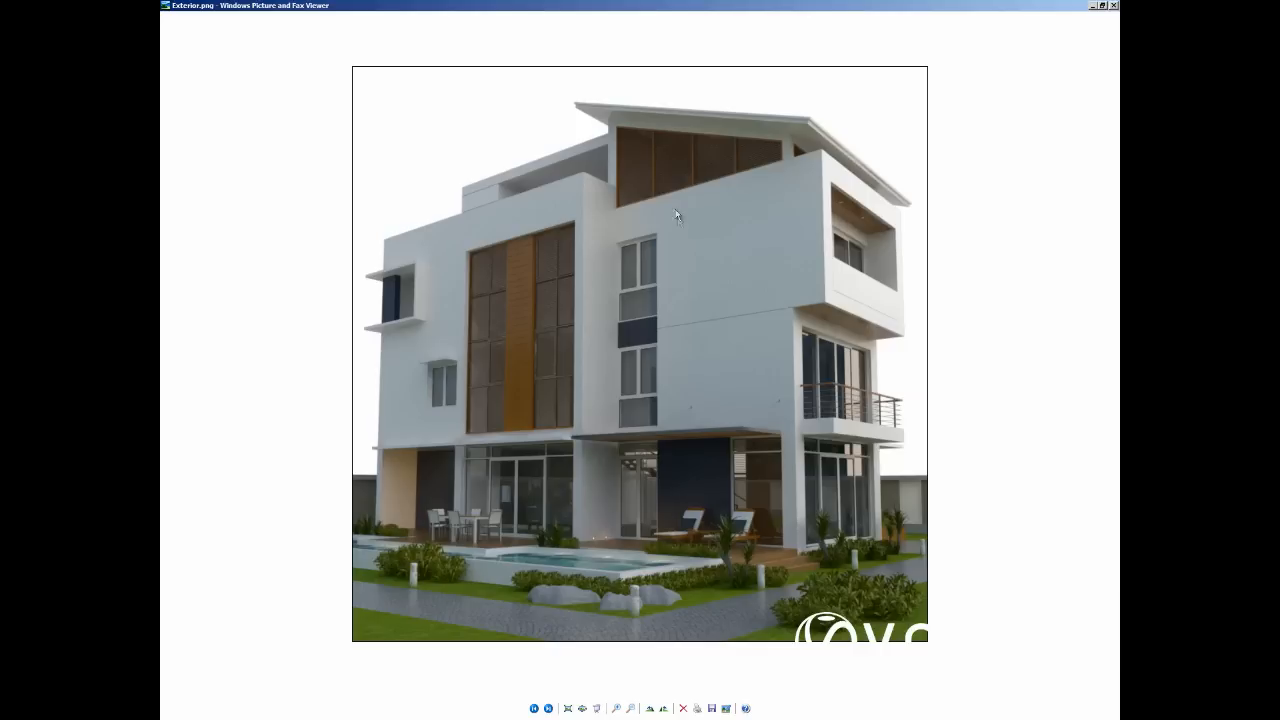
{"action": "mouse_move", "coordinate": [582, 414]}
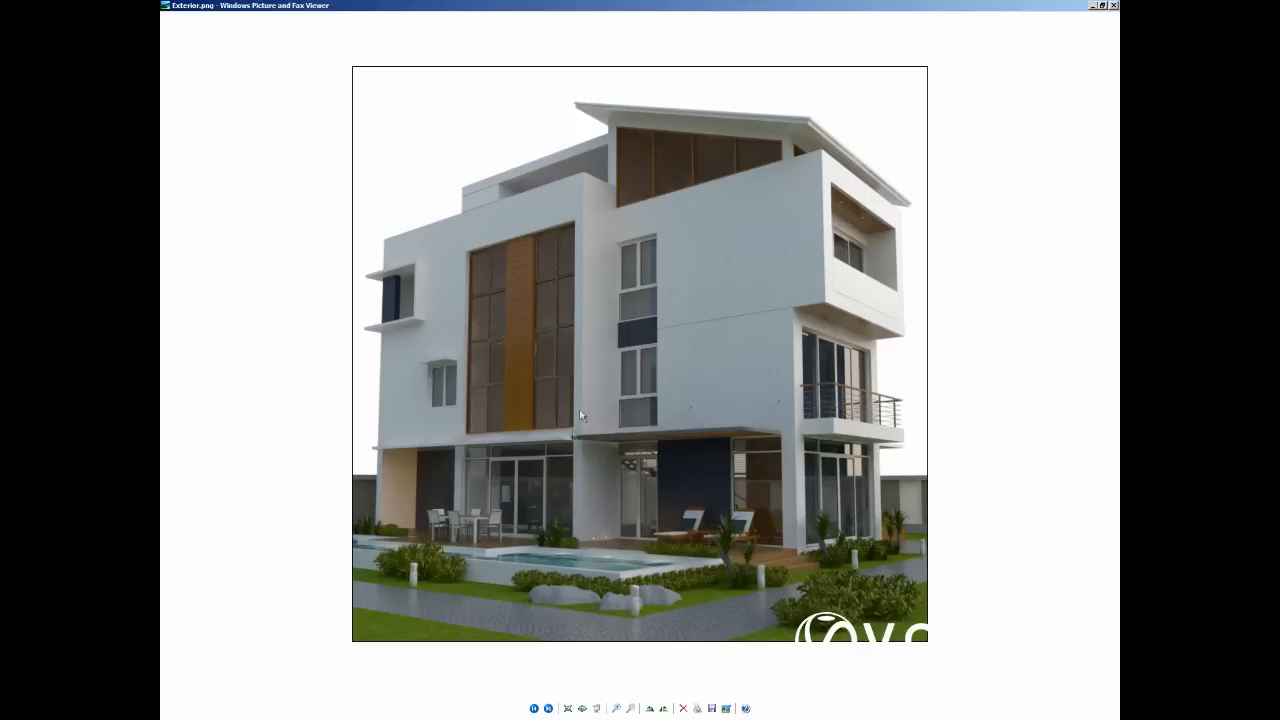
{"action": "mouse_move", "coordinate": [850, 328]}
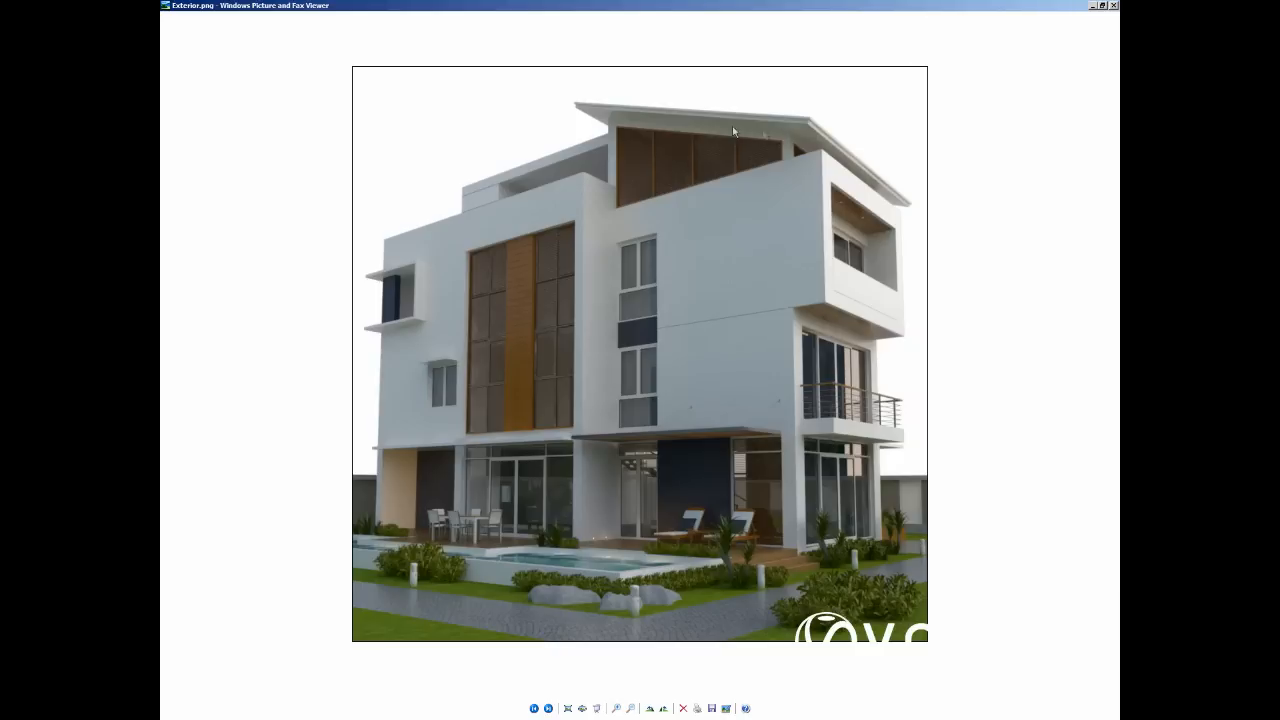
{"action": "mouse_move", "coordinate": [640, 232]}
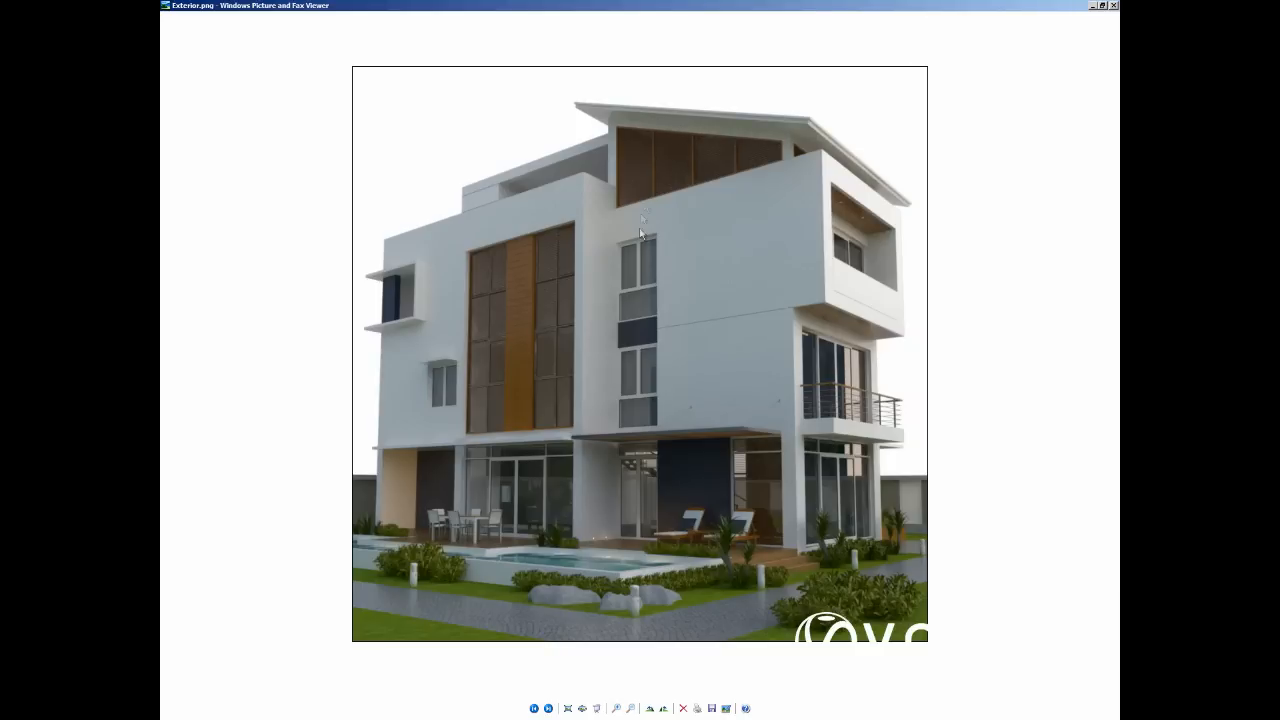
{"action": "mouse_move", "coordinate": [1024, 404]}
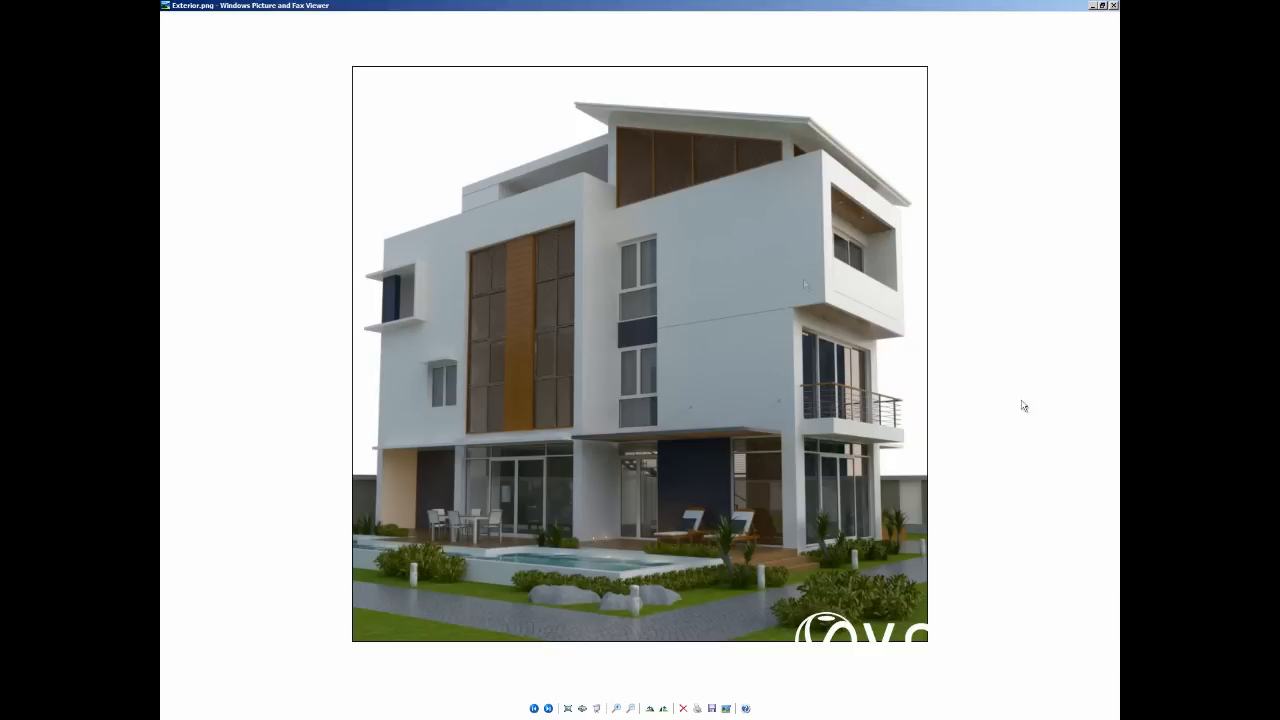
{"action": "mouse_move", "coordinate": [956, 488]}
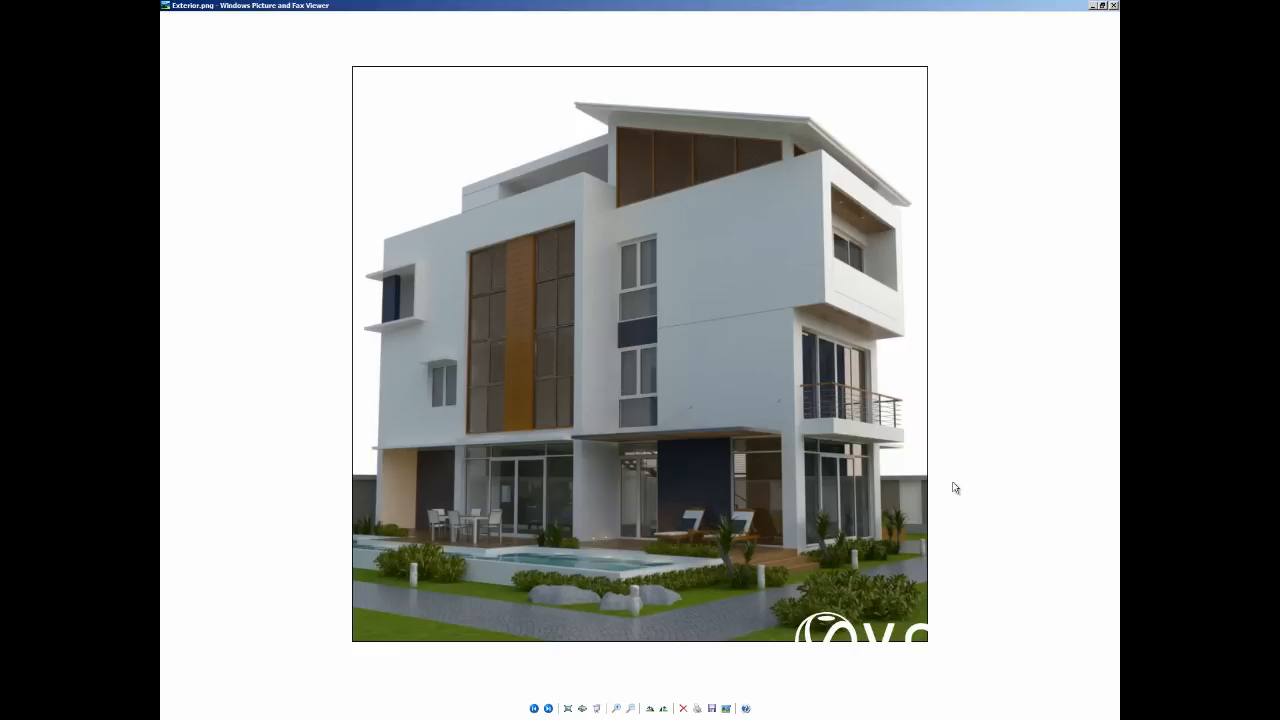
{"action": "mouse_move", "coordinate": [1064, 22]}
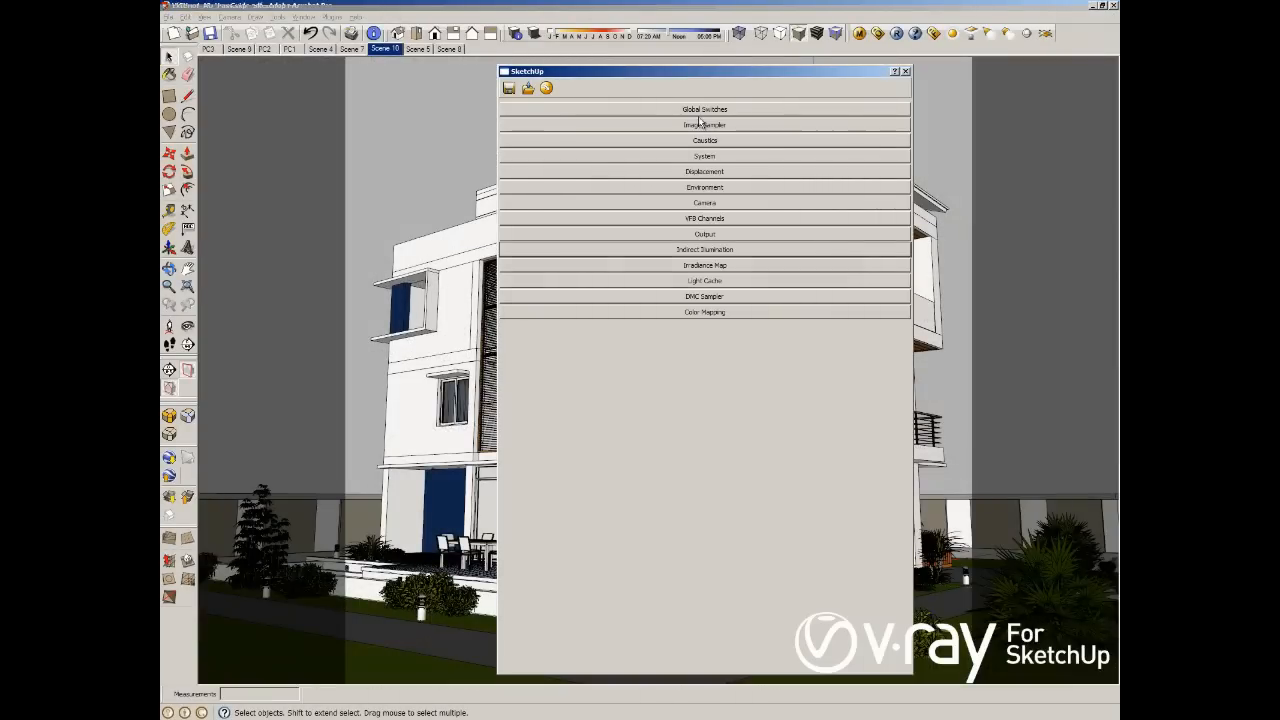
Set the Global Switches override material colour to white
{"action": "left_click", "coordinate": [704, 108]}
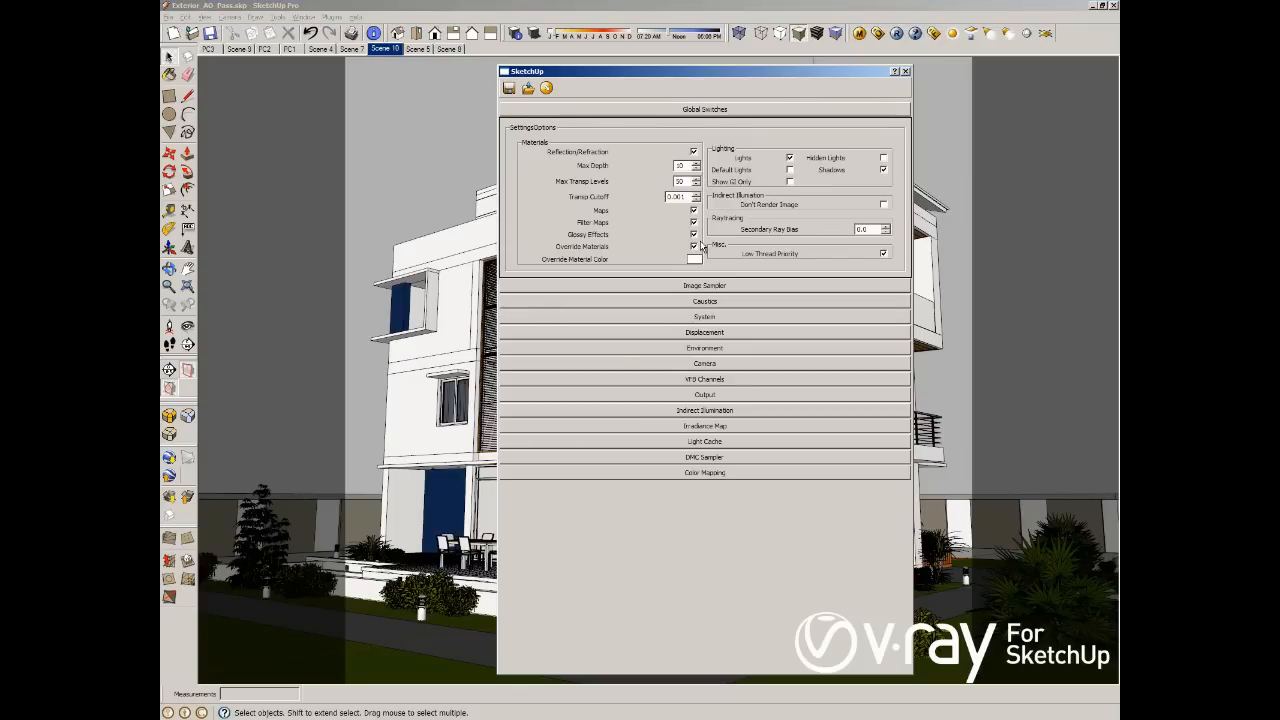
{"action": "mouse_move", "coordinate": [690, 270]}
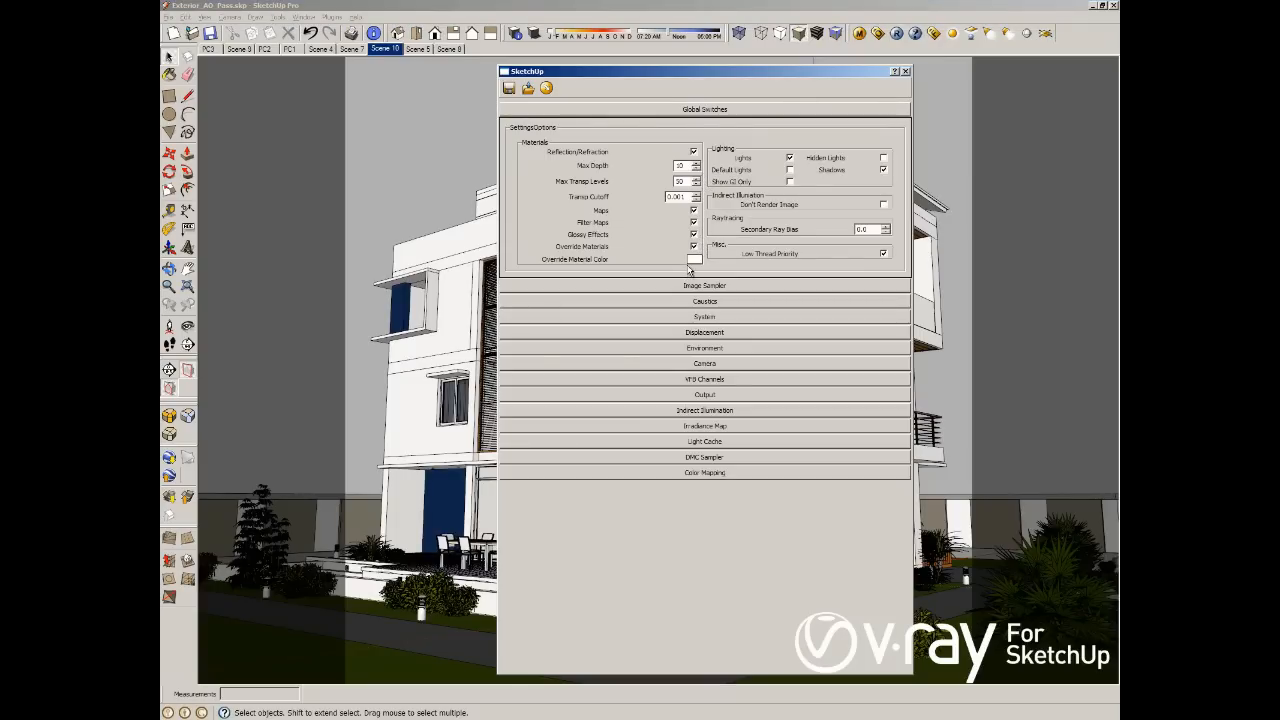
{"action": "left_click", "coordinate": [696, 260]}
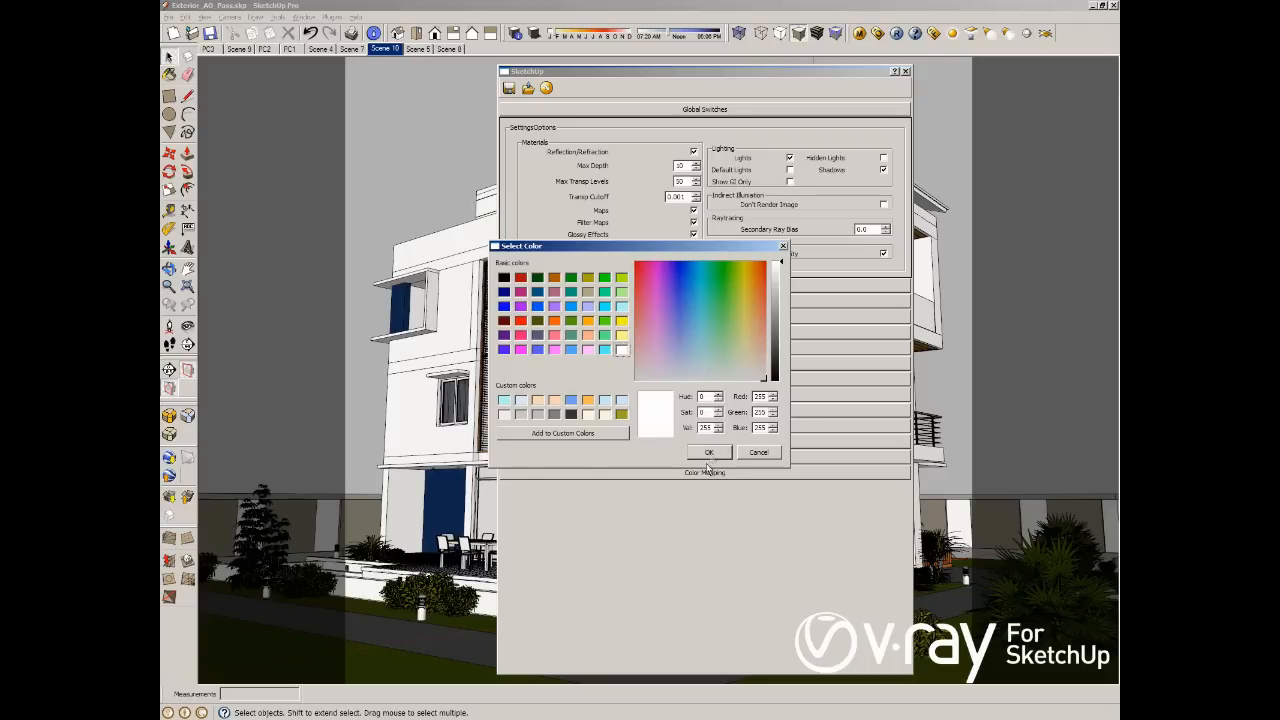
{"action": "left_click", "coordinate": [708, 452]}
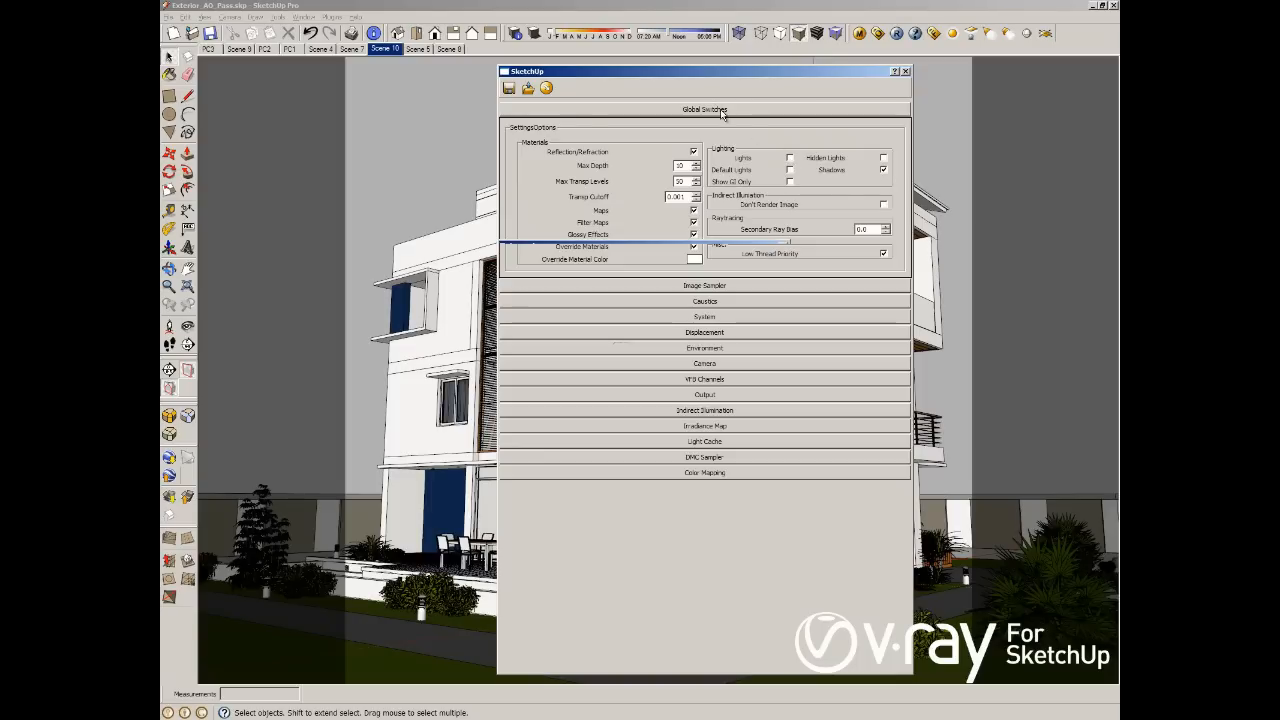
{"action": "left_click", "coordinate": [704, 108]}
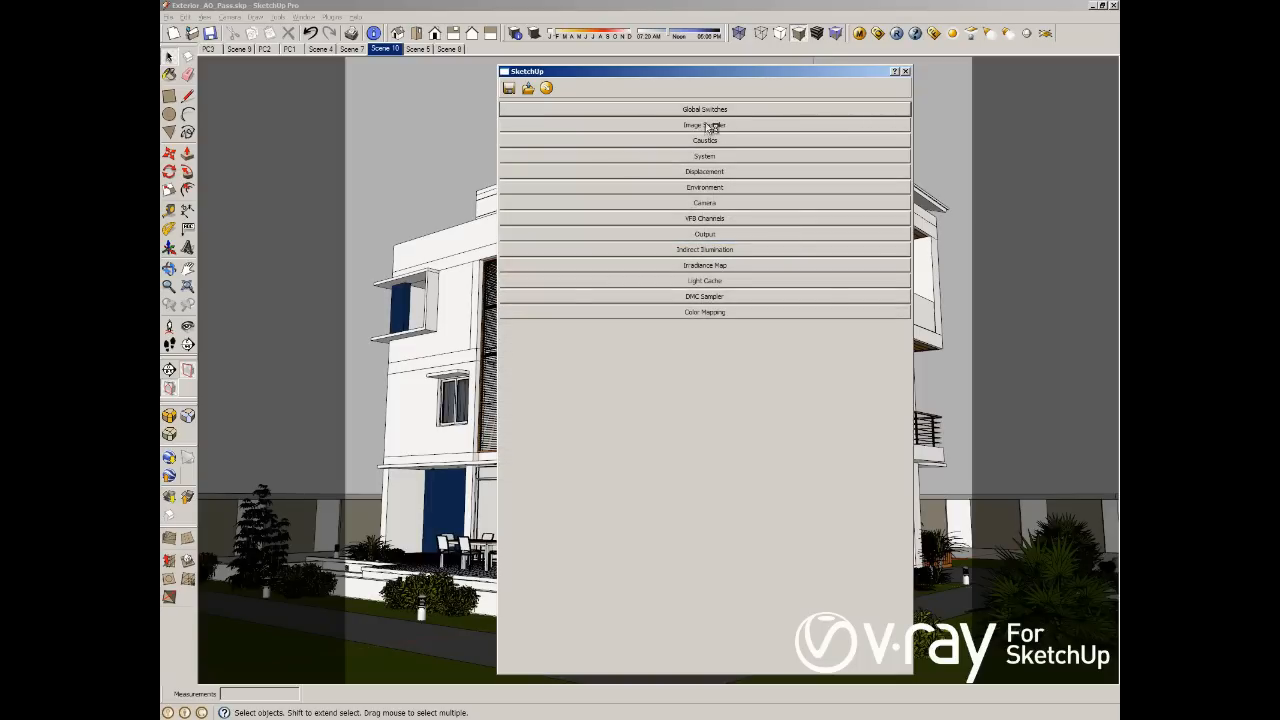
Change the Image Sampler type to a different sampler
{"action": "left_click", "coordinate": [704, 124]}
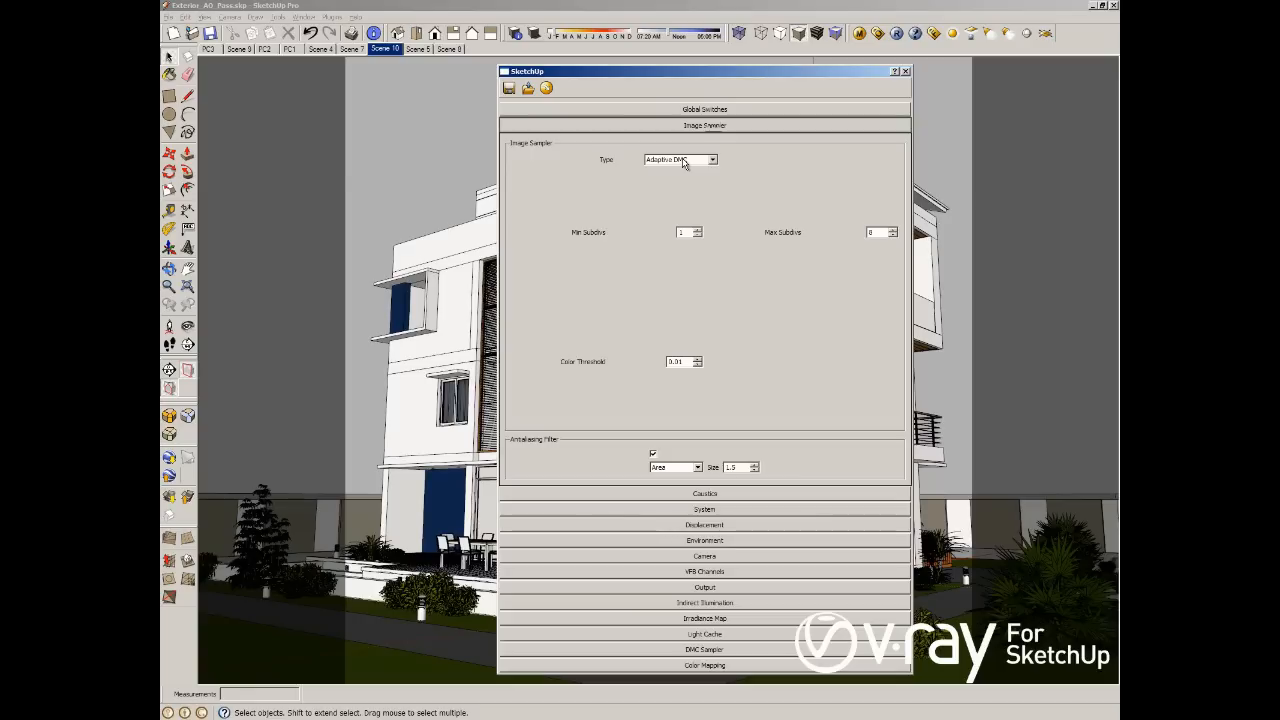
{"action": "left_click", "coordinate": [712, 160]}
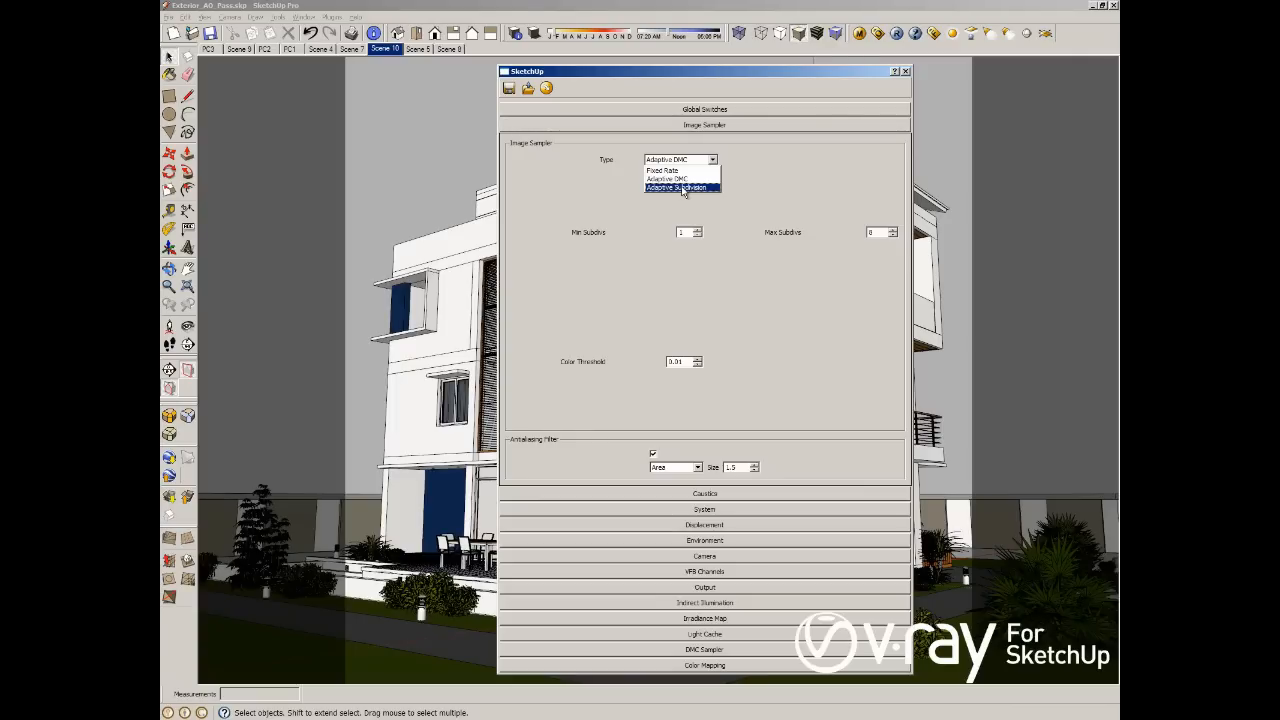
{"action": "left_click", "coordinate": [678, 188]}
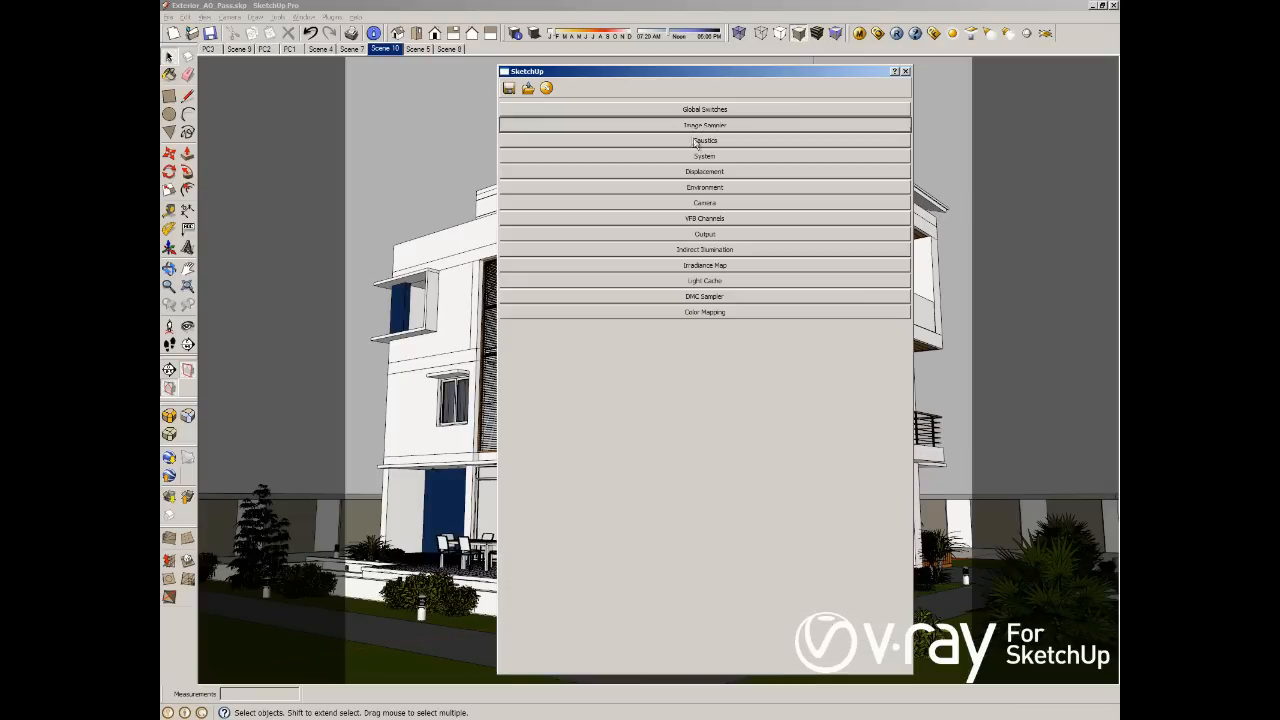
Set the Environment GI and background sky textures to None
{"action": "left_click", "coordinate": [704, 188]}
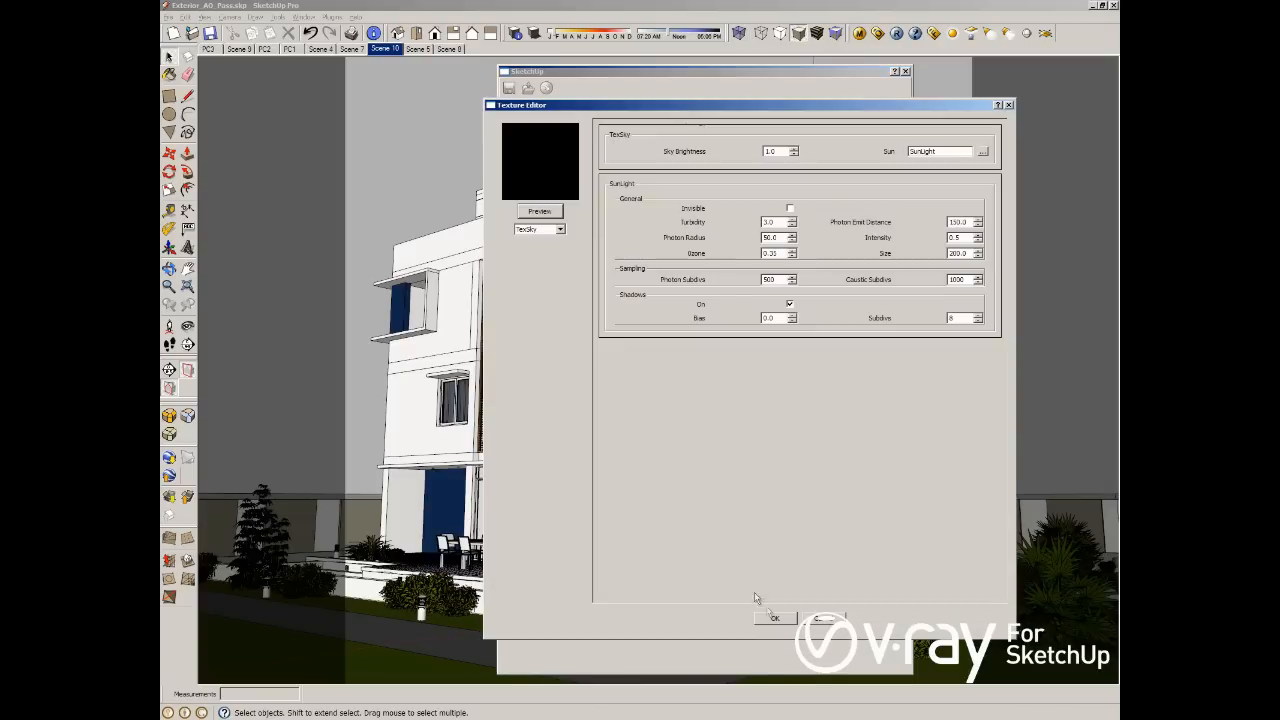
{"action": "left_click", "coordinate": [560, 228]}
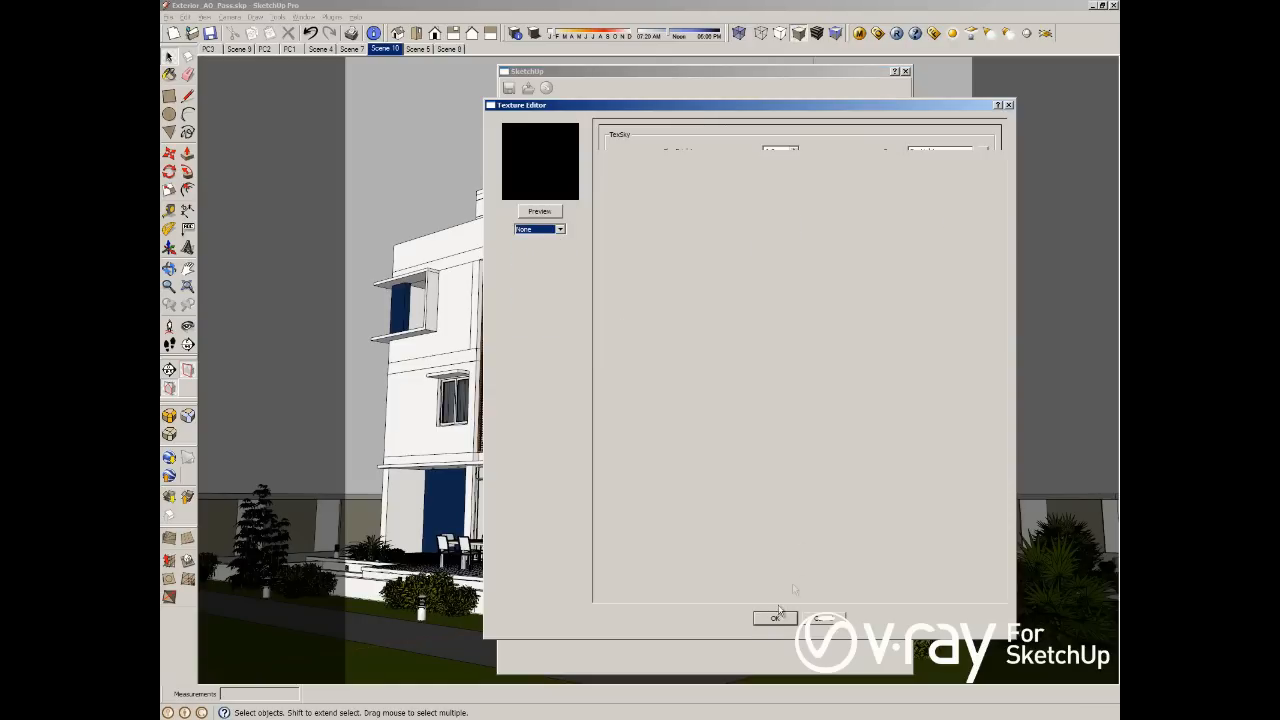
{"action": "left_click", "coordinate": [776, 616]}
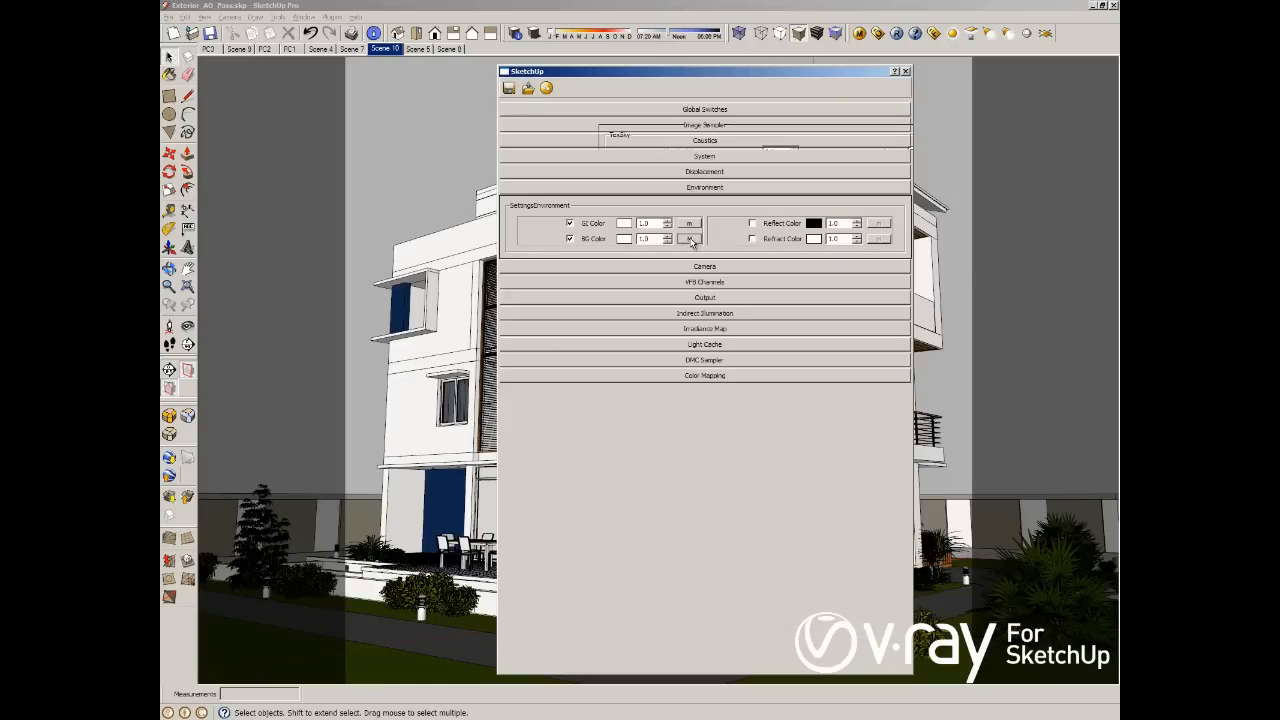
{"action": "left_click", "coordinate": [688, 240]}
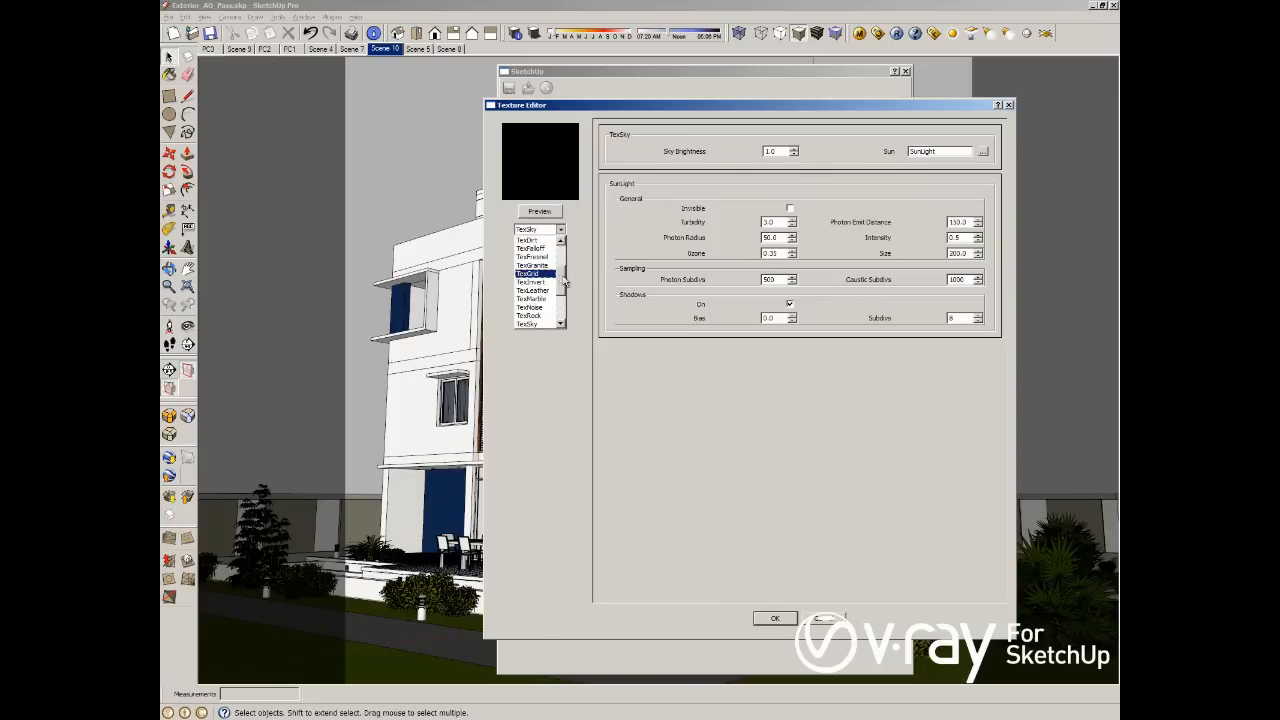
{"action": "left_click", "coordinate": [538, 228]}
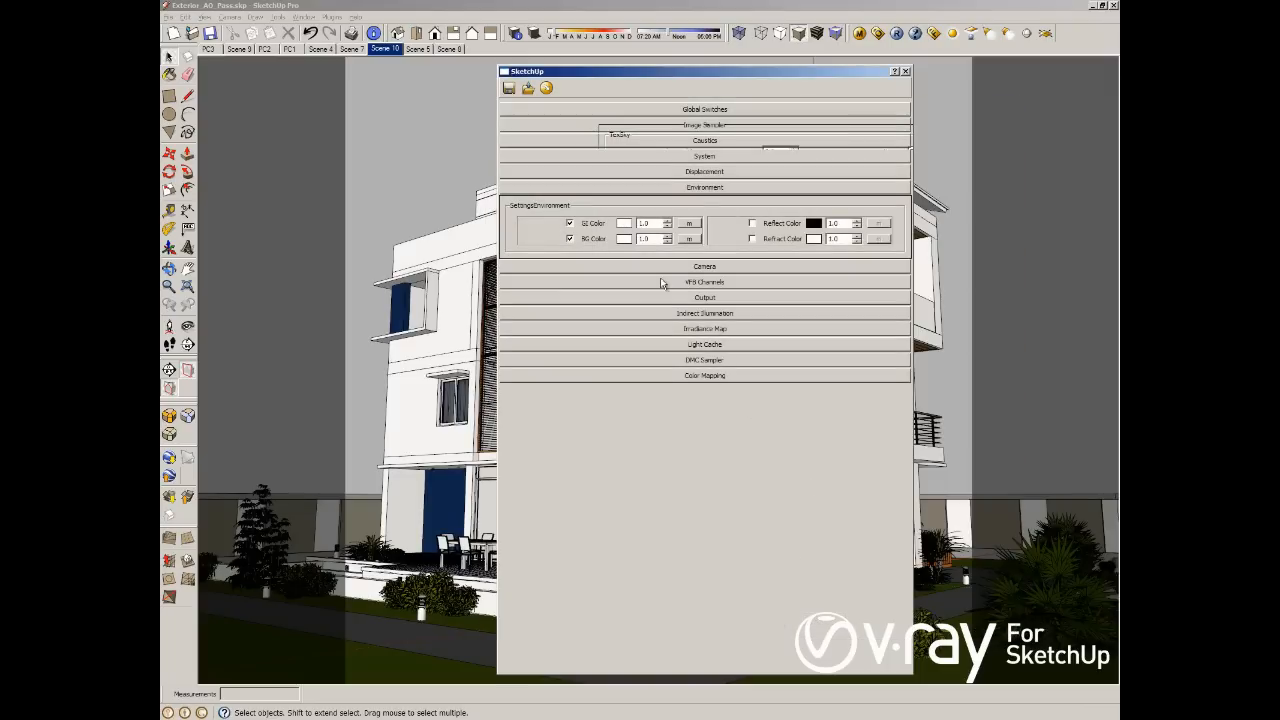
Set the Environment GI and background multipliers to 2.0
{"action": "left_click", "coordinate": [644, 238]}
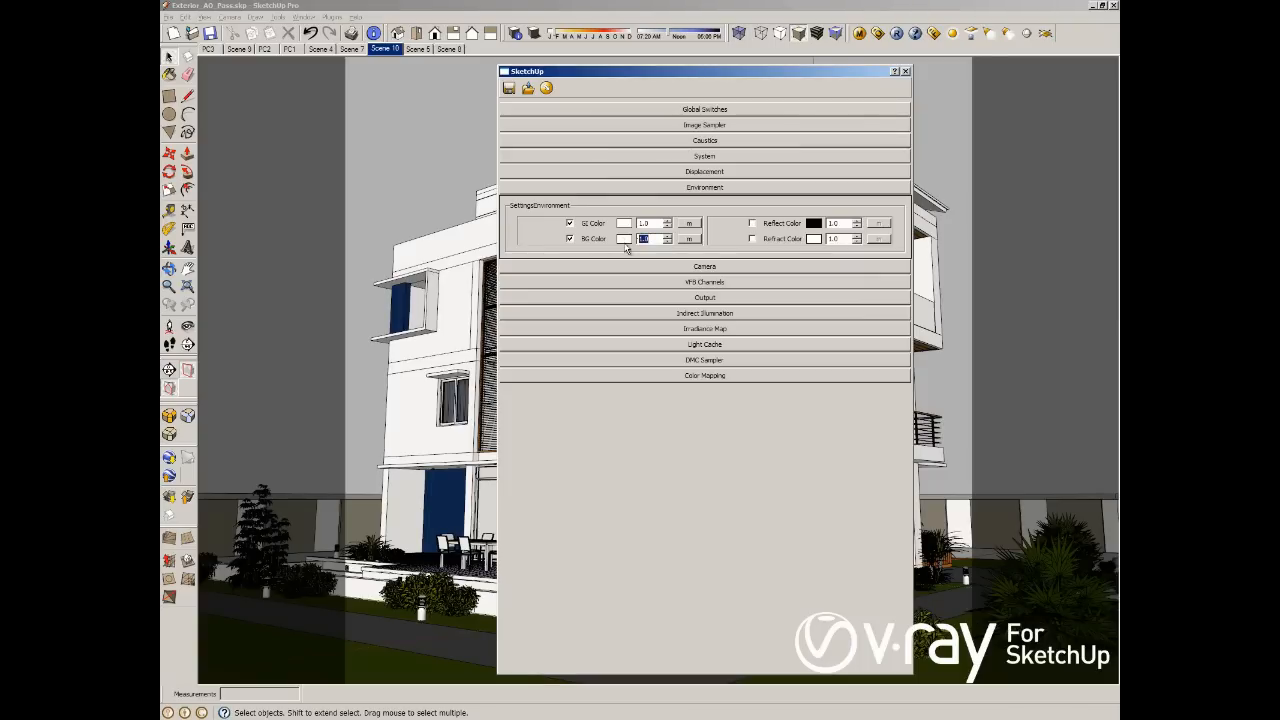
{"action": "type", "text": "2.0"}
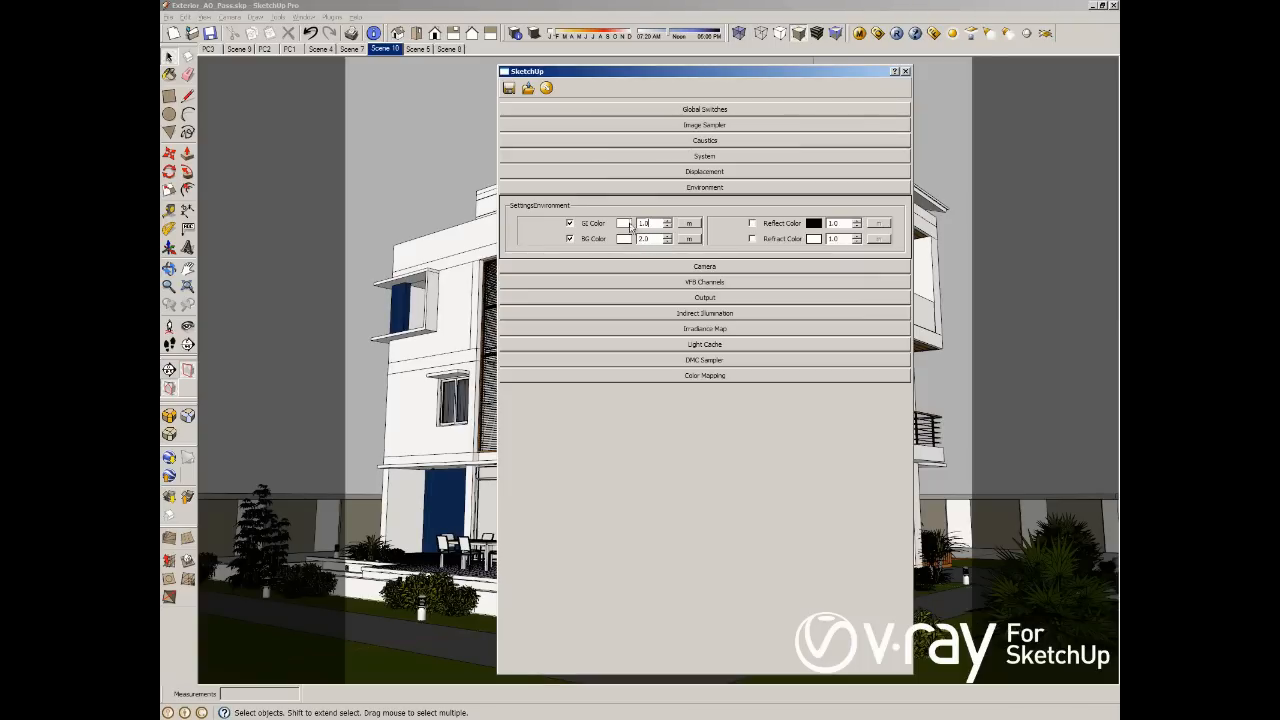
{"action": "type", "text": "2.0"}
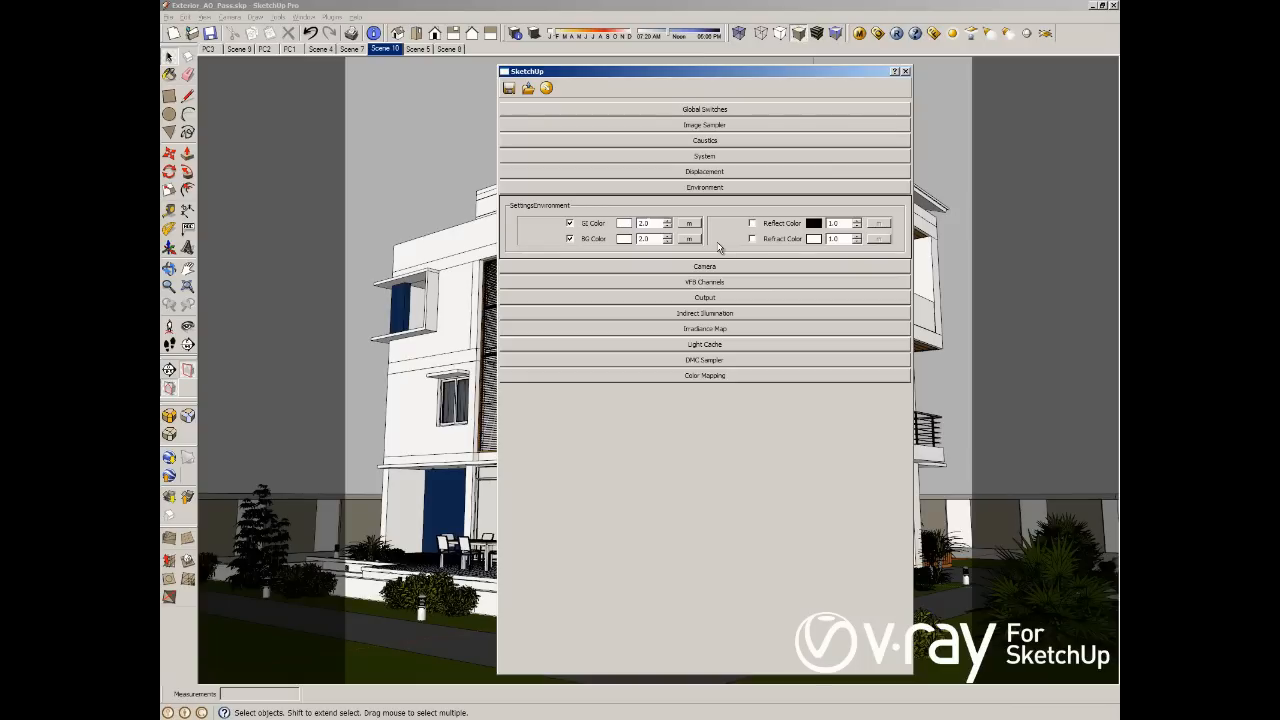
{"action": "left_click", "coordinate": [704, 188]}
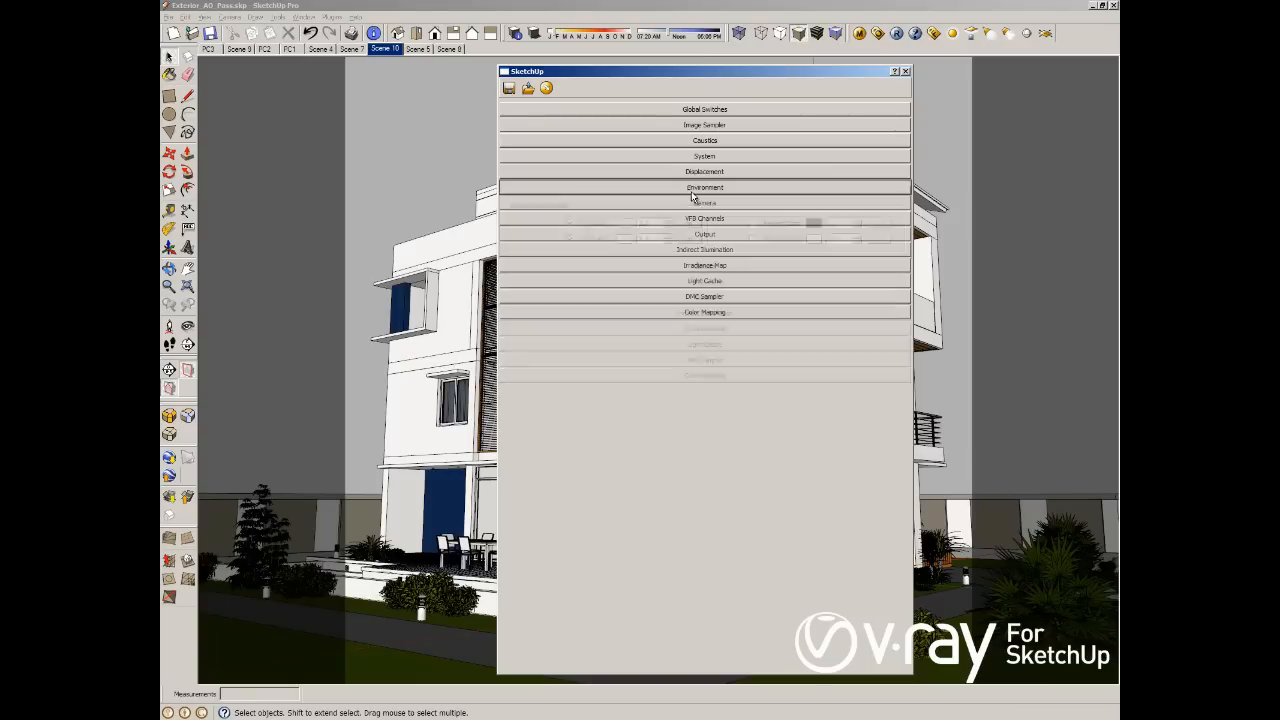
{"action": "left_click", "coordinate": [704, 202]}
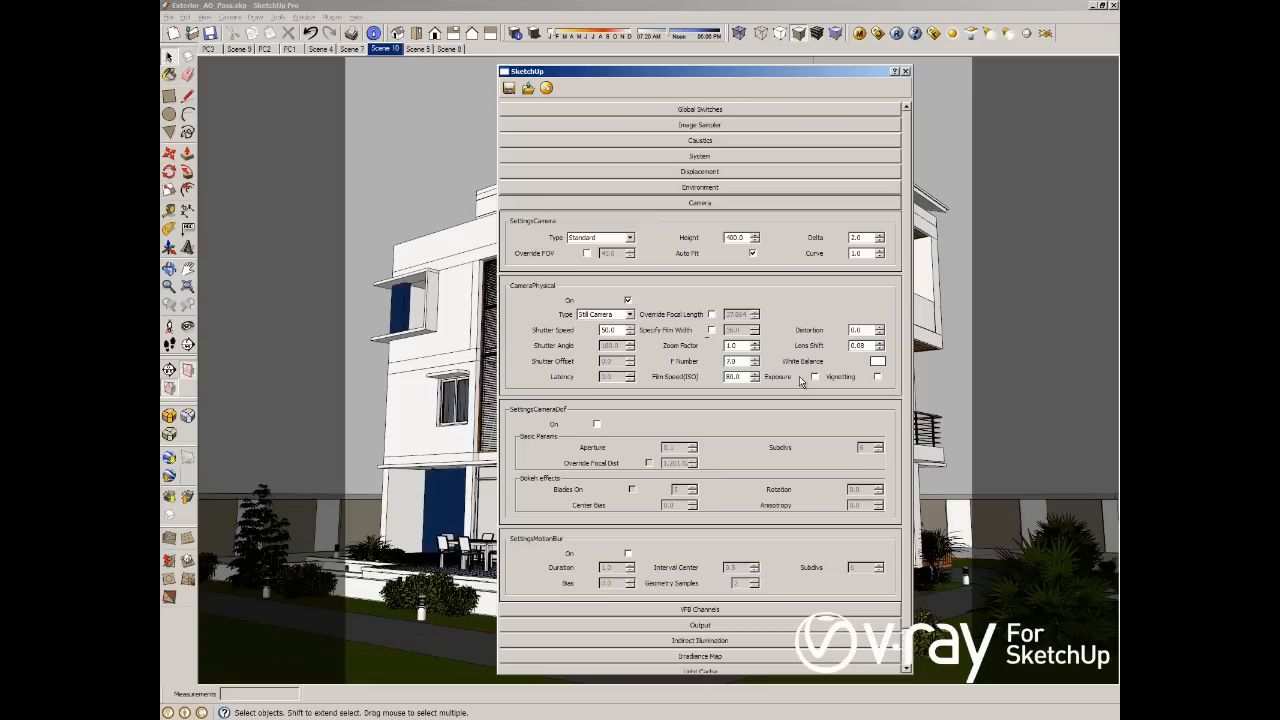
{"action": "mouse_move", "coordinate": [698, 212]}
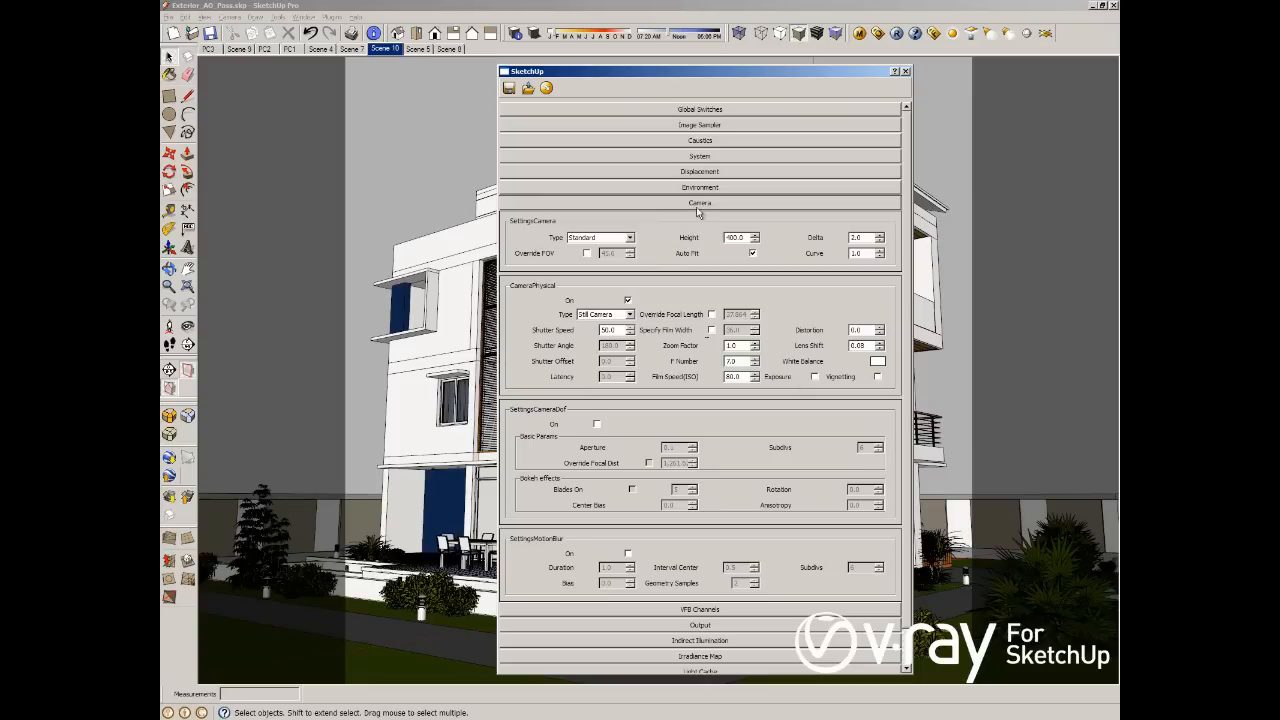
{"action": "left_click", "coordinate": [700, 202]}
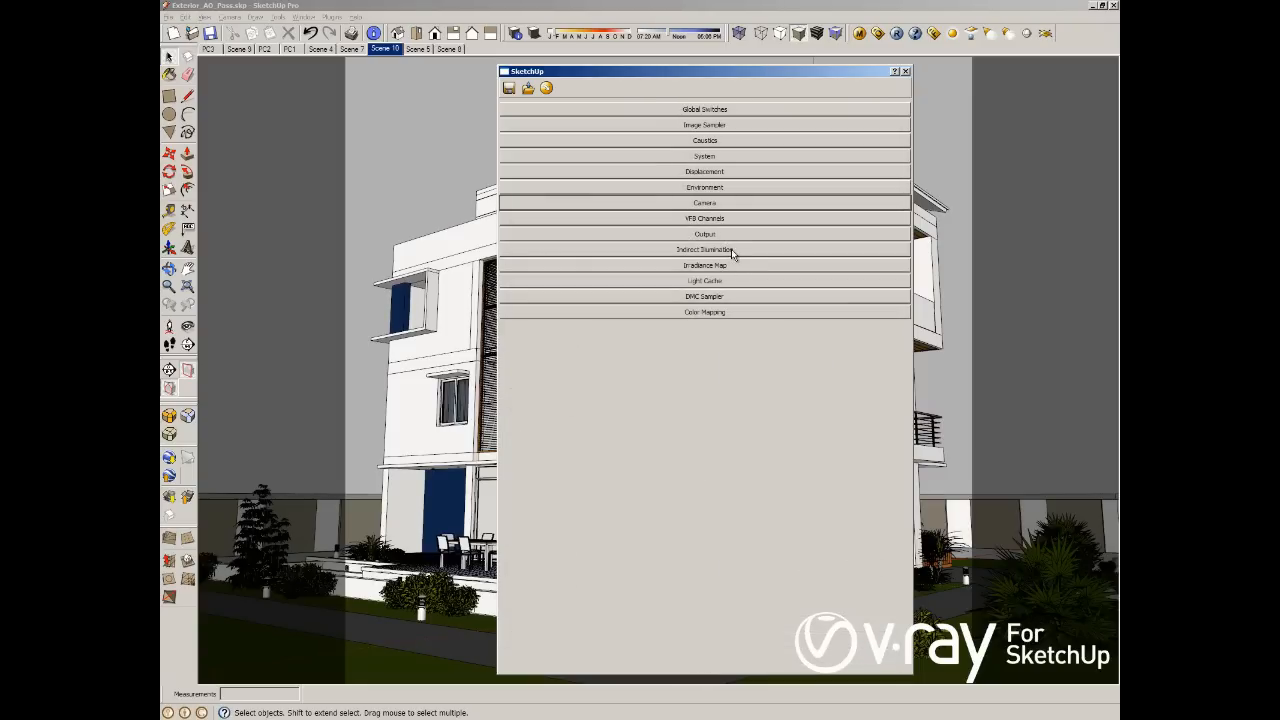
Expand Indirect Illumination and adjust its Ambient Occlusion option
{"action": "left_click", "coordinate": [704, 248]}
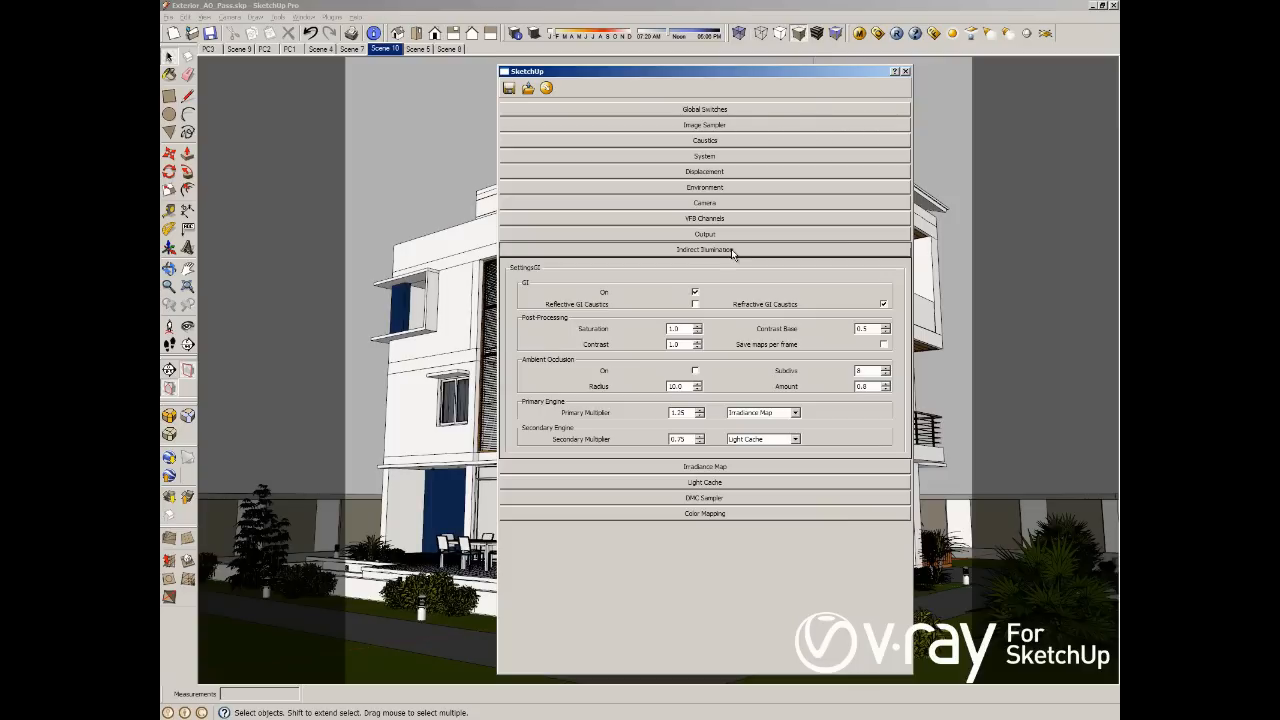
{"action": "mouse_move", "coordinate": [756, 406]}
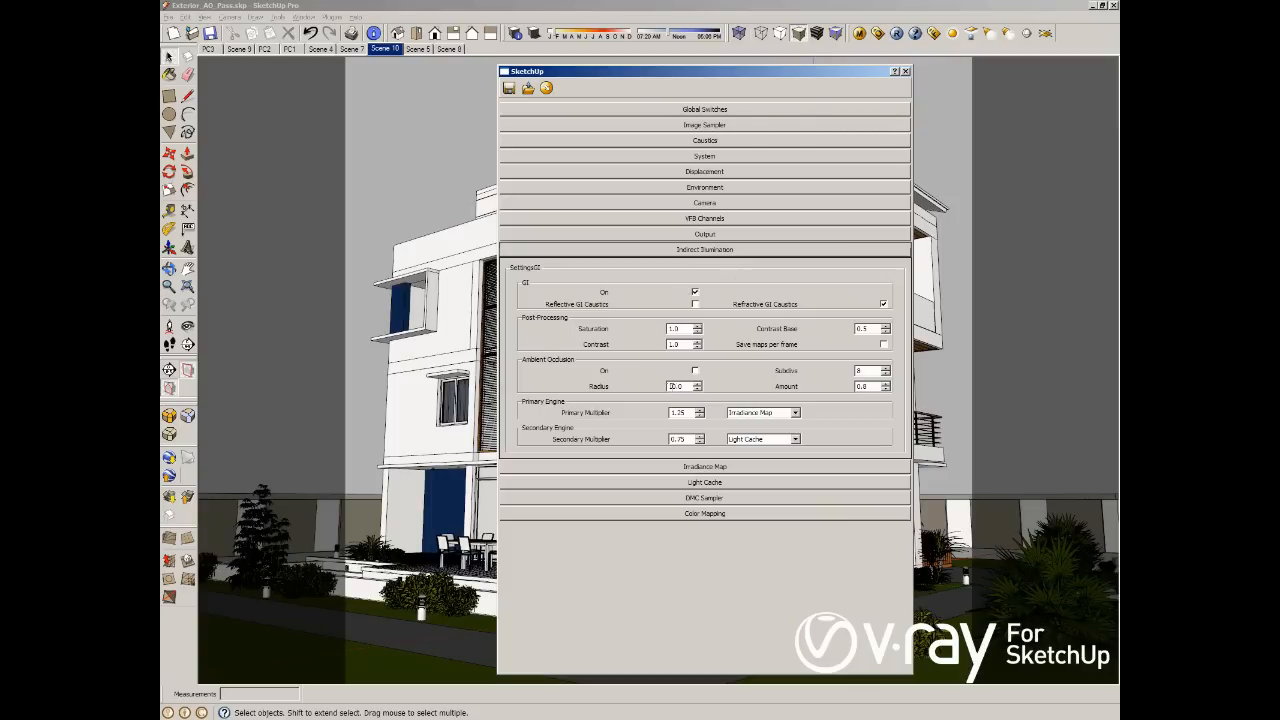
{"action": "left_click", "coordinate": [696, 370]}
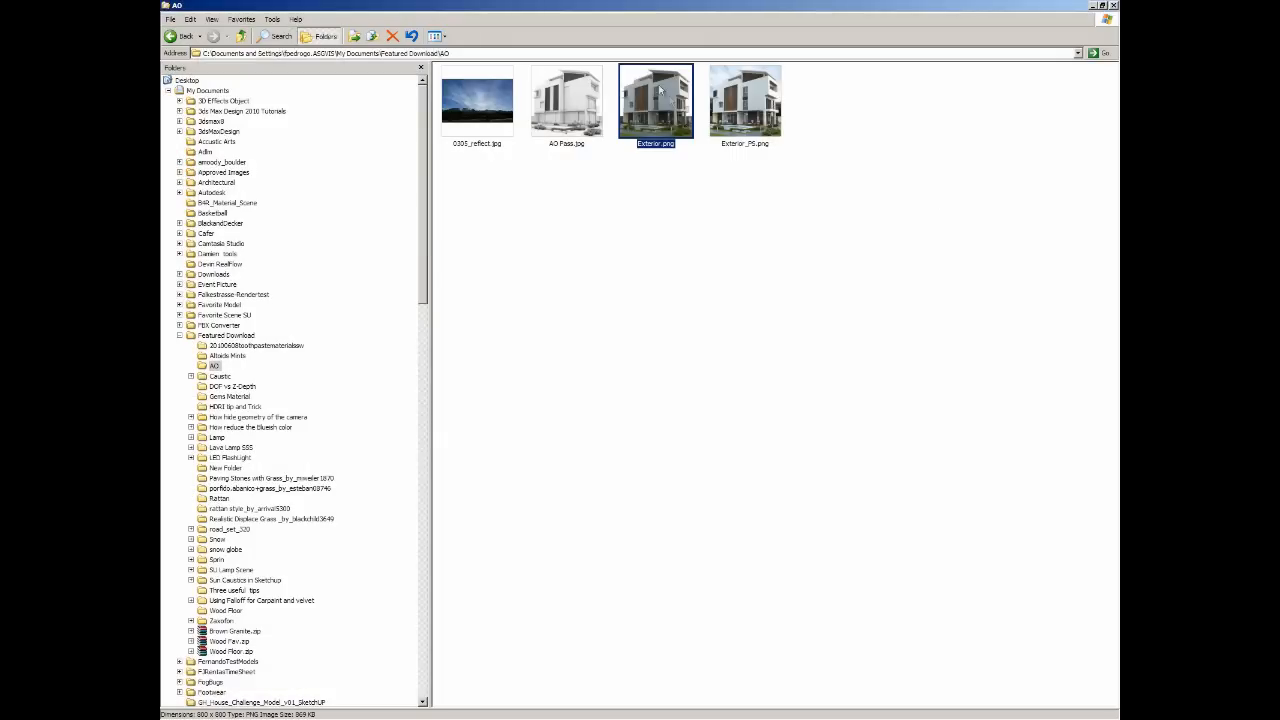
Open the AO image file full-size in Windows Picture and Fax Viewer
{"action": "double_click", "coordinate": [656, 100]}
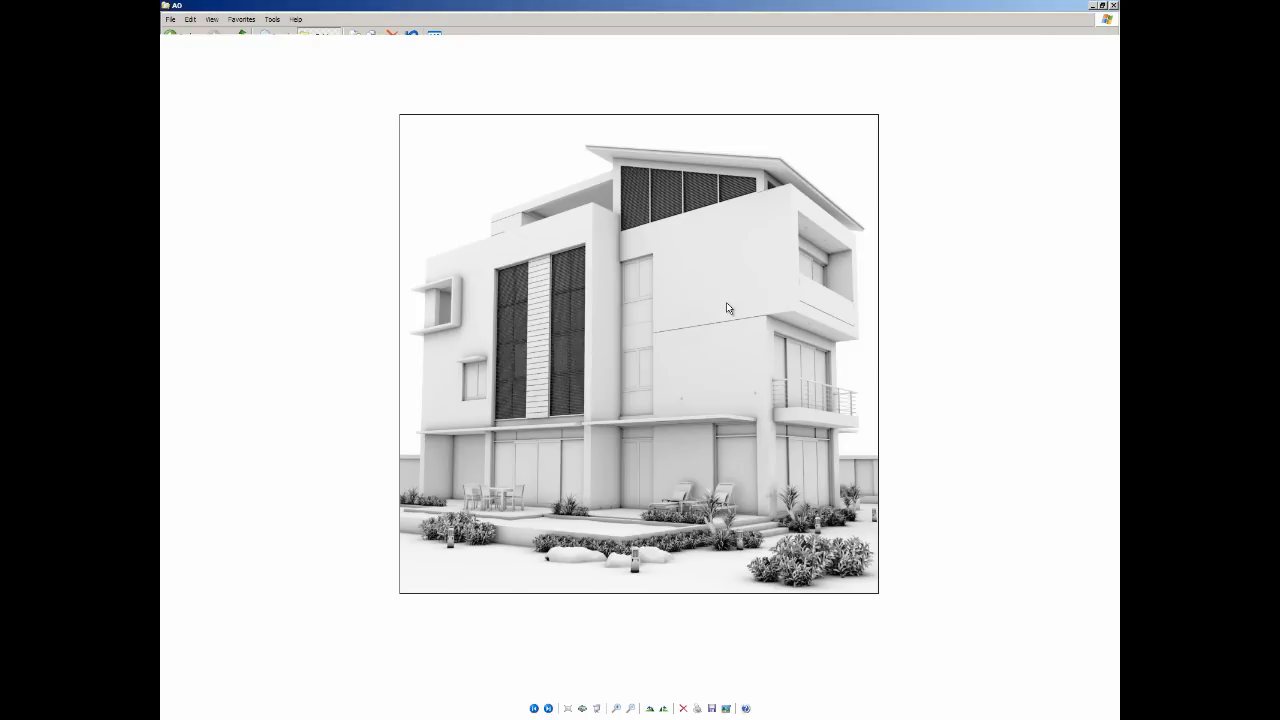
{"action": "mouse_move", "coordinate": [688, 384]}
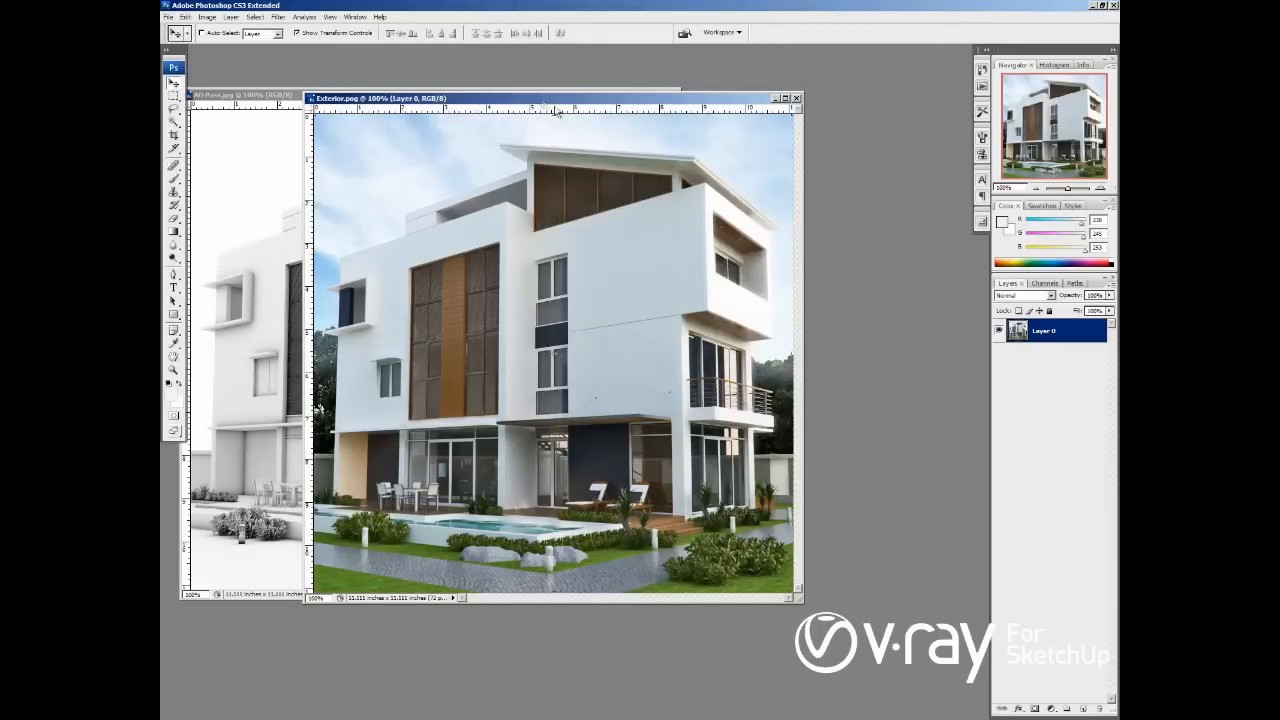
Move the colour render window beside the AO image document
{"action": "left_click_drag", "start_coordinate": [560, 98], "coordinate": [640, 124]}
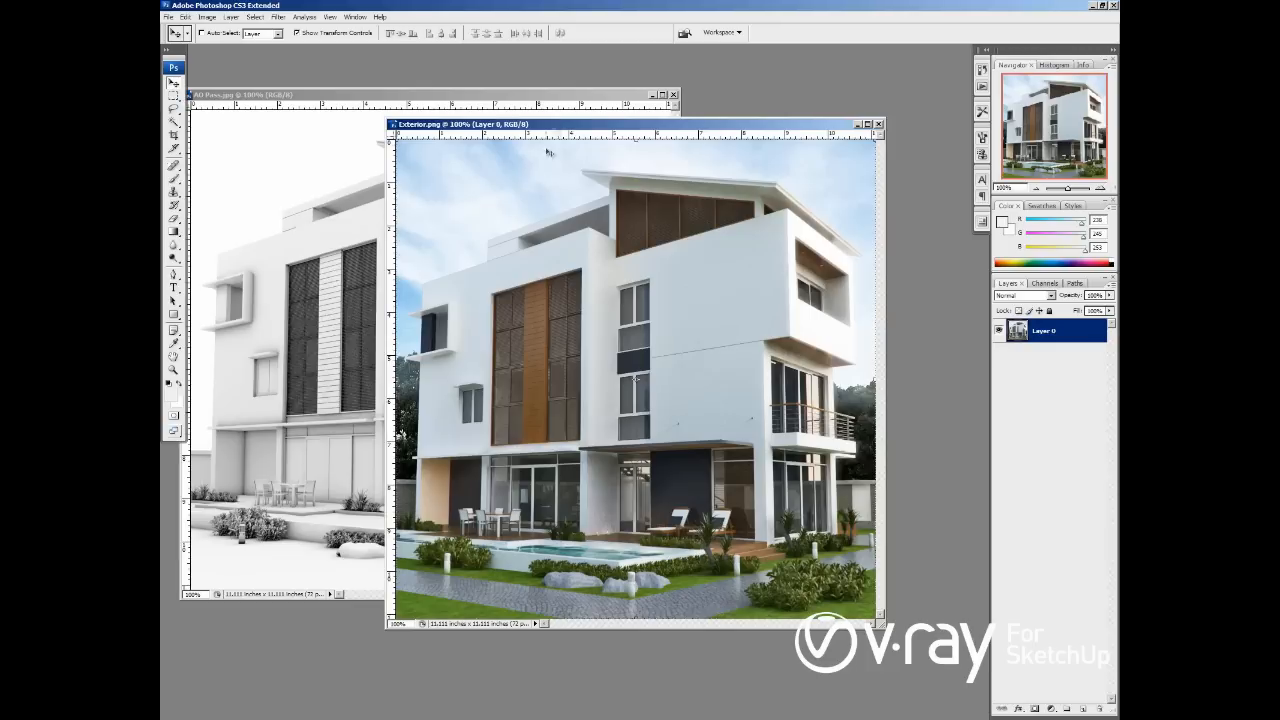
{"action": "mouse_move", "coordinate": [484, 192]}
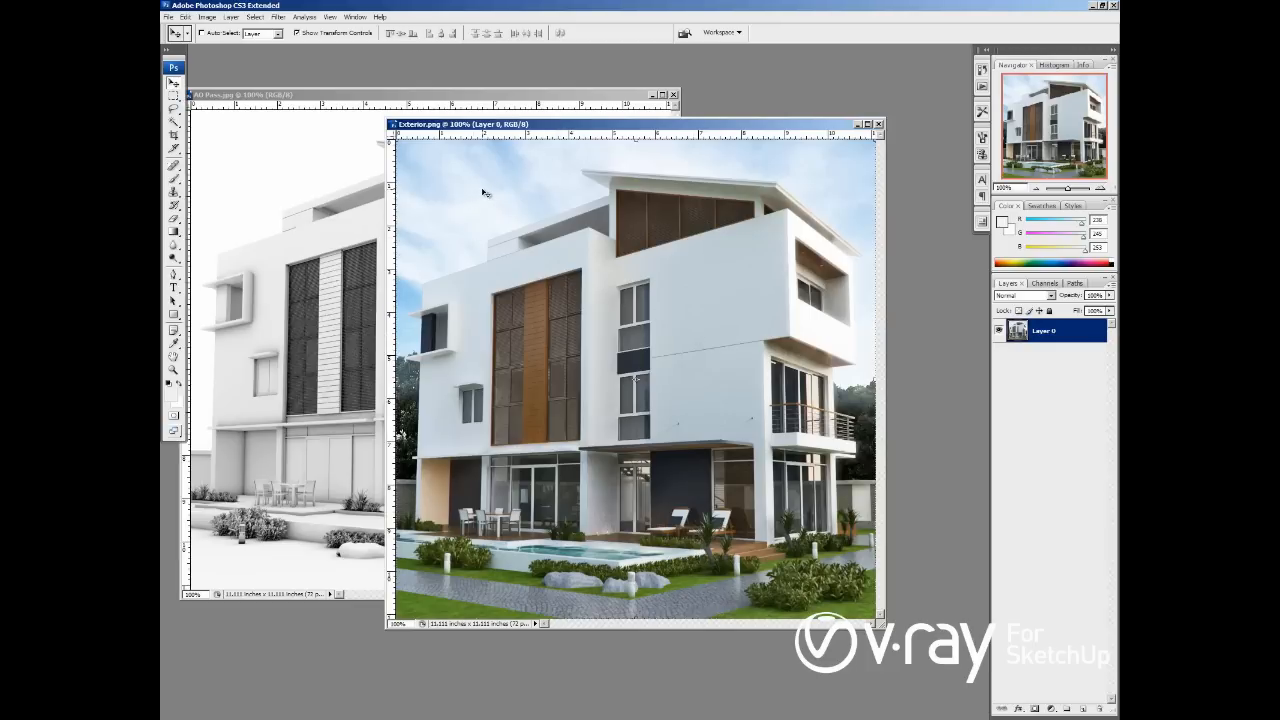
{"action": "mouse_move", "coordinate": [498, 236]}
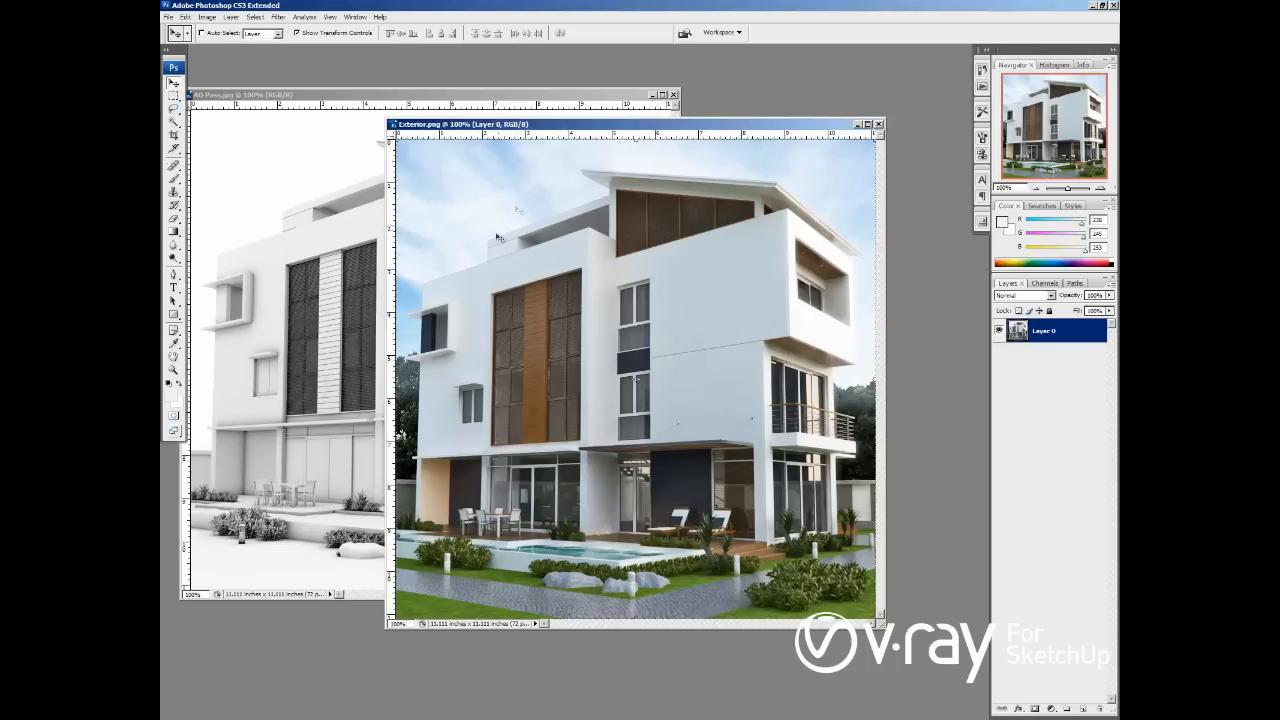
{"action": "mouse_move", "coordinate": [778, 324]}
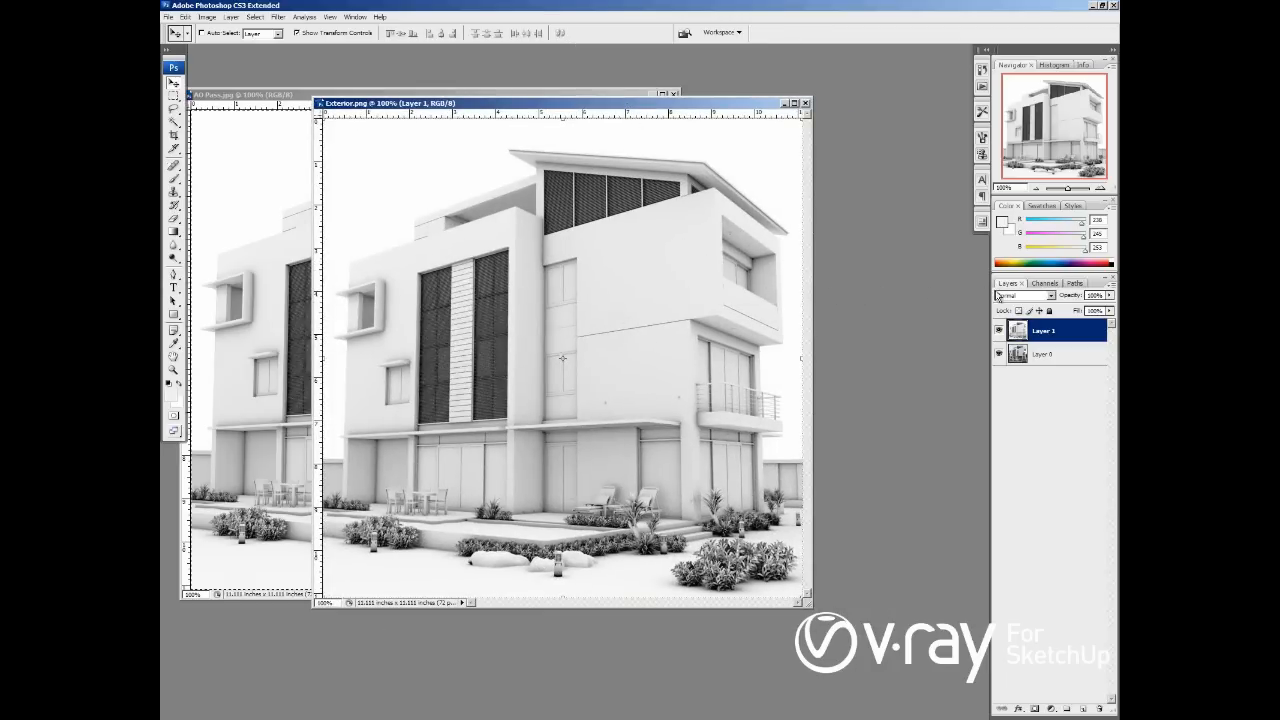
{"action": "mouse_move", "coordinate": [1022, 308]}
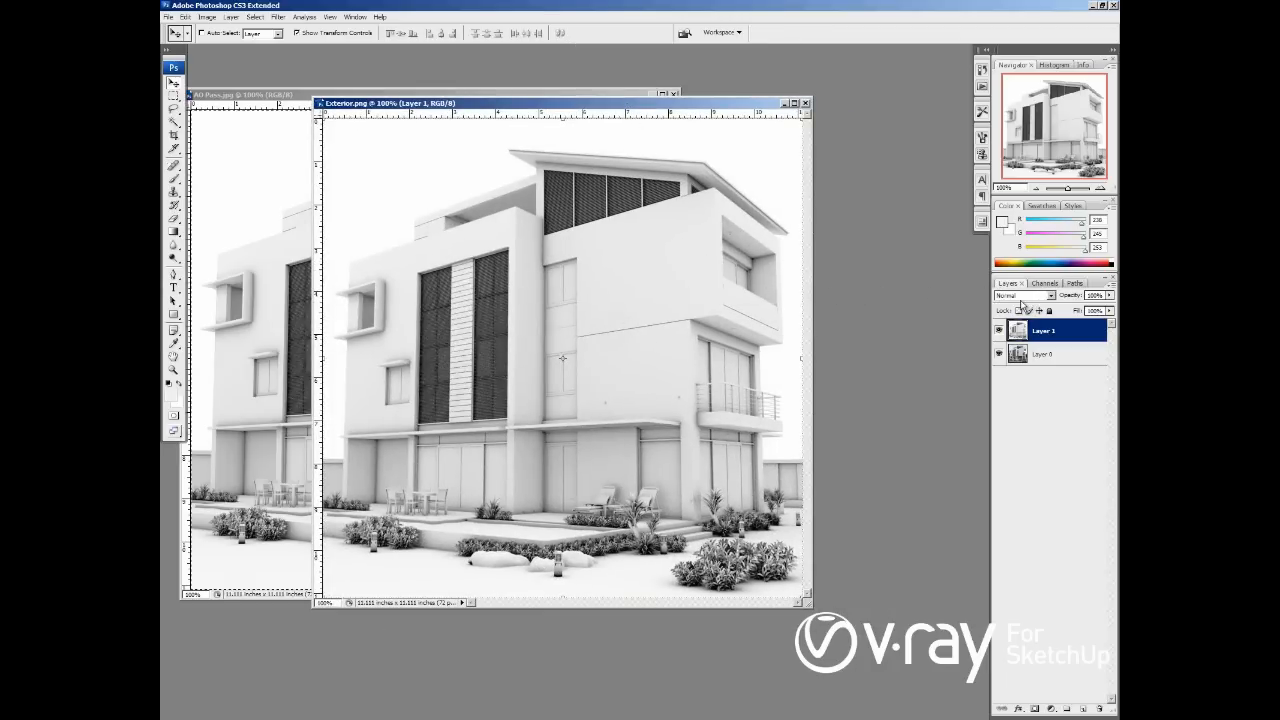
{"action": "left_click", "coordinate": [1024, 296]}
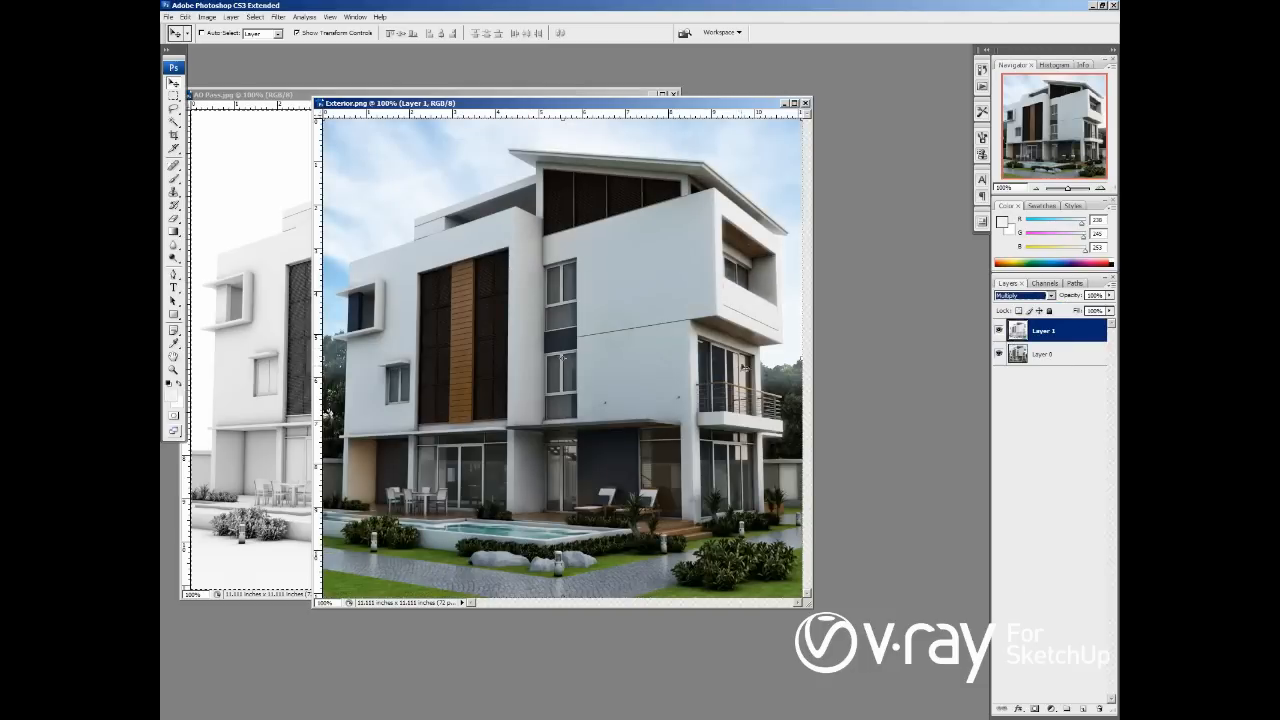
{"action": "mouse_move", "coordinate": [632, 348]}
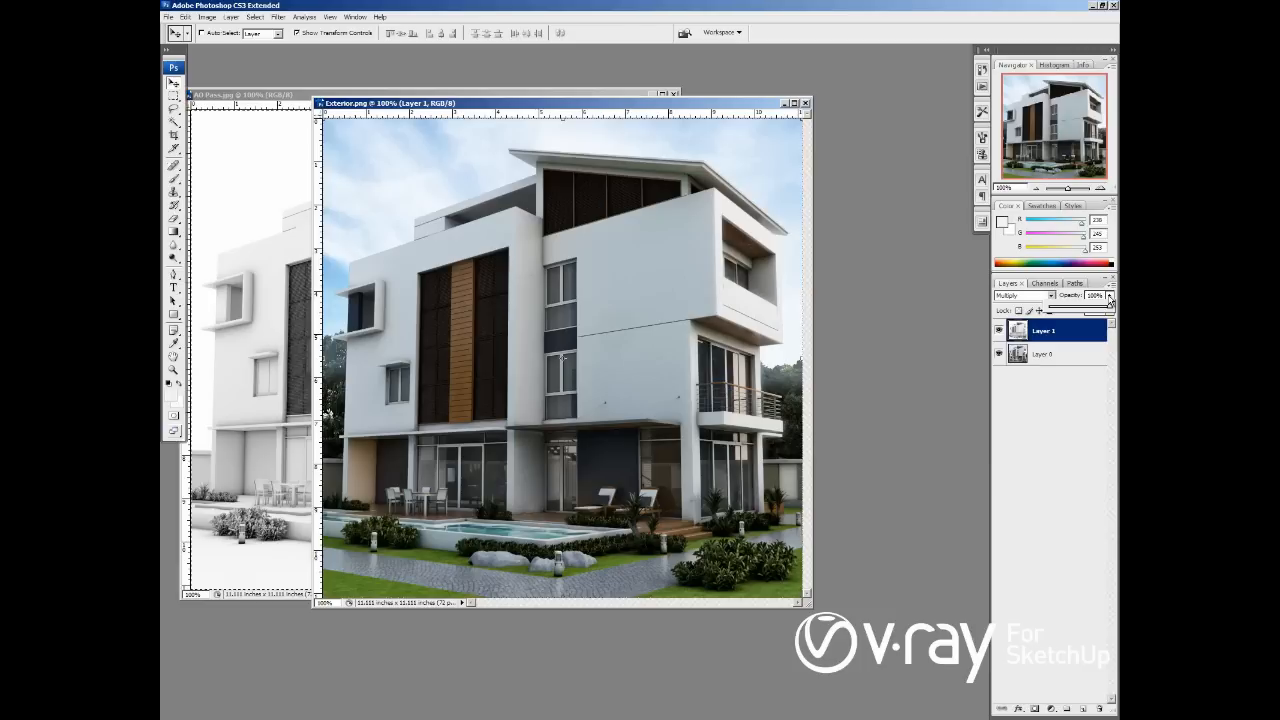
{"action": "left_click_drag", "start_coordinate": [1090, 310], "coordinate": [1064, 310]}
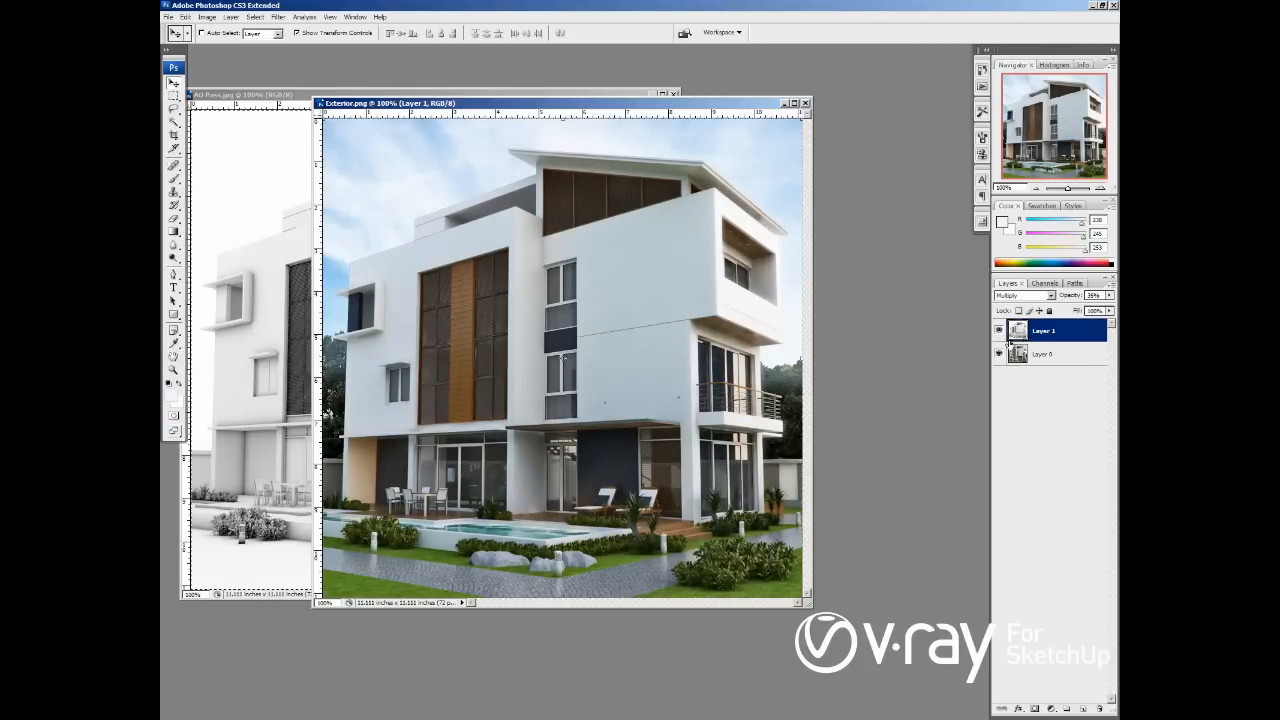
{"action": "left_click", "coordinate": [1050, 296]}
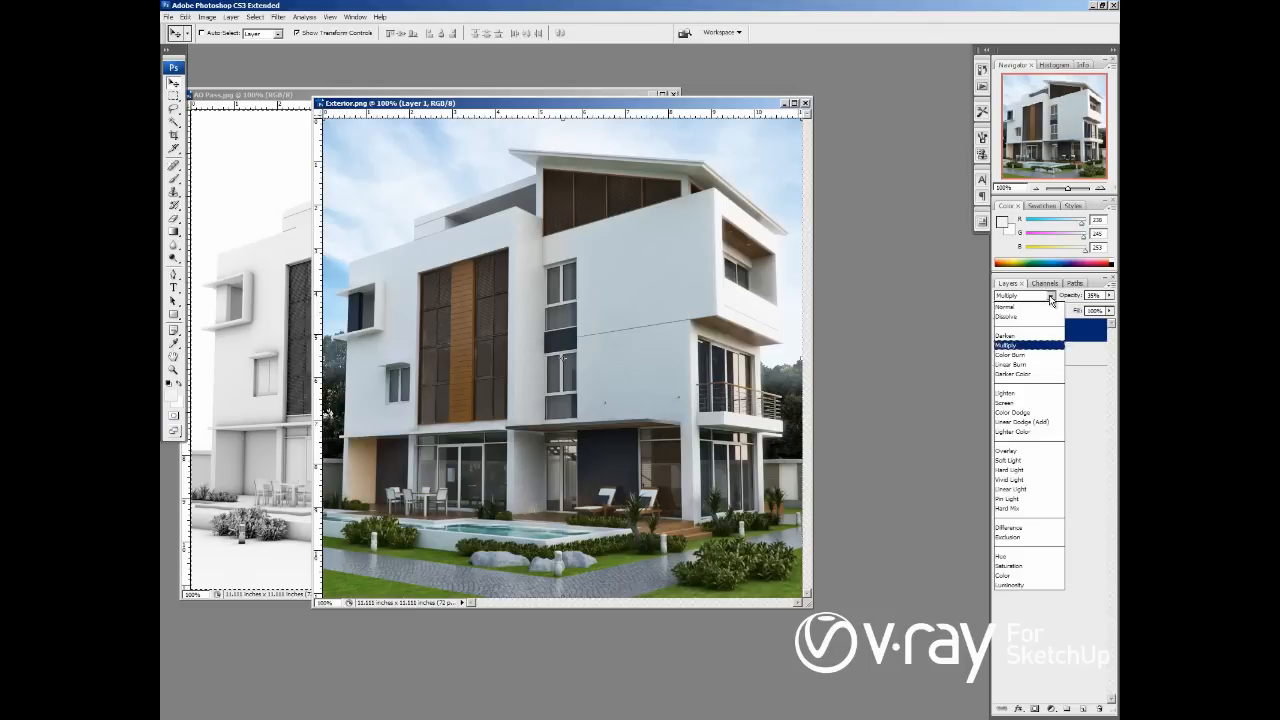
{"action": "left_click", "coordinate": [1006, 308]}
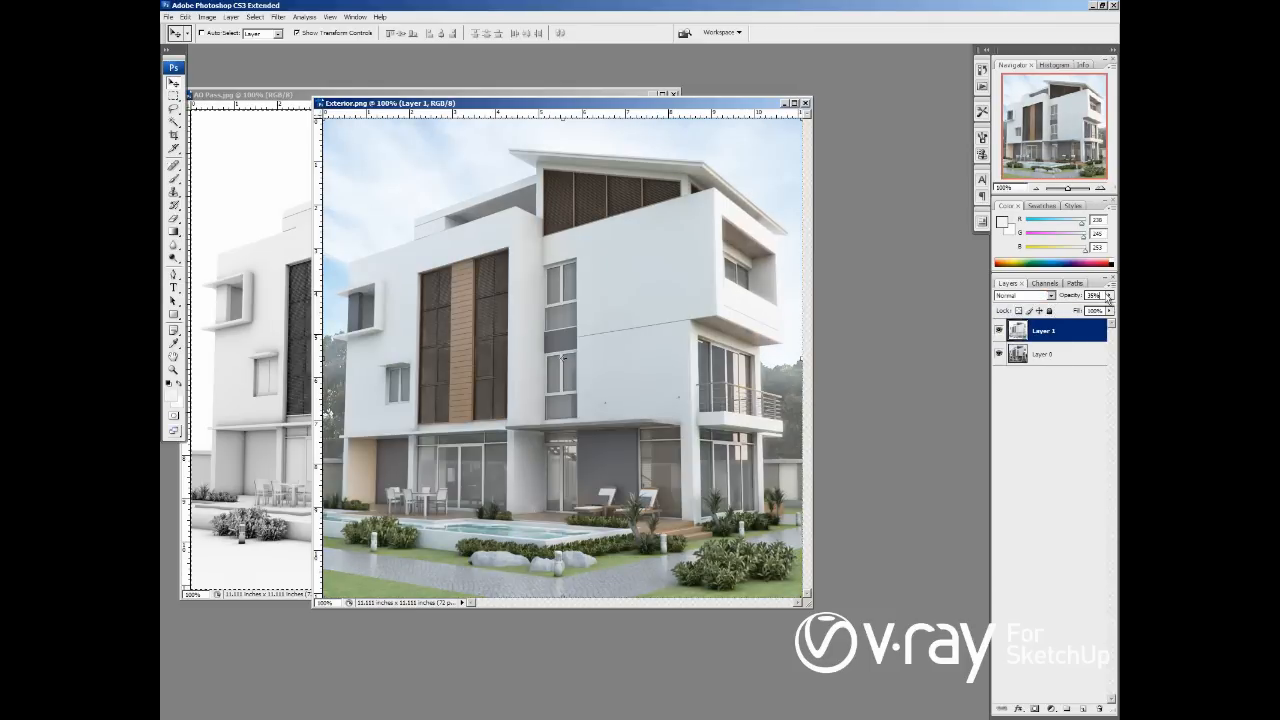
{"action": "left_click", "coordinate": [1094, 296]}
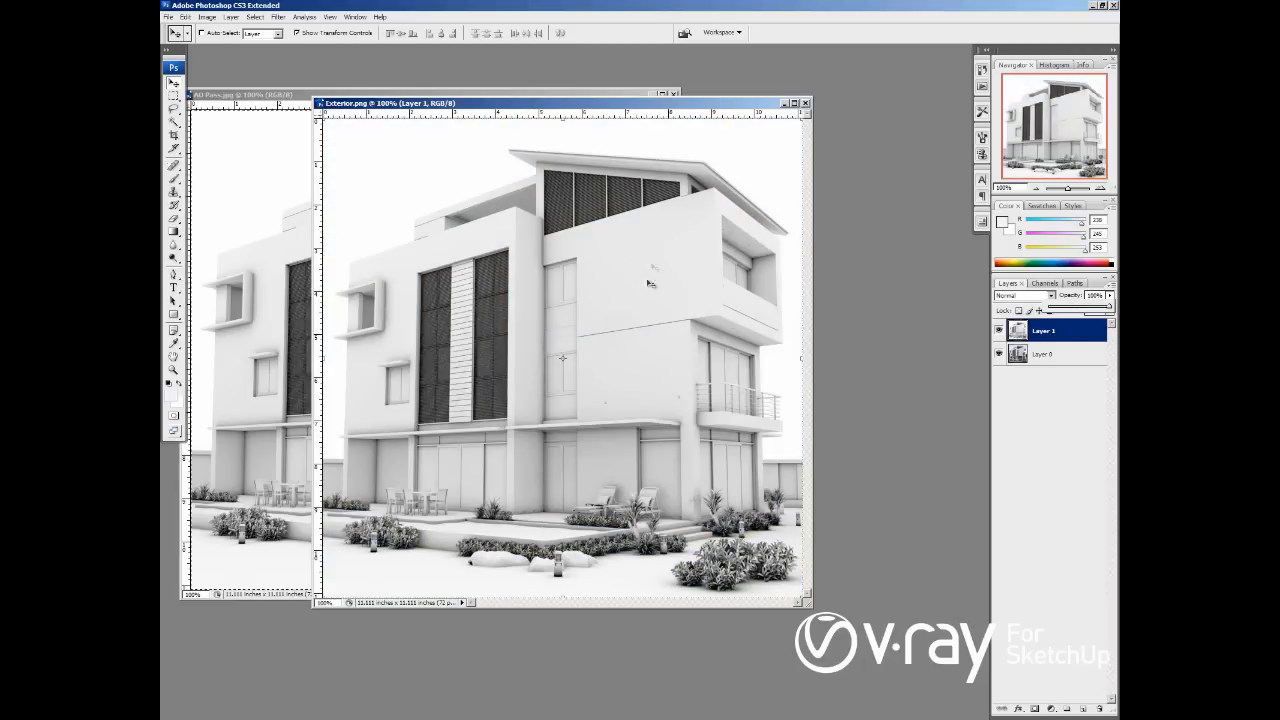
{"action": "mouse_move", "coordinate": [408, 168]}
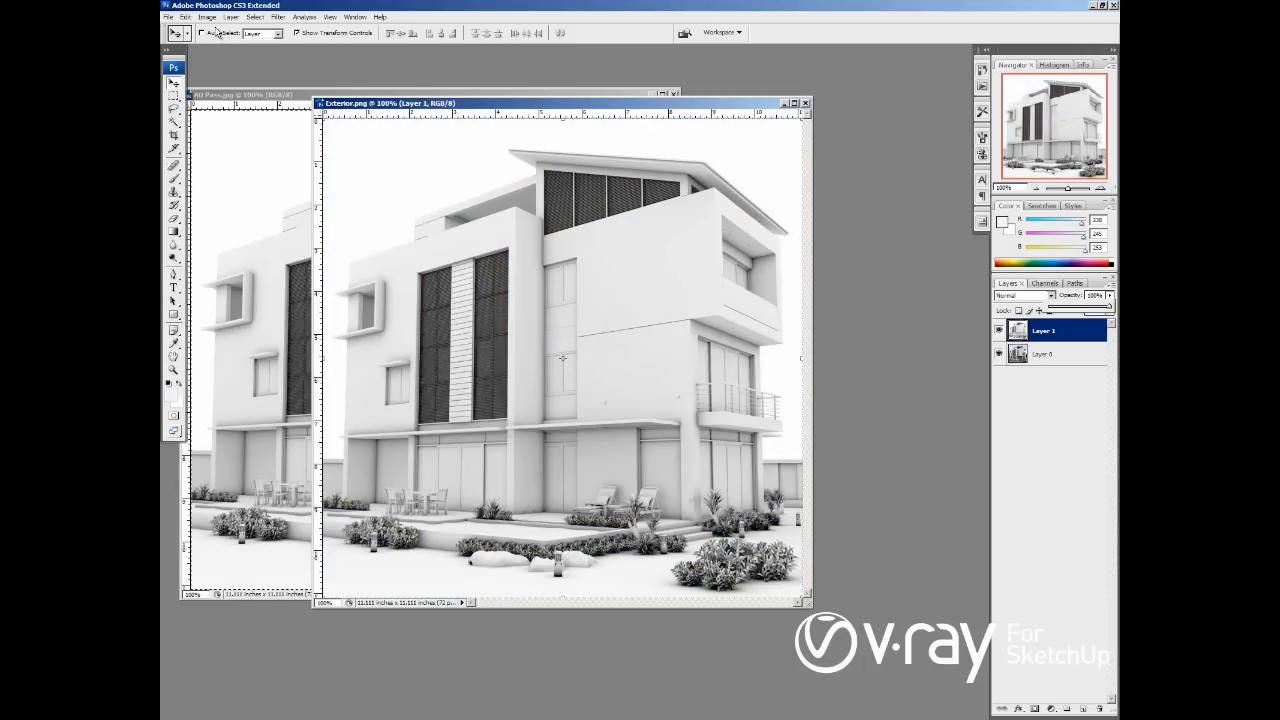
Push the occlusion layer's highlights to white with Levels and set its blend mode to Multiply
{"action": "left_click", "coordinate": [208, 16]}
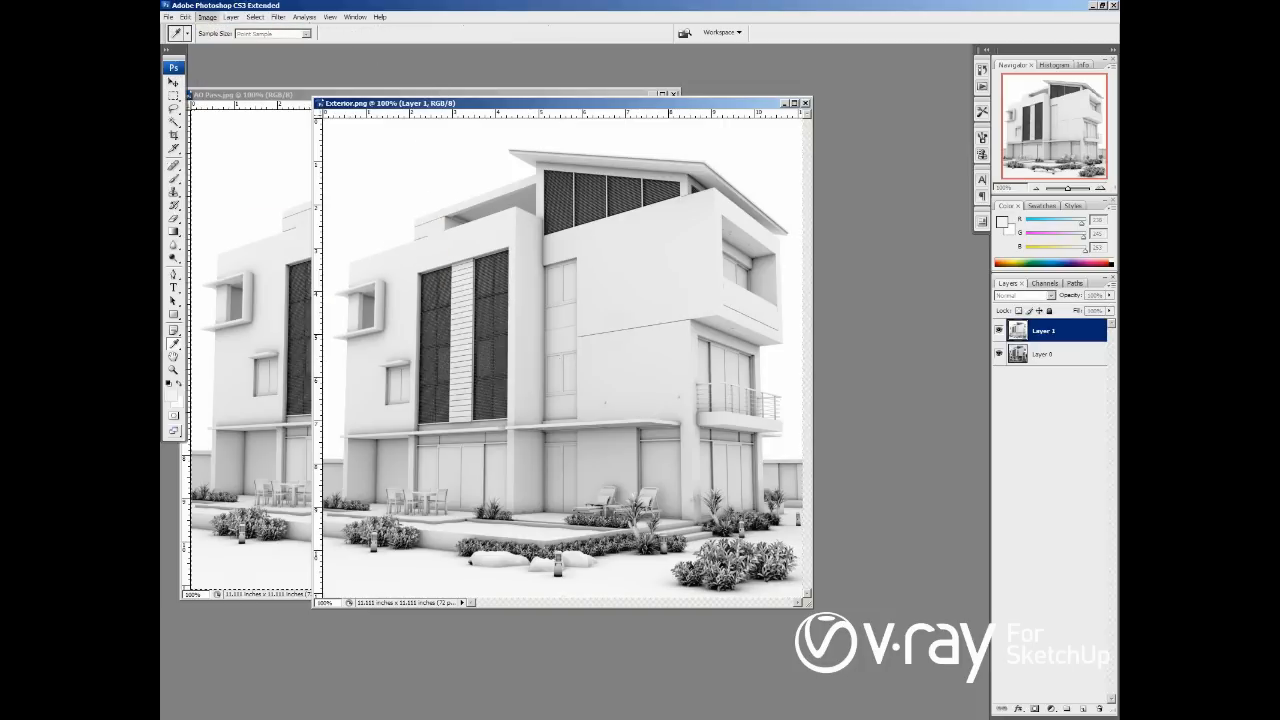
{"action": "left_click", "coordinate": [208, 16]}
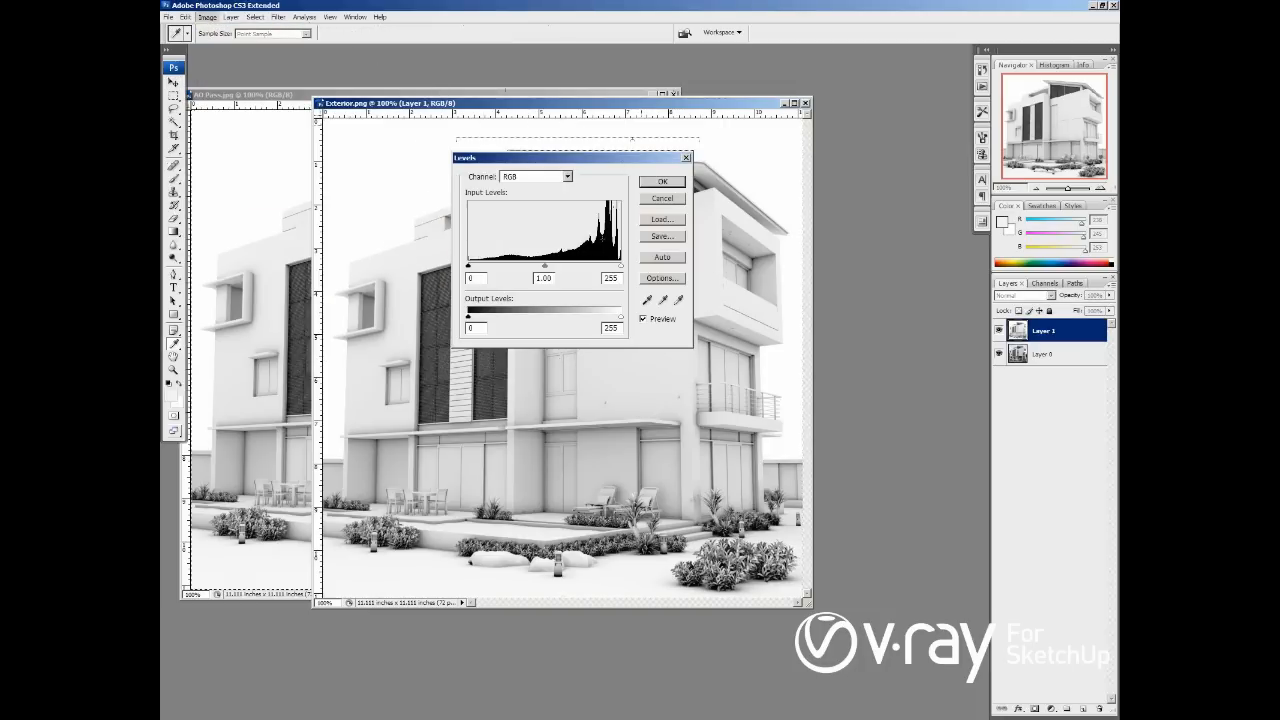
{"action": "left_click_drag", "start_coordinate": [620, 264], "coordinate": [590, 264]}
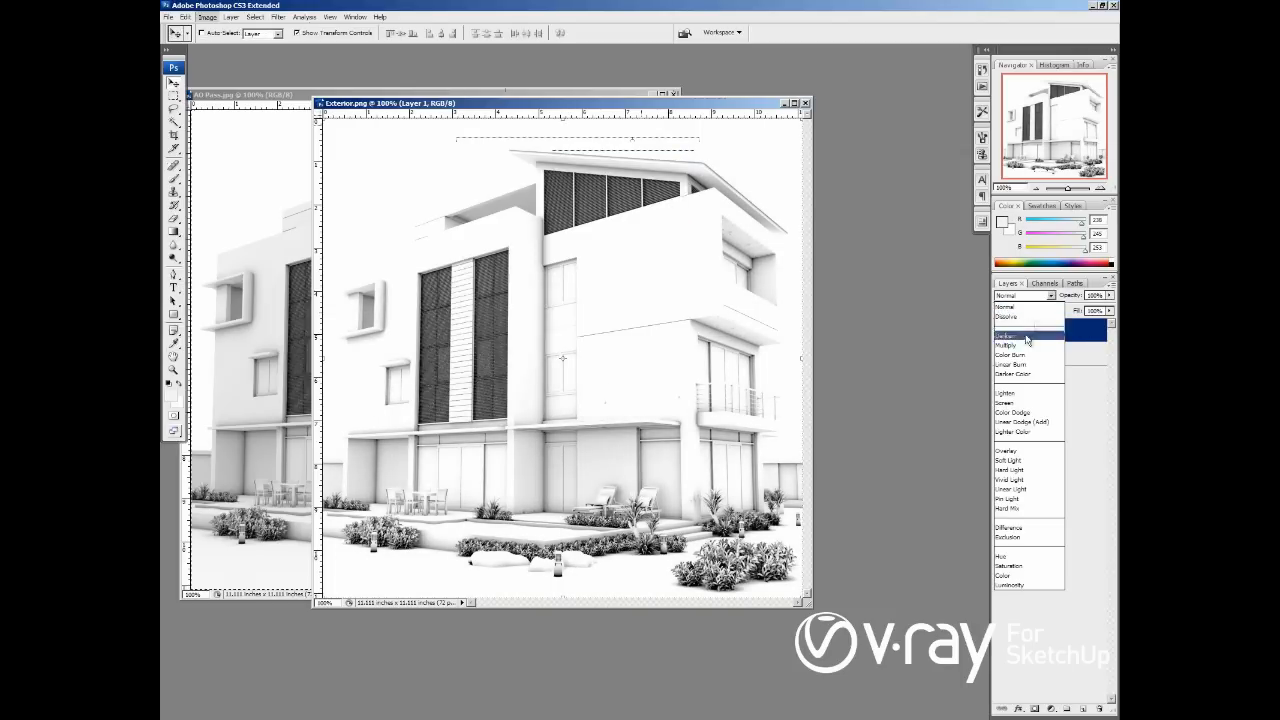
{"action": "left_click", "coordinate": [1006, 344]}
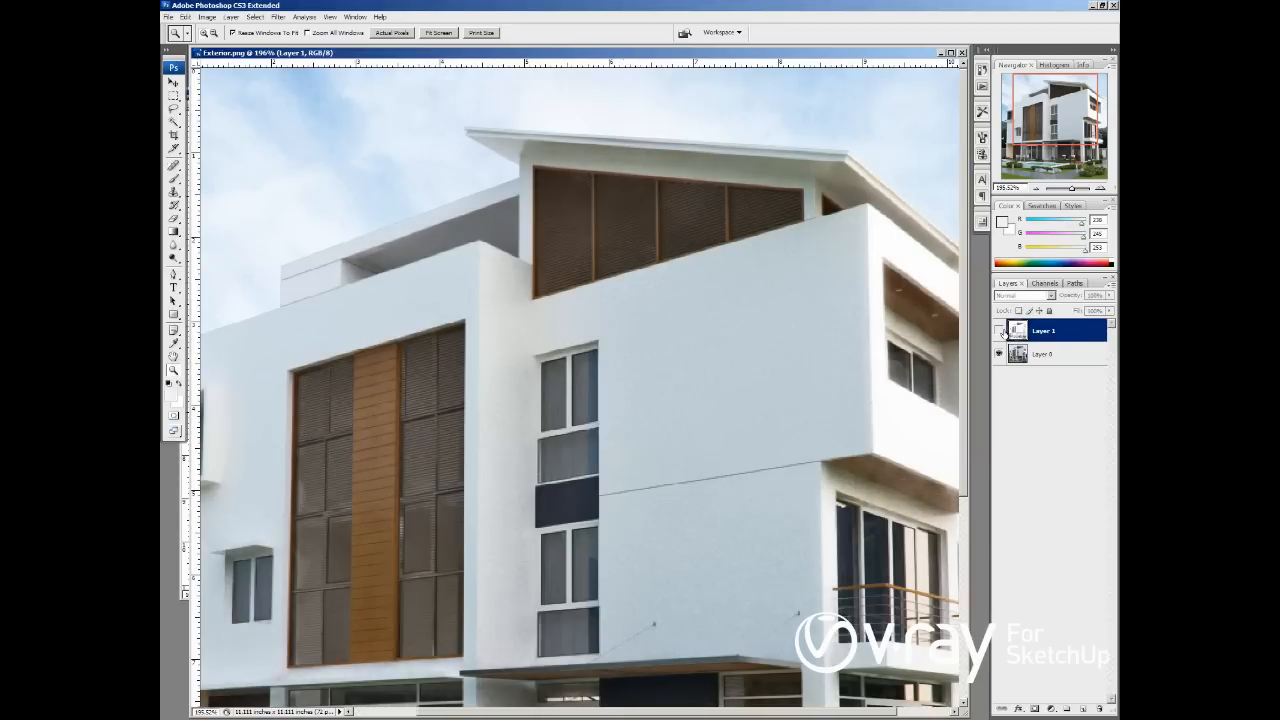
Zoom in and pan around the facade, pool and garden to inspect the occlusion shading
{"action": "left_click", "coordinate": [1020, 296]}
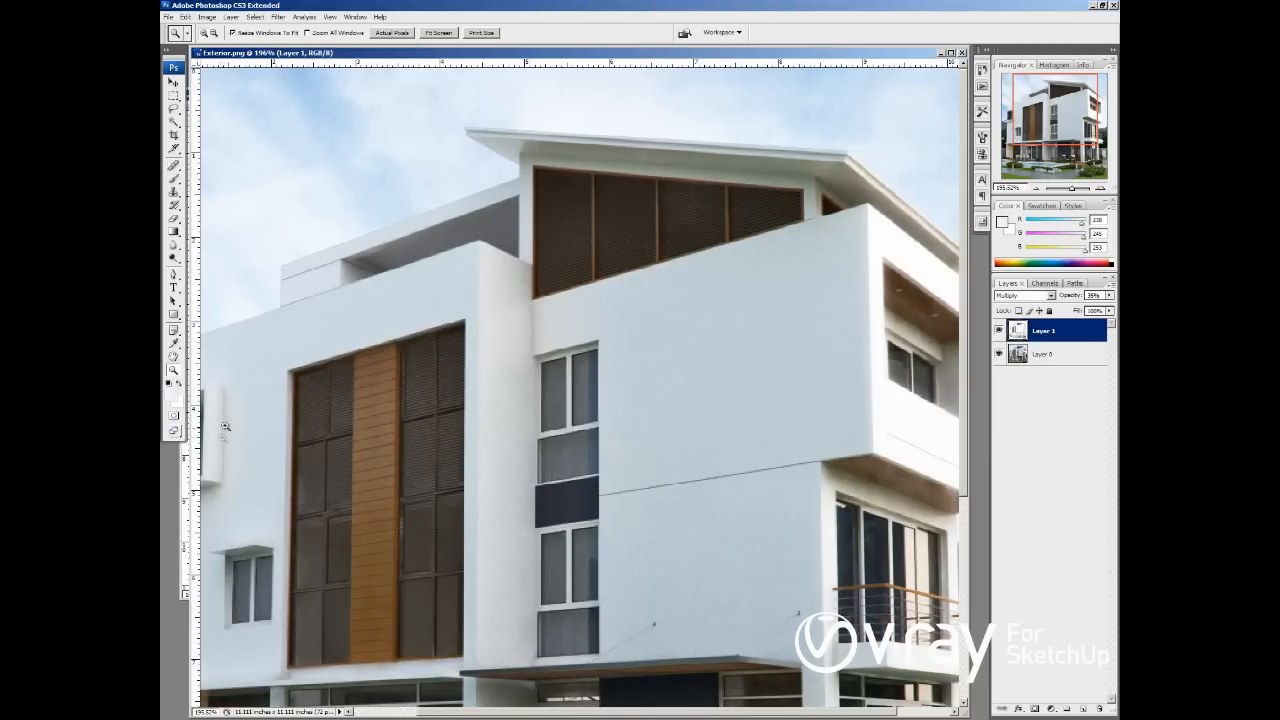
{"action": "left_click", "coordinate": [172, 84]}
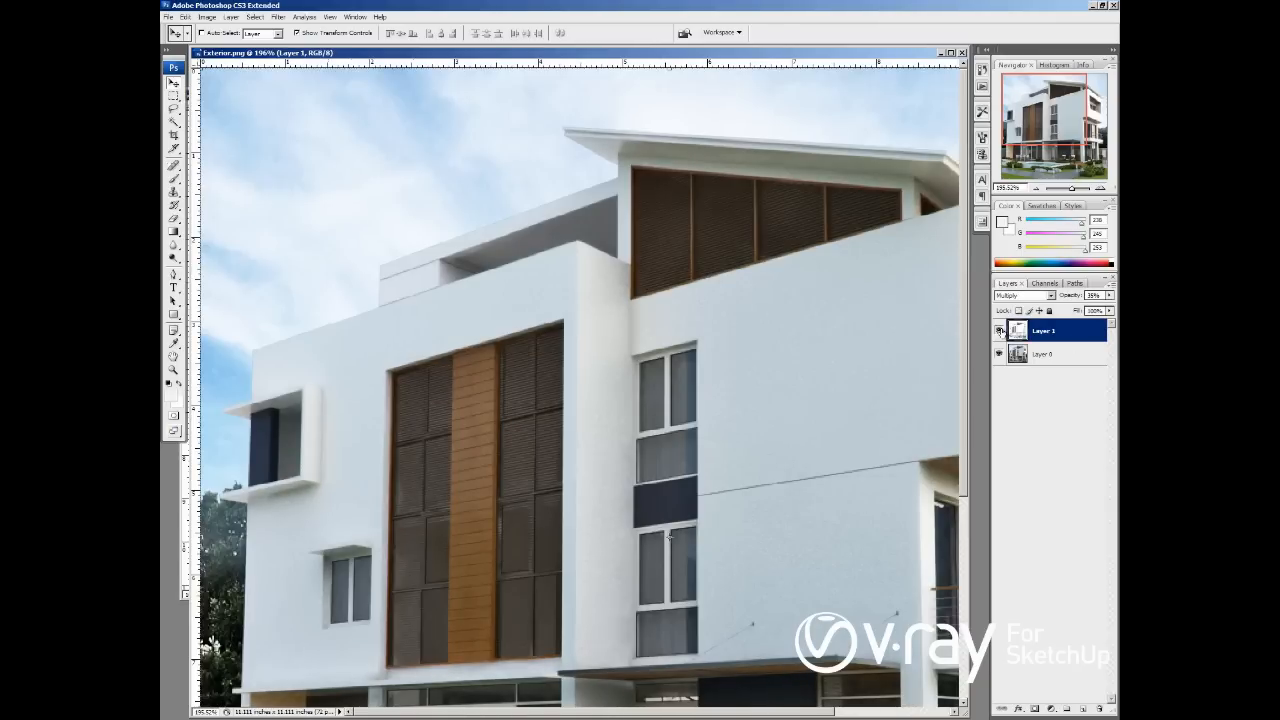
{"action": "scroll", "scroll_direction": "down", "scroll_amount": 3}
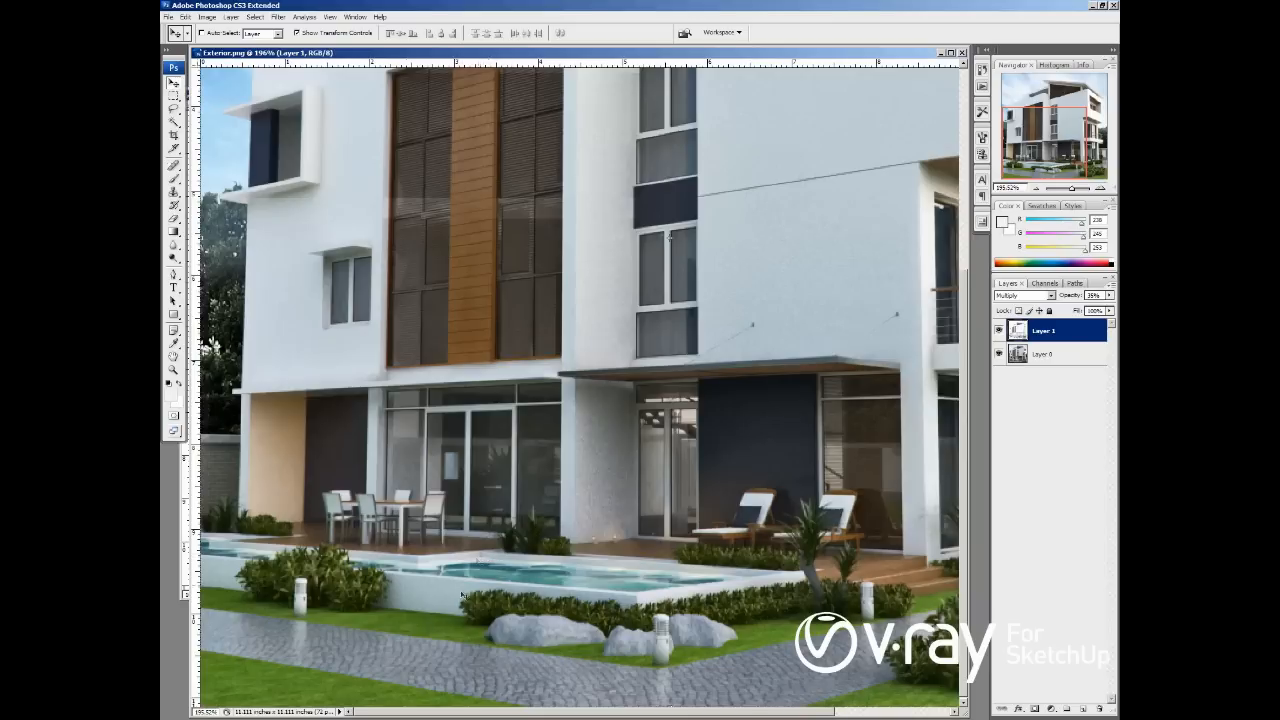
{"action": "mouse_move", "coordinate": [496, 642]}
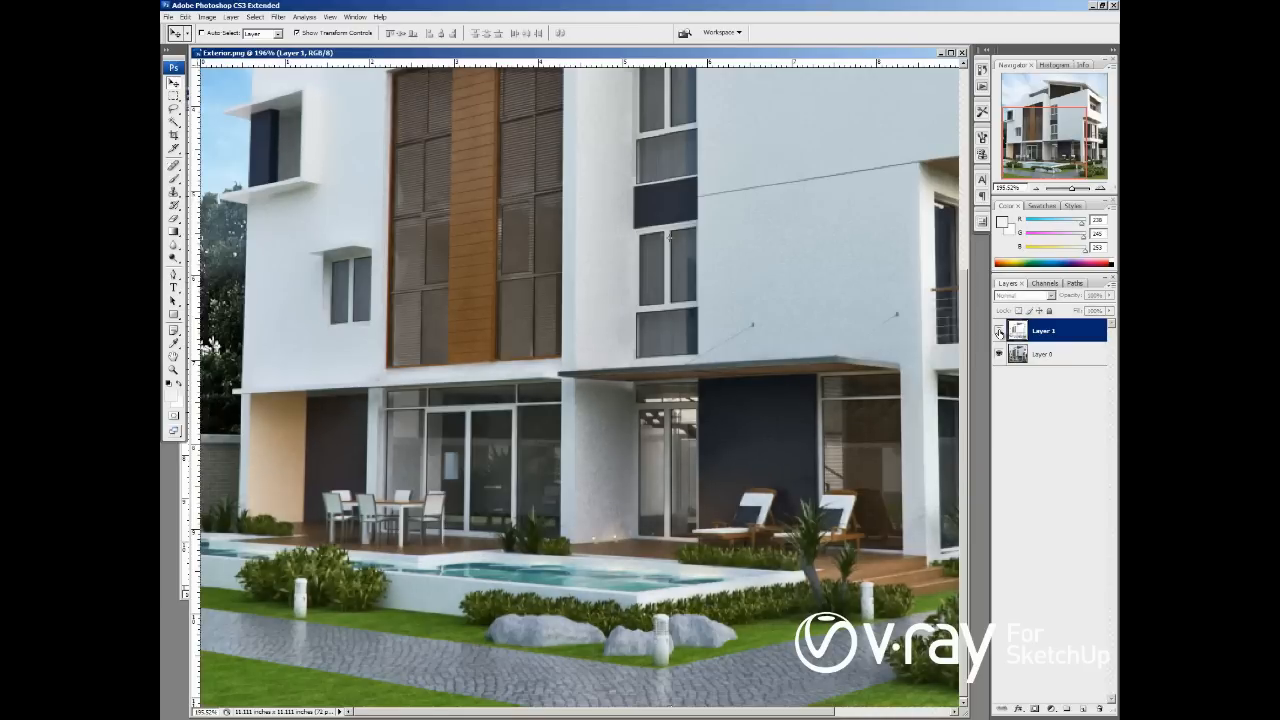
{"action": "left_click", "coordinate": [1024, 296]}
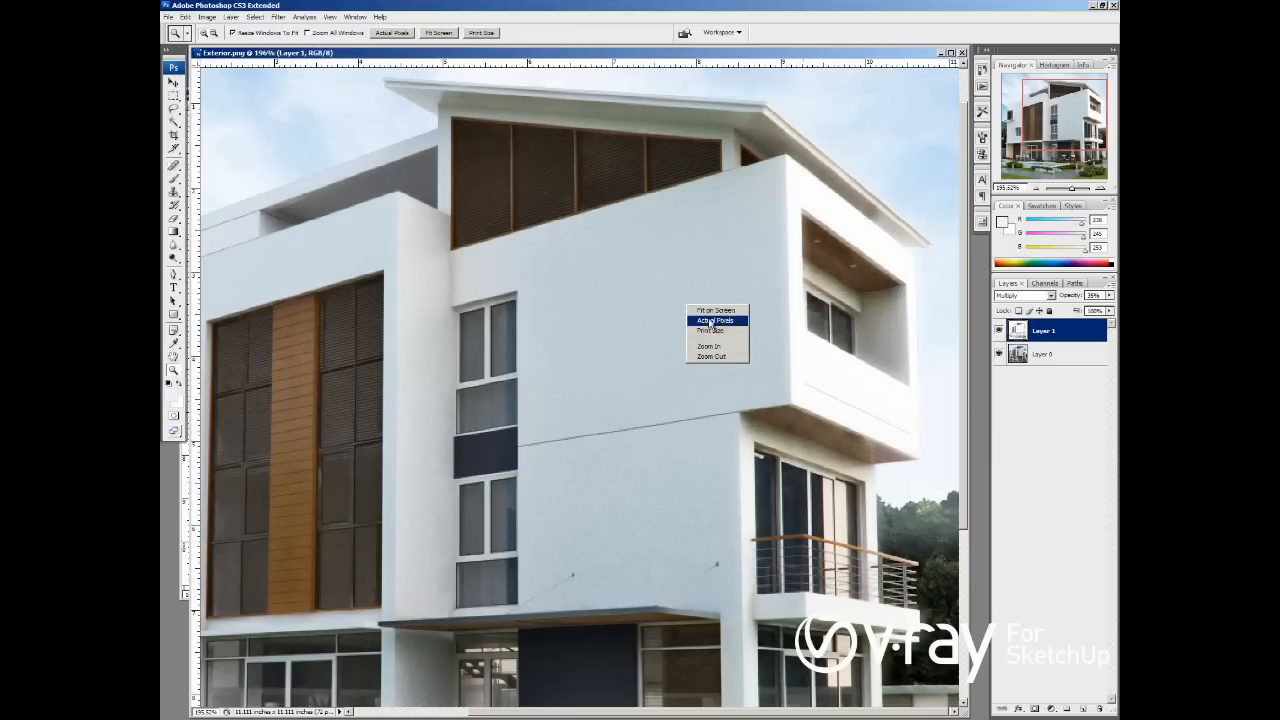
Fit the whole composite image on screen
{"action": "left_click", "coordinate": [712, 308]}
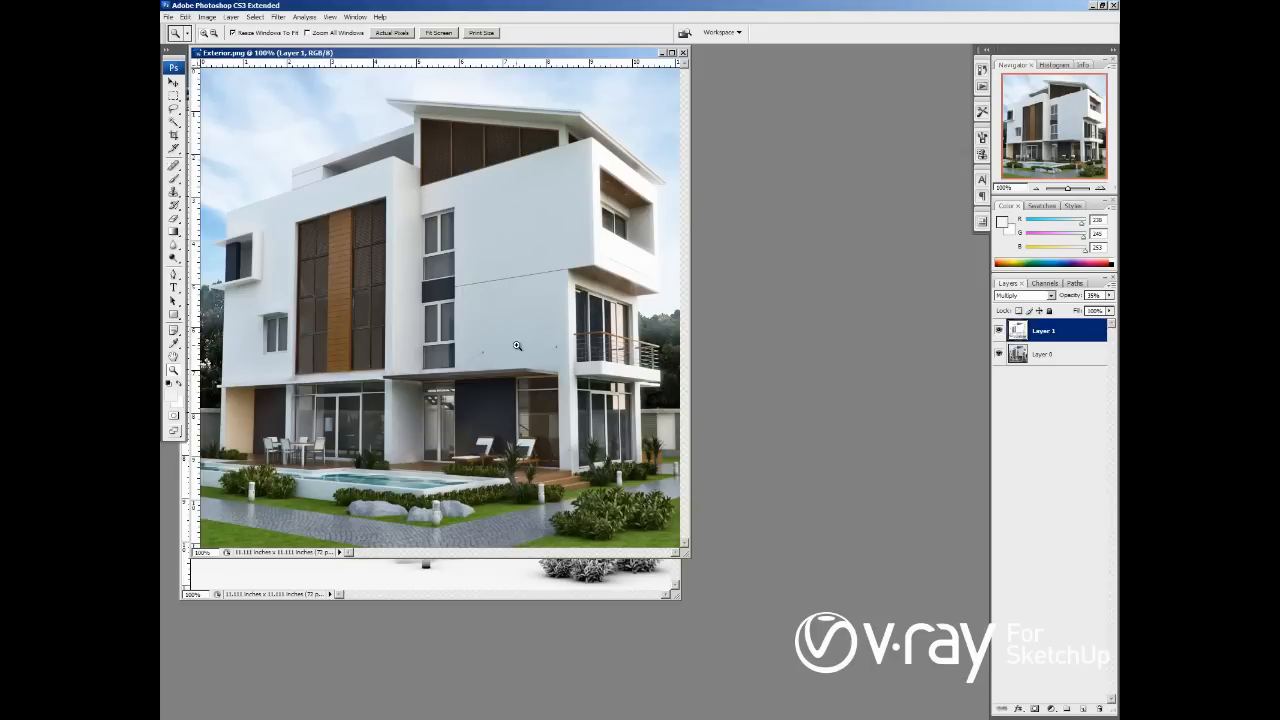